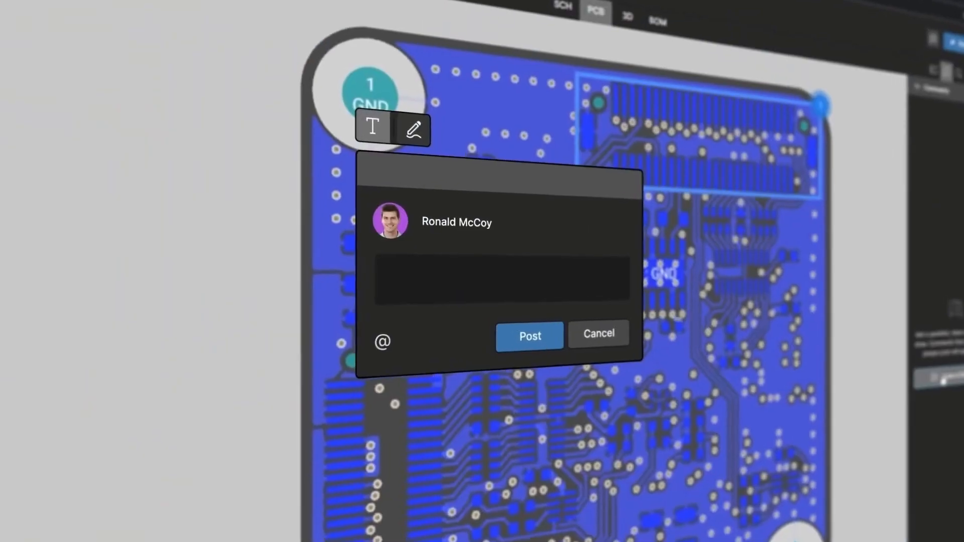
Step: Post the PCB comment that the components have outdated 3D models and need updating
text(These components have an outrated 3D model. The schematic has changed, so update them to the new revision on the PCB.)
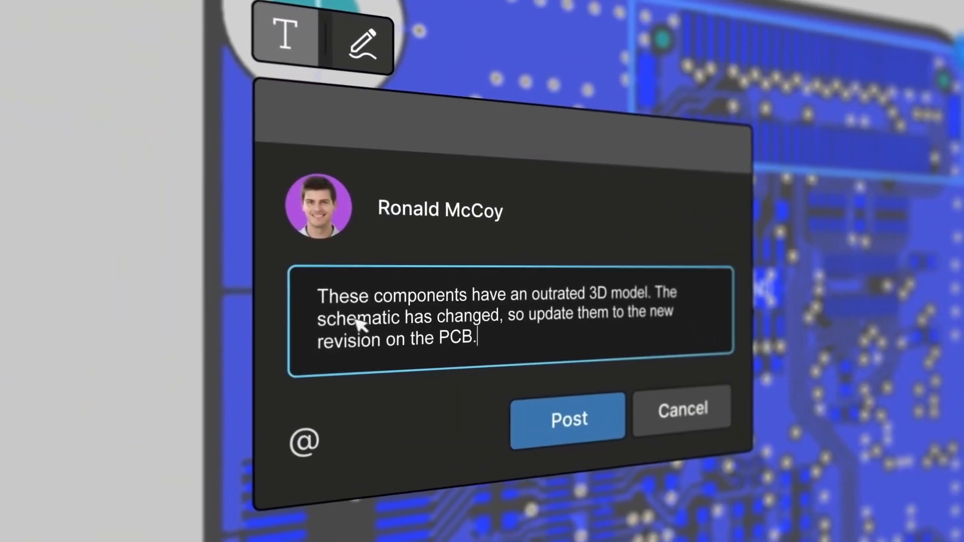
click(565, 420)
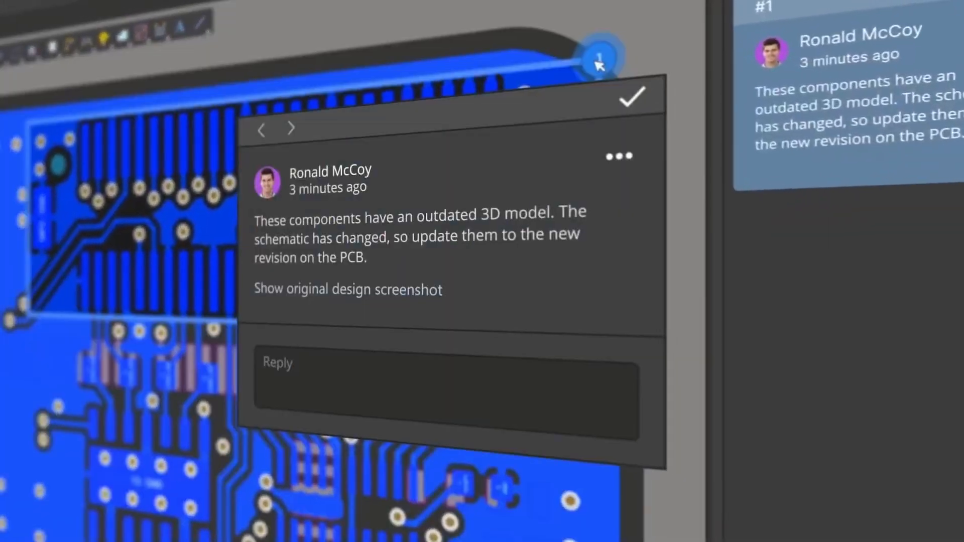
Step: Reply 'Done, components' and then 'Looks good now!' to close out the thread
text(Done, components)
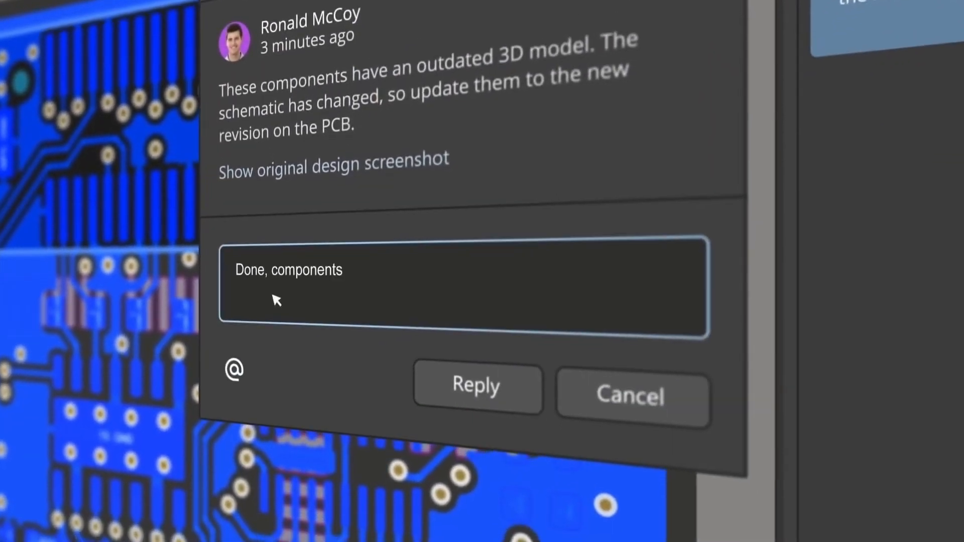
click(477, 385)
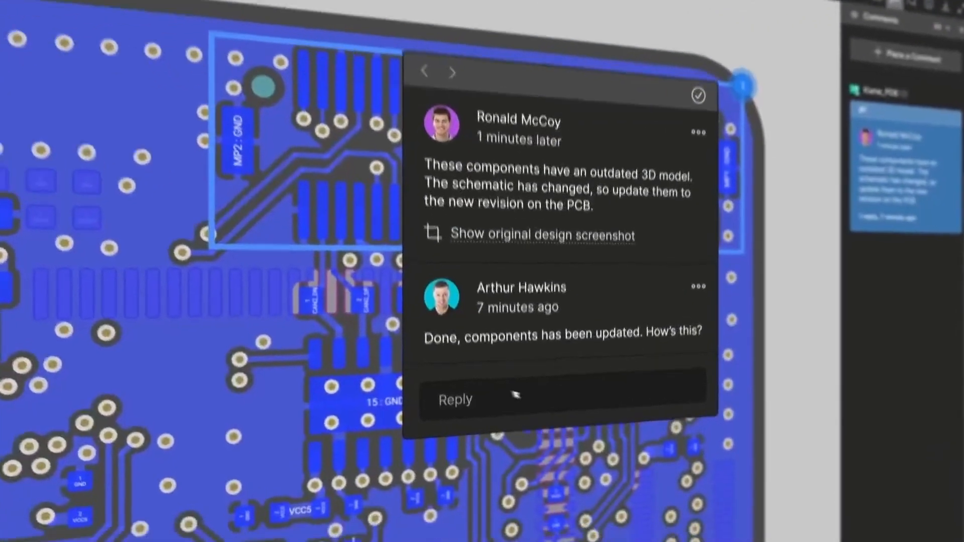
text(Looks good now!)
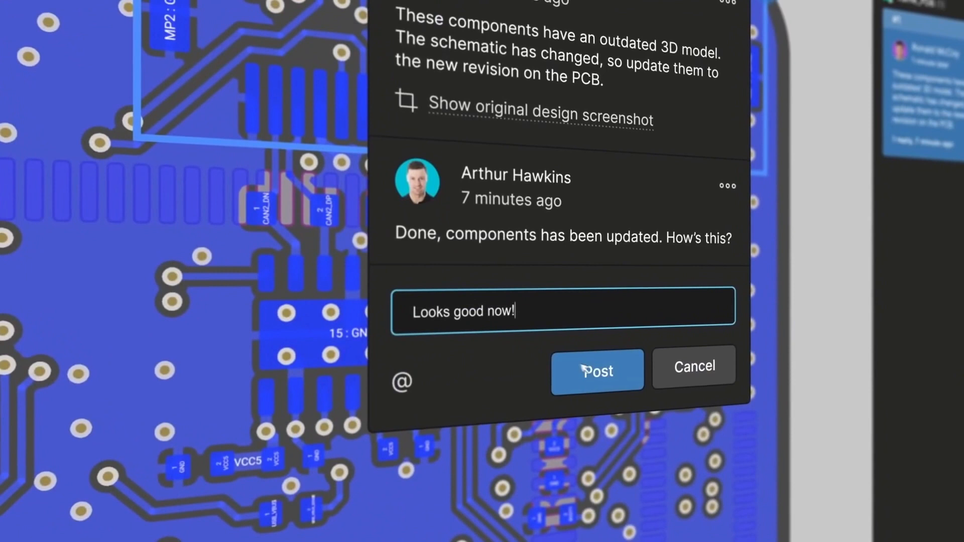
click(595, 371)
text(P)
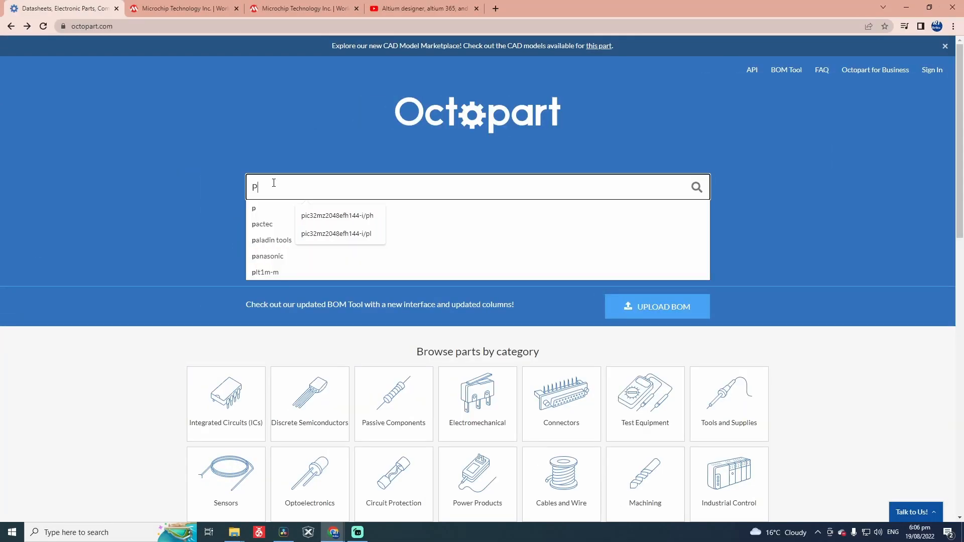
Step: Search Octopart for PIC32MZ2048EFH144-I/PL and view the results with pricing then specs comparison
click(337, 234)
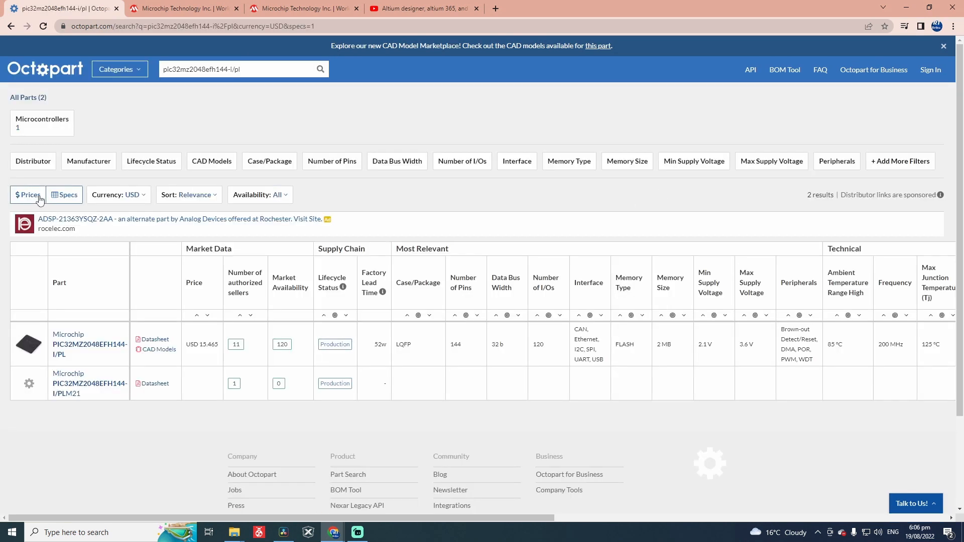
click(27, 194)
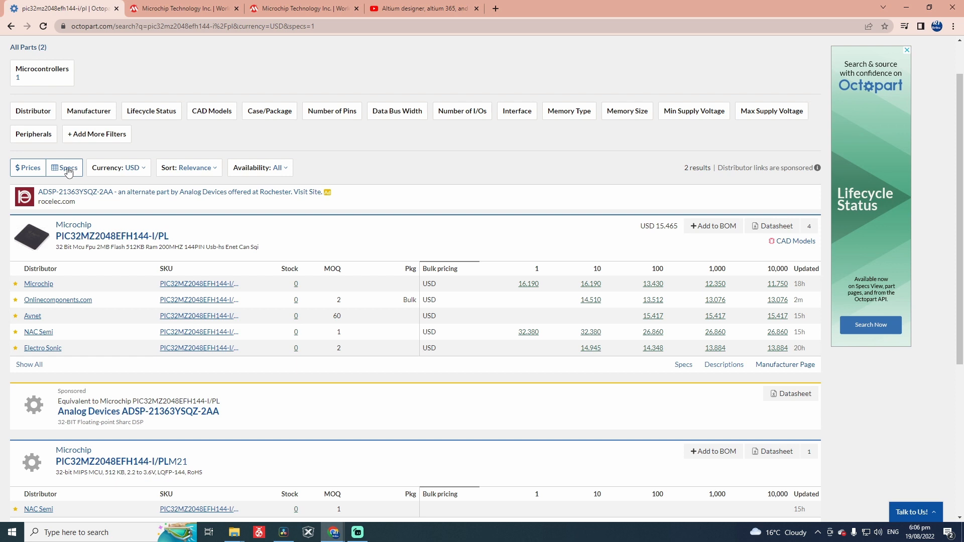
click(65, 168)
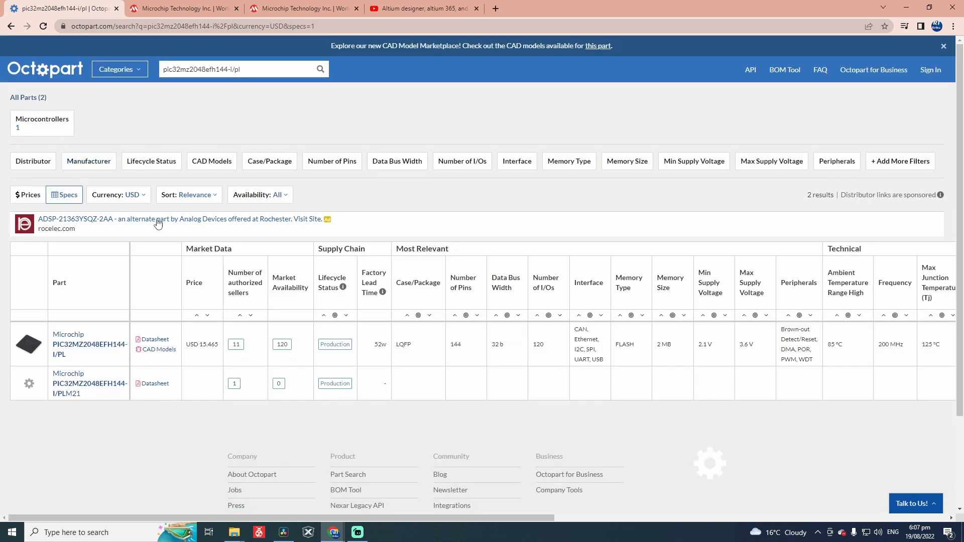
mouse_move(288, 355)
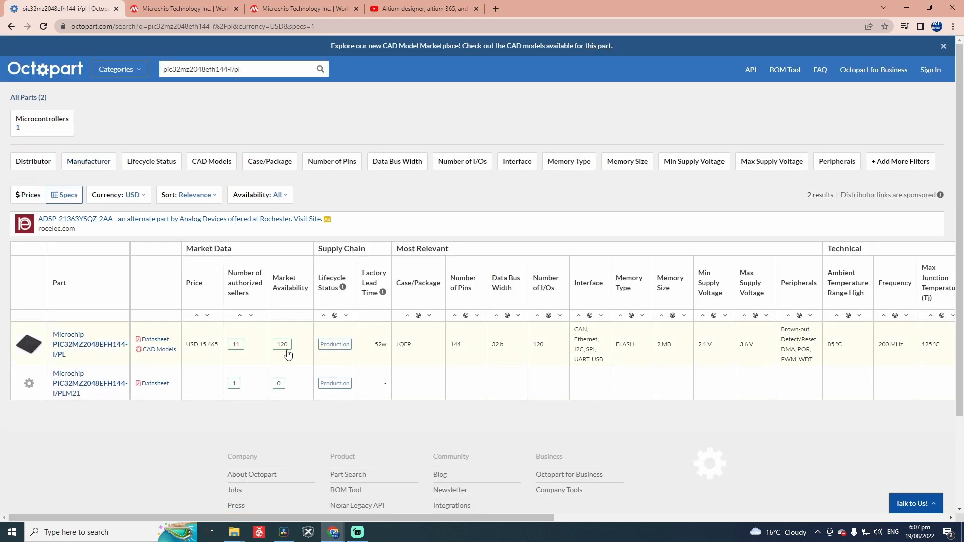
click(155, 338)
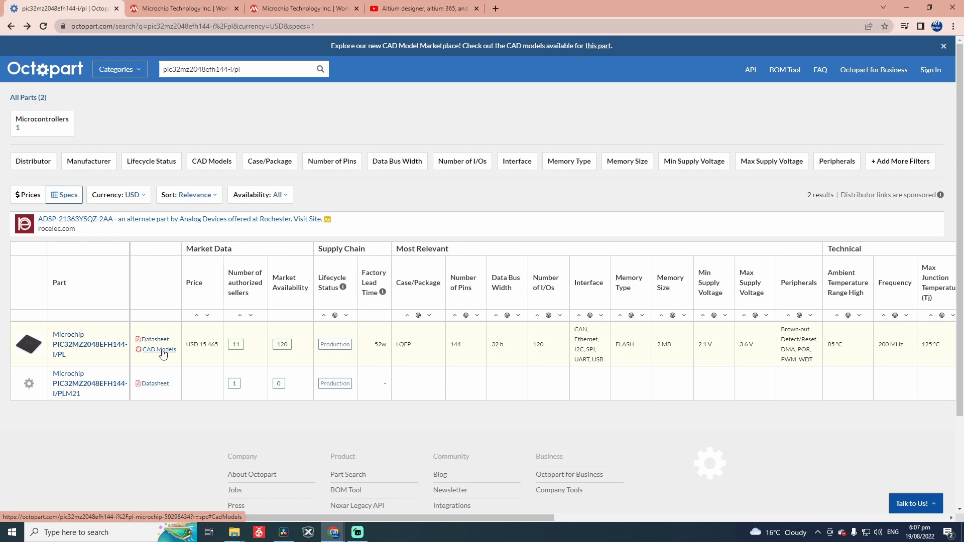
Step: Show the part's CAD models and preview the Component Search Engine symbol, footprint and 3D model
click(159, 350)
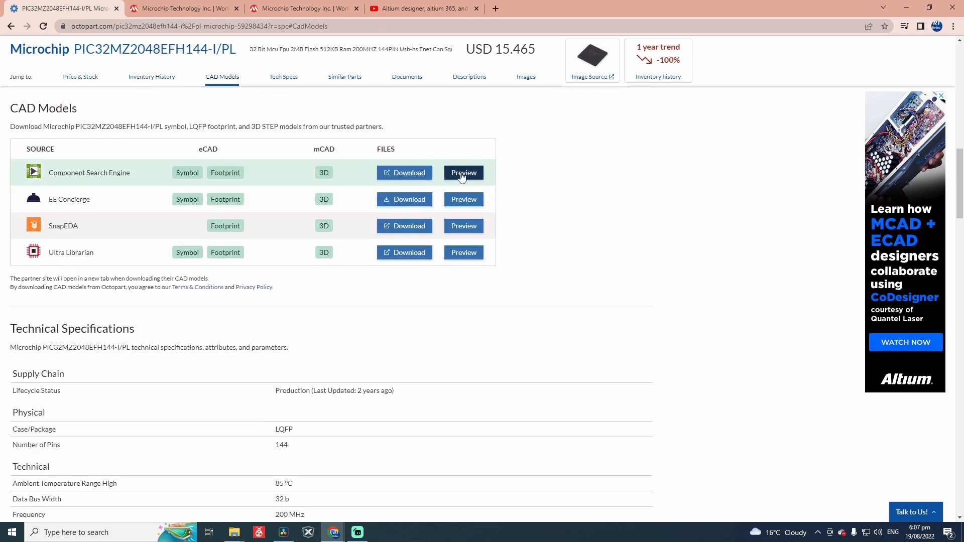
click(463, 172)
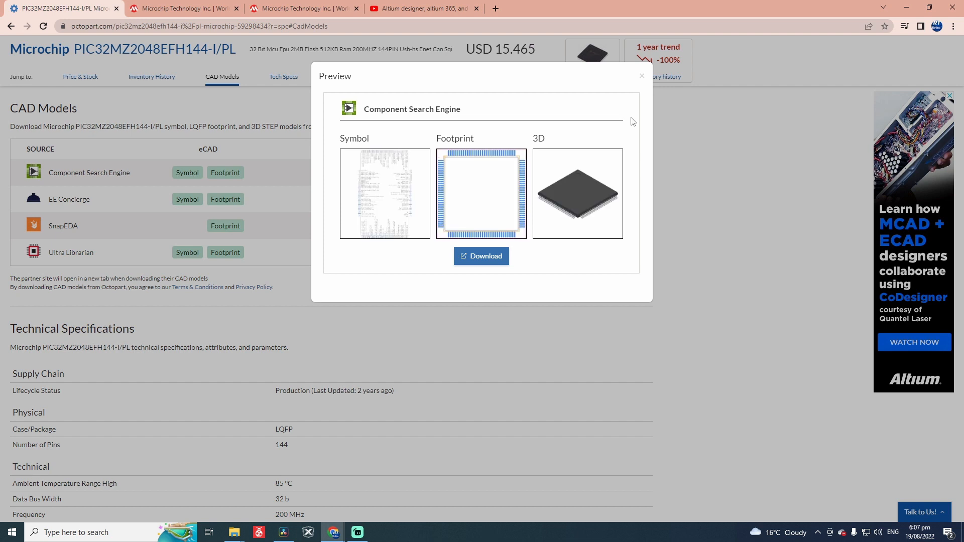
mouse_move(481, 256)
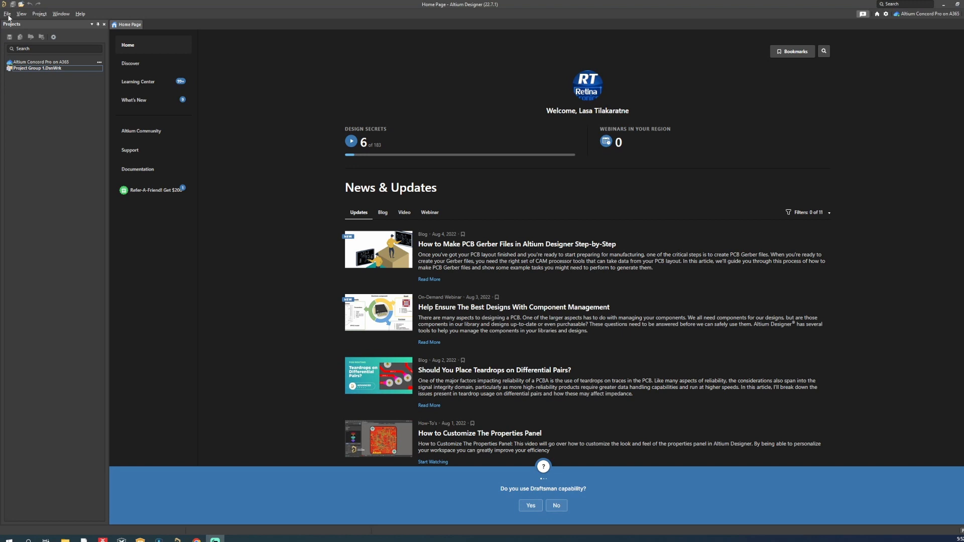
Step: Start opening an existing project and browse for it on this computer
click(7, 13)
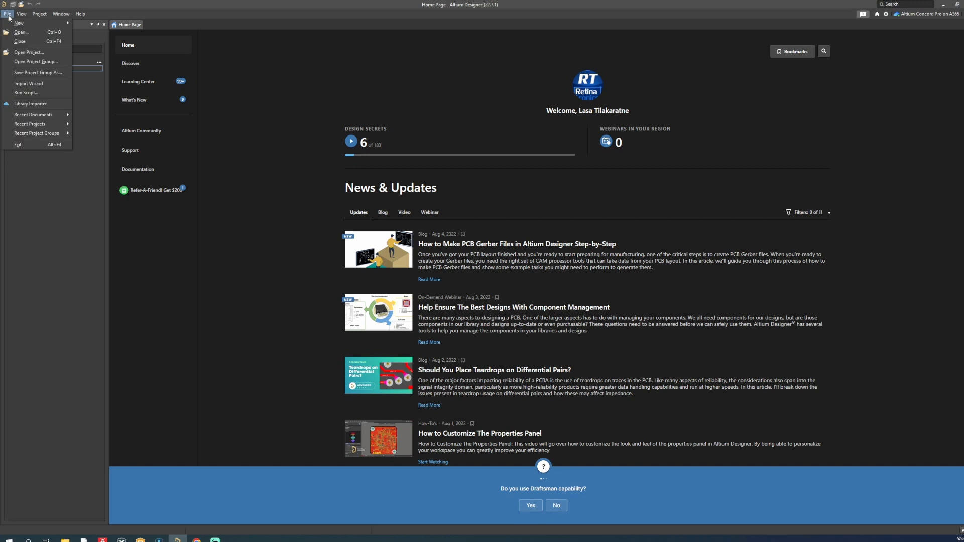
click(28, 51)
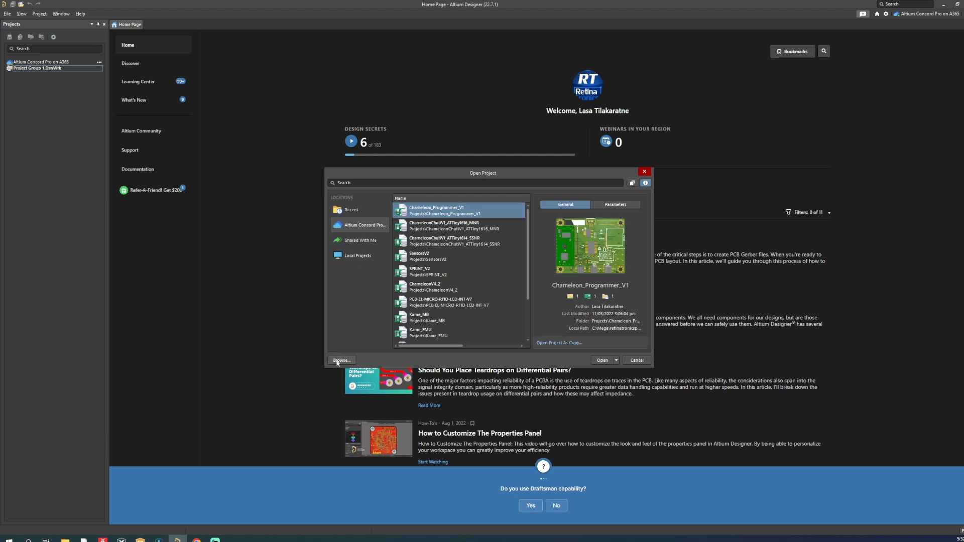
click(341, 360)
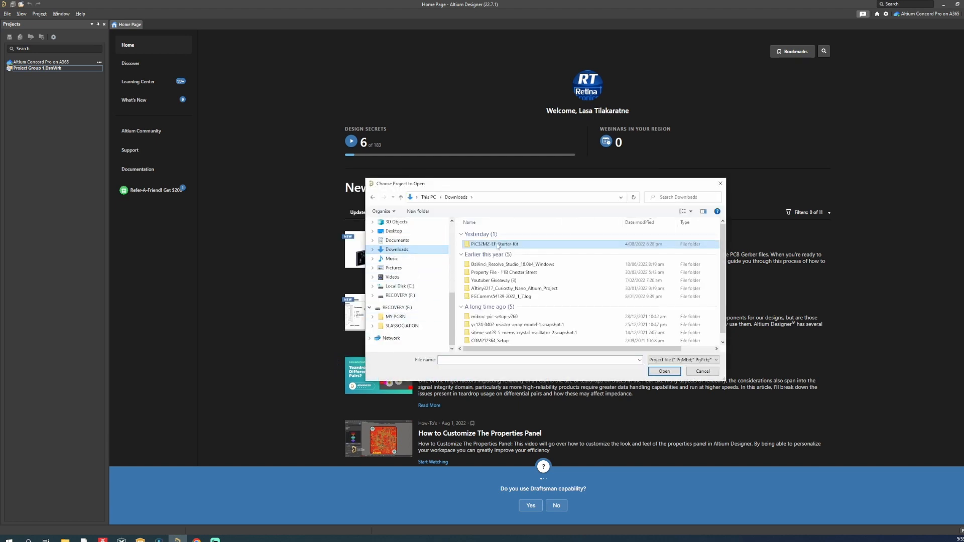
Step: Open 16-10414_R2.0.PrjPcb from Downloads > PIC32MZ-EF-Starter Kit > CAD_source_R2.0
double_click(495, 244)
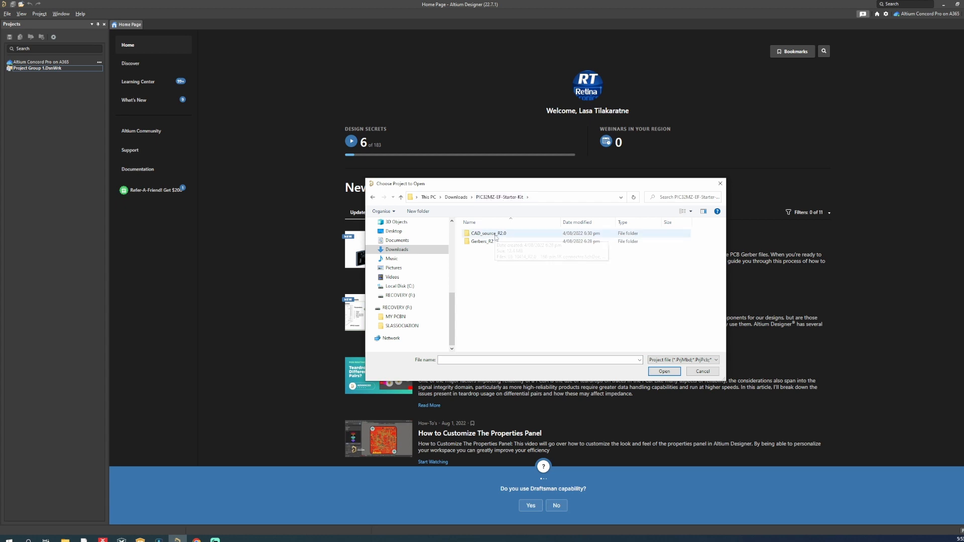
double_click(488, 233)
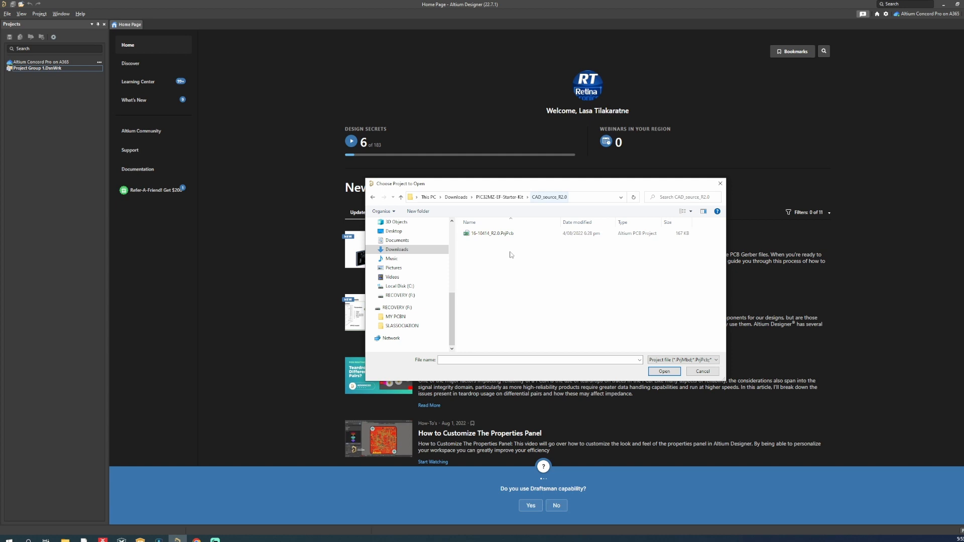
click(490, 233)
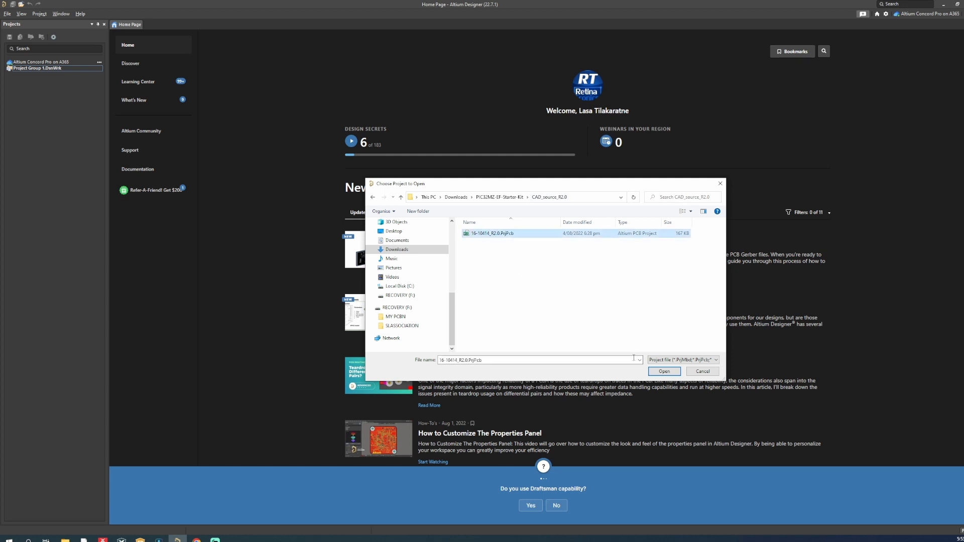
click(664, 371)
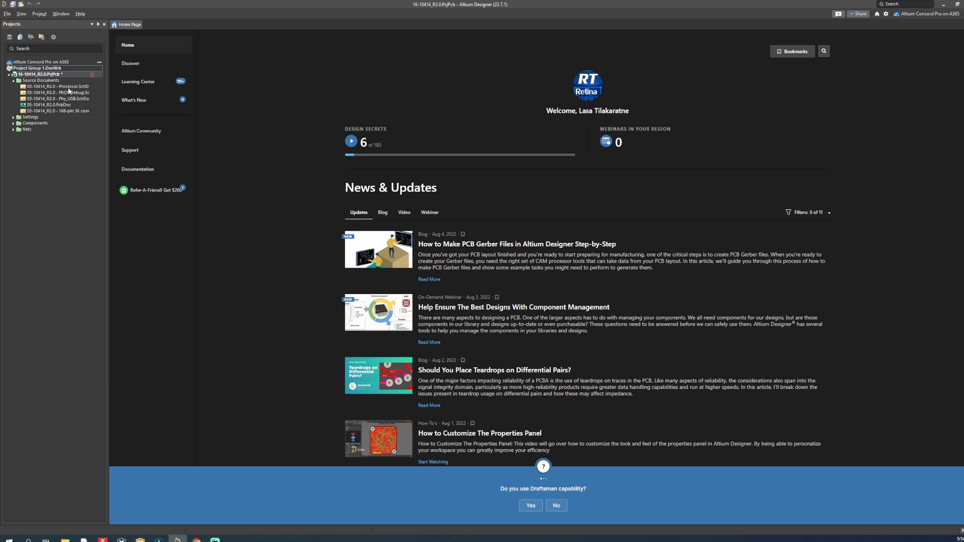
double_click(55, 86)
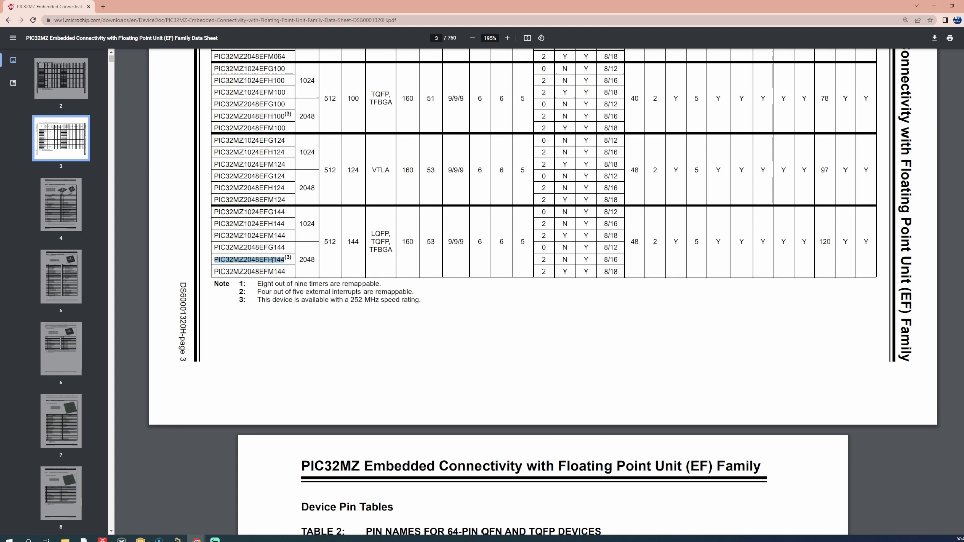
Step: Scroll the PIC32MZ EF datasheet down to the page 44 minimum connection and MCLR guidelines
scroll(down, 3)
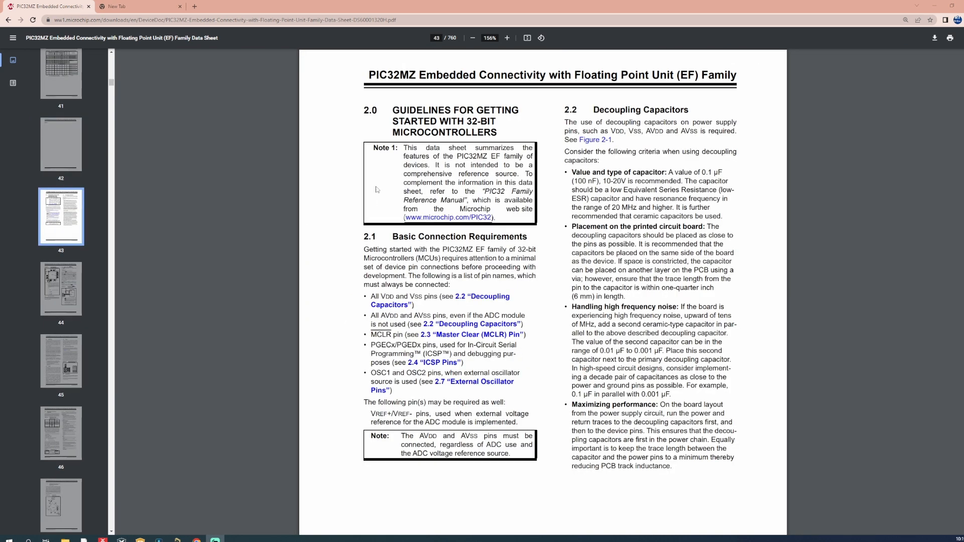
mouse_move(377, 470)
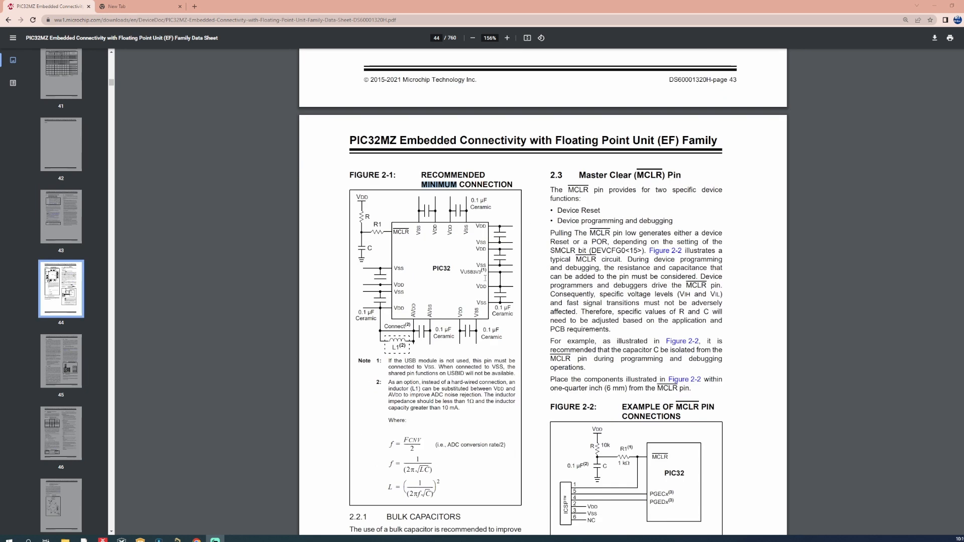
scroll(down, 3)
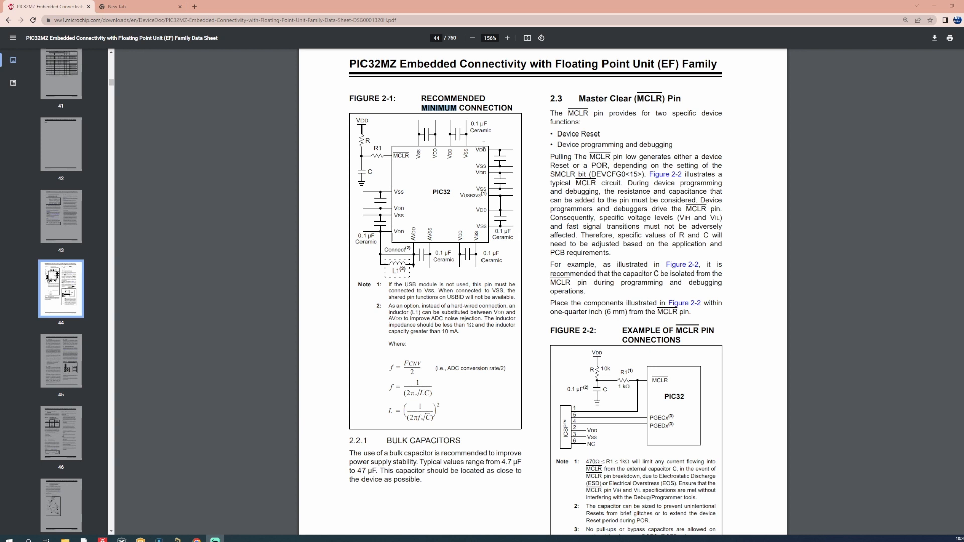
mouse_move(935, 9)
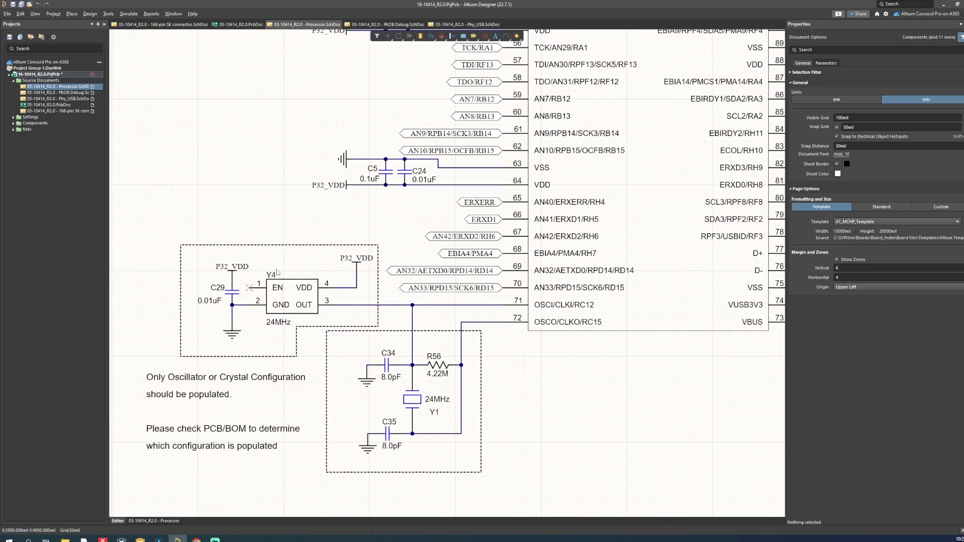
mouse_move(221, 303)
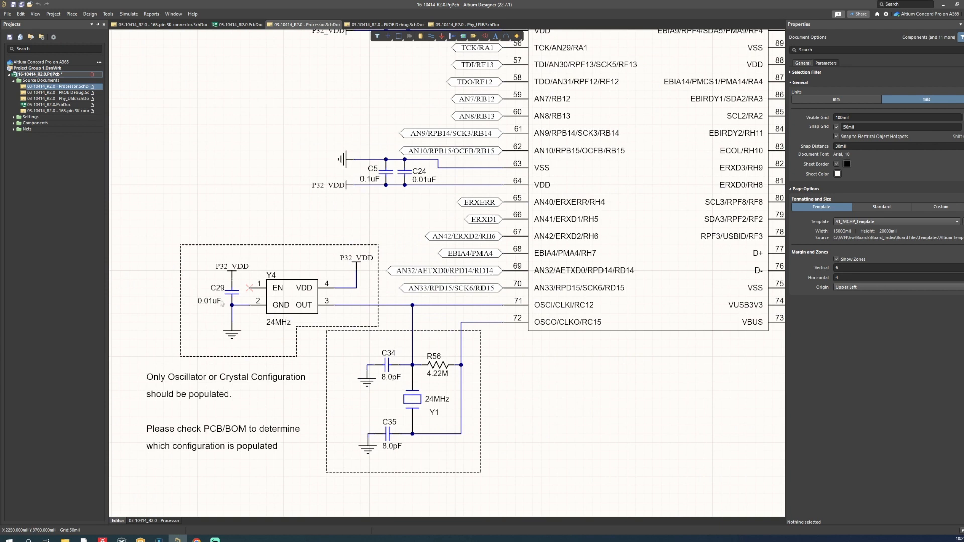
mouse_move(383, 345)
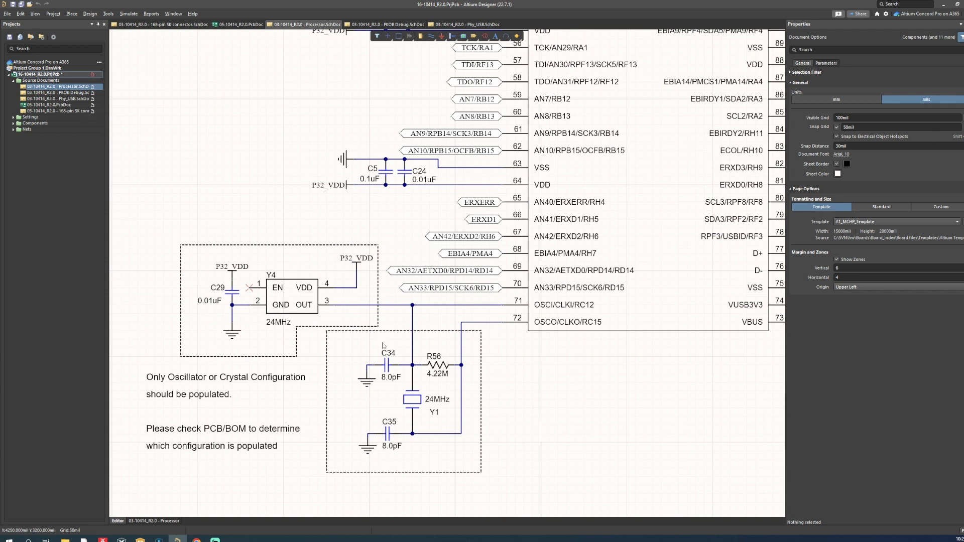
mouse_move(396, 420)
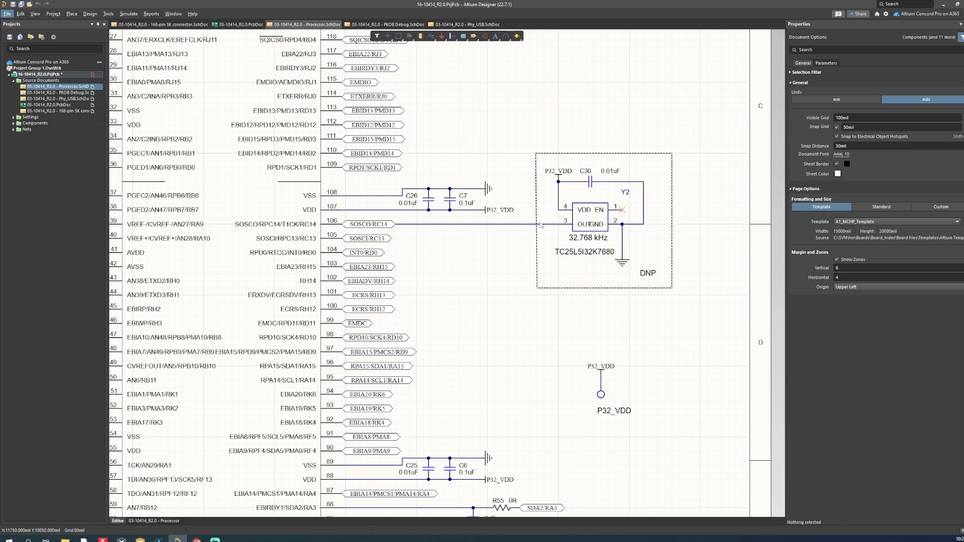
mouse_move(663, 142)
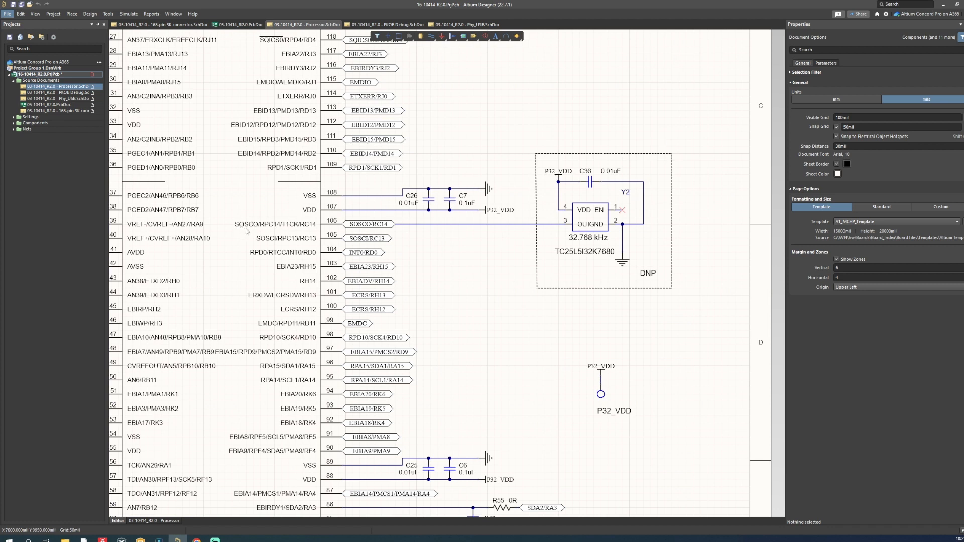
mouse_move(676, 220)
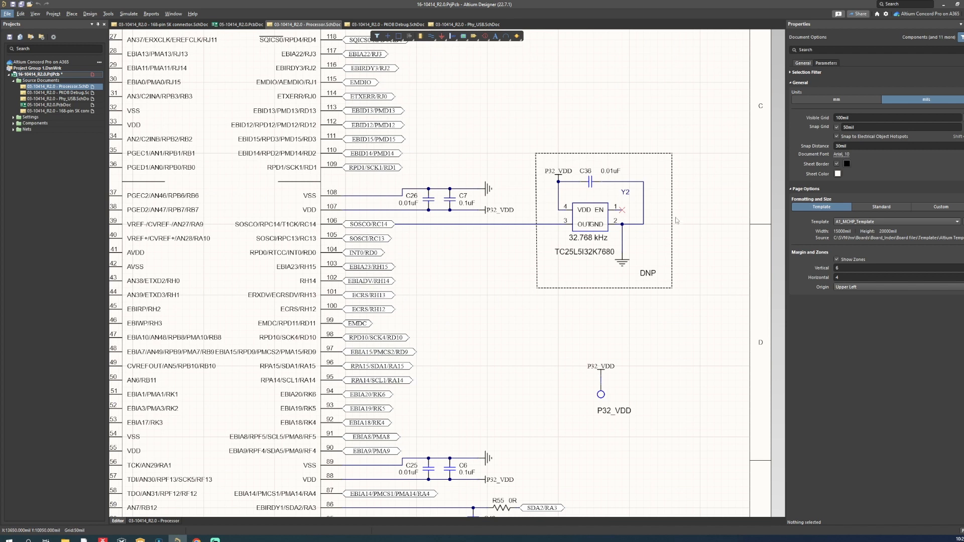
mouse_move(677, 213)
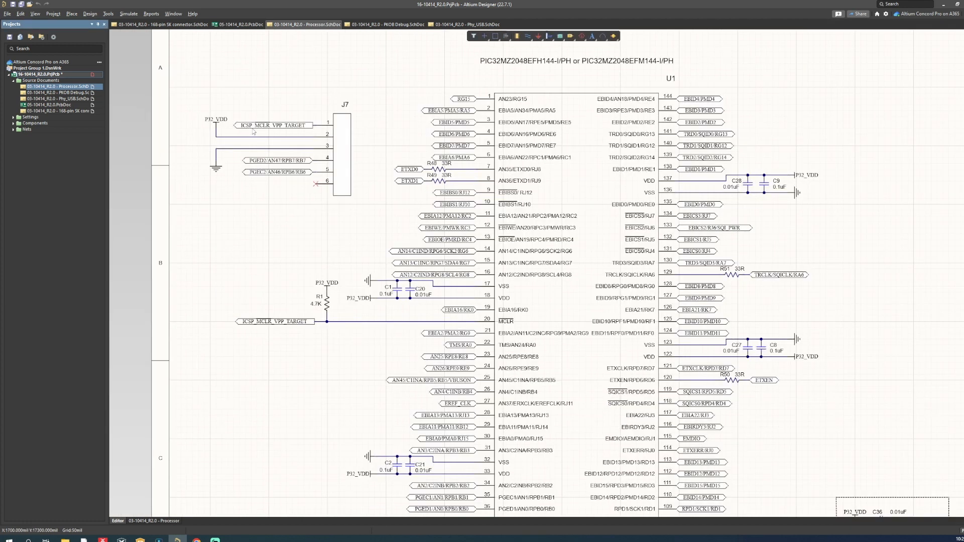
mouse_move(572, 189)
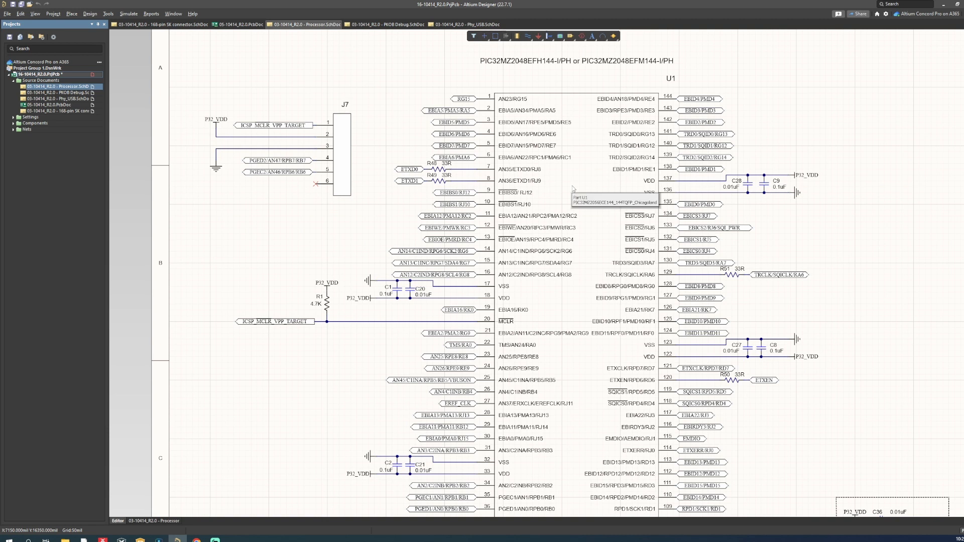
scroll(down, 3)
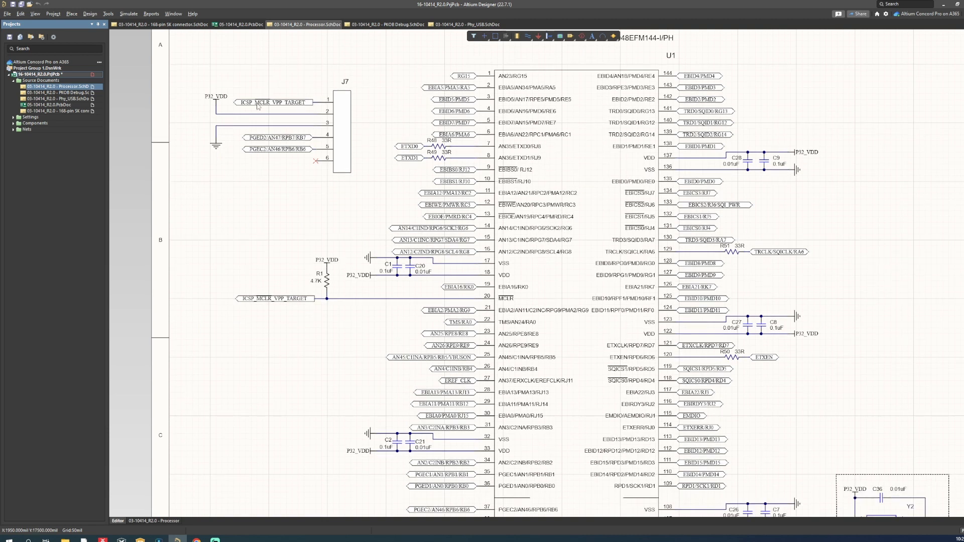
mouse_move(270, 108)
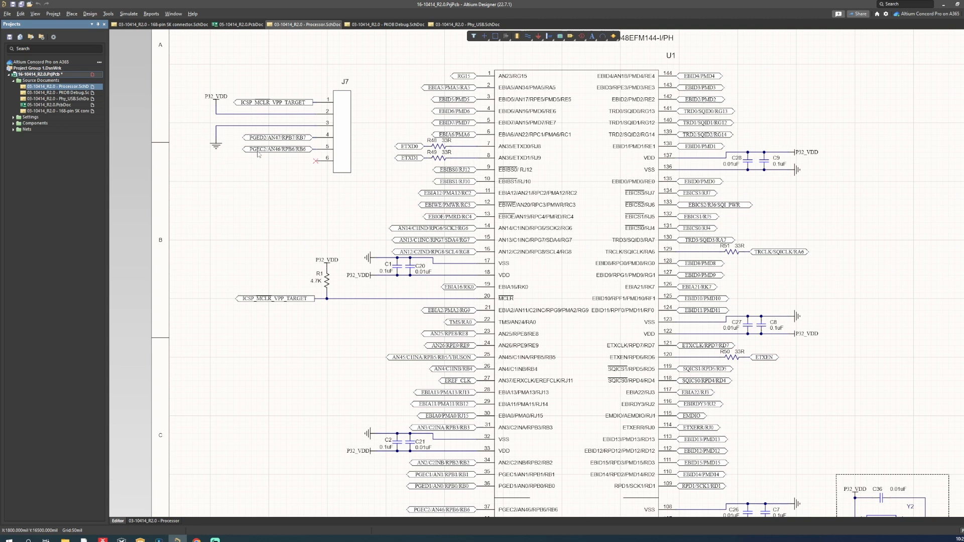
mouse_move(244, 166)
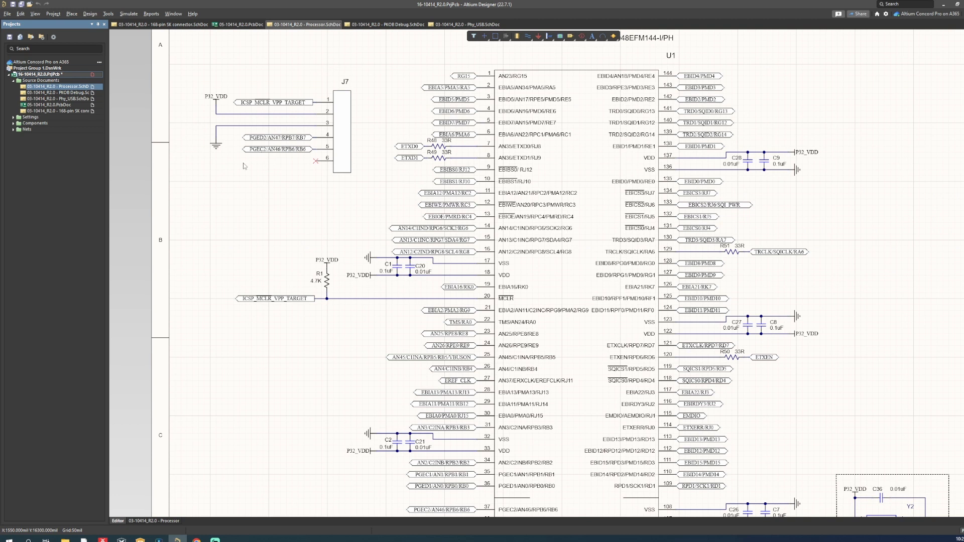
Step: Review the PKOB Debug sheet's ICSP and EEPROM circuits, then move to the USB-to-UART bridge sheet
click(374, 24)
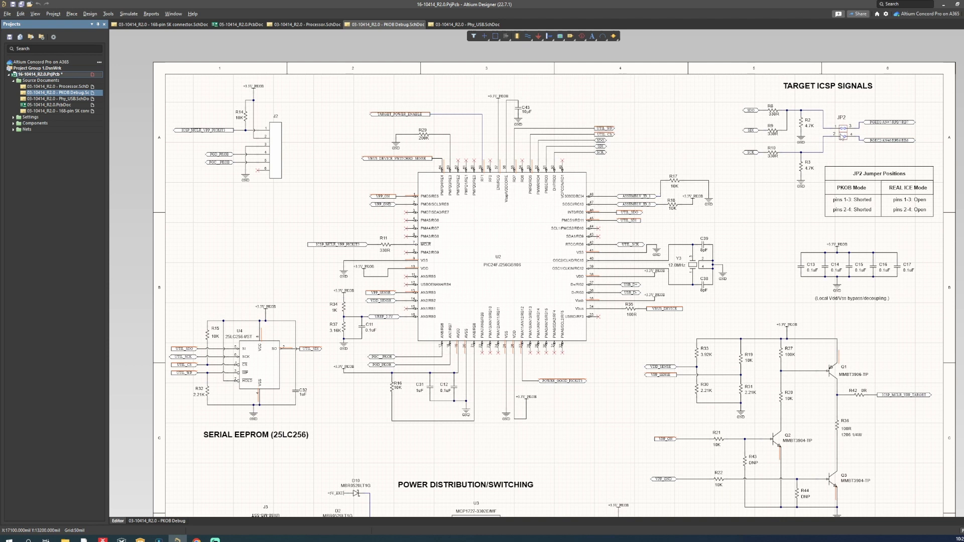
mouse_move(644, 158)
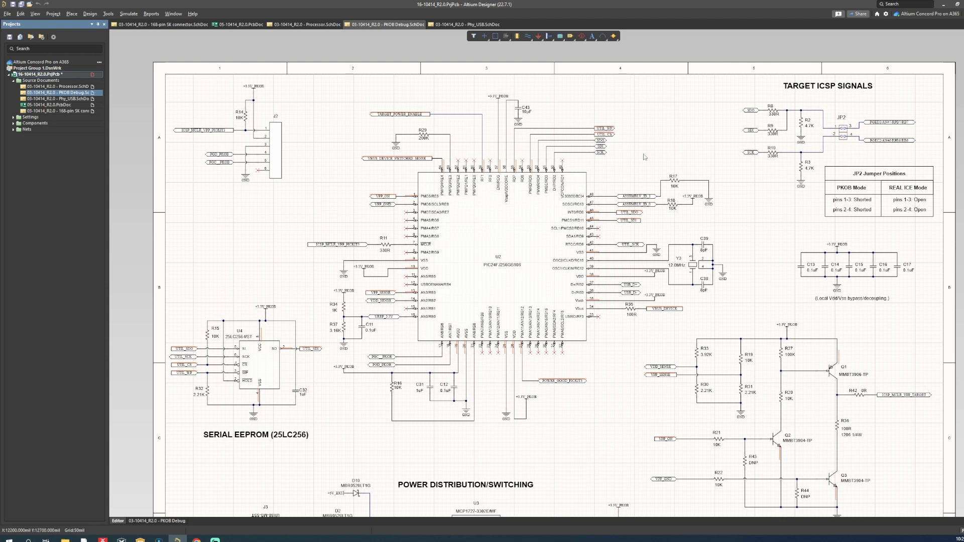
mouse_move(582, 240)
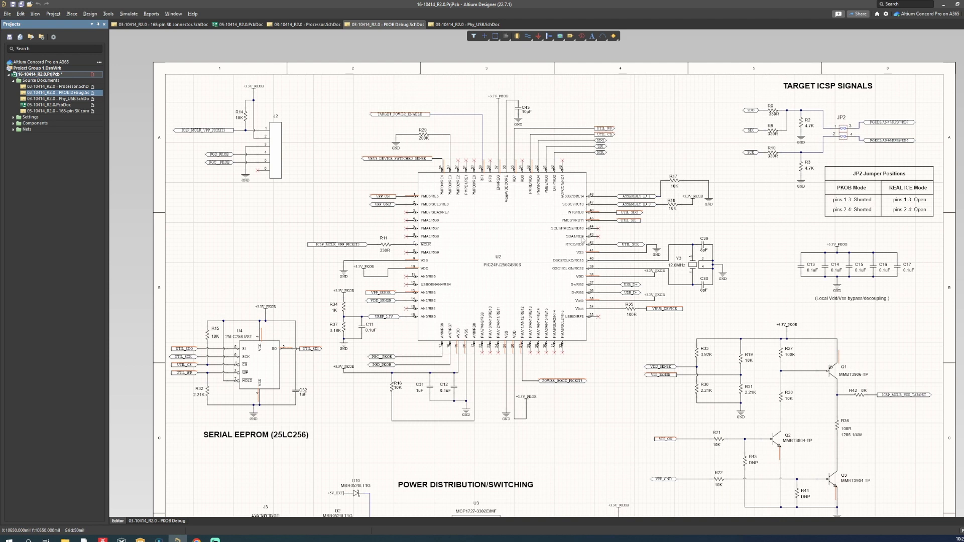
mouse_move(845, 138)
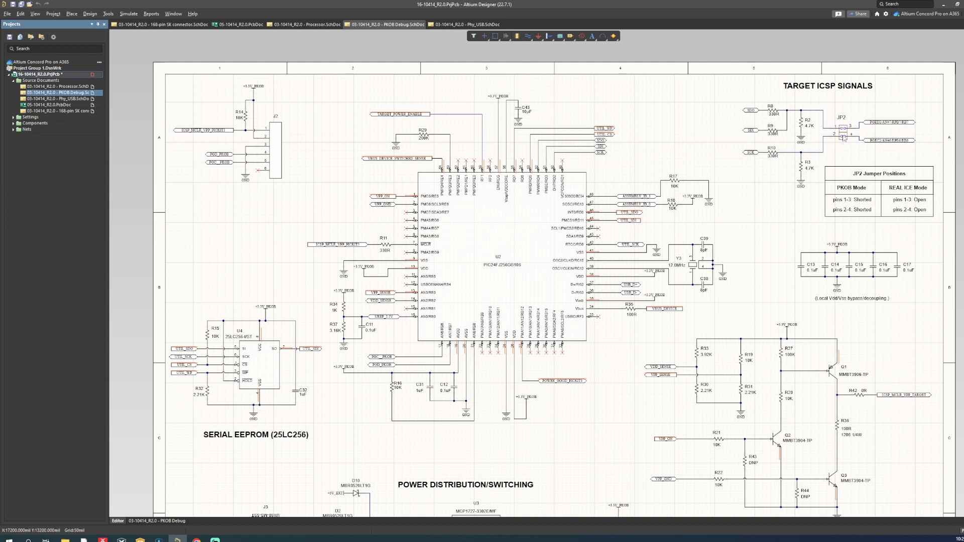
mouse_move(844, 139)
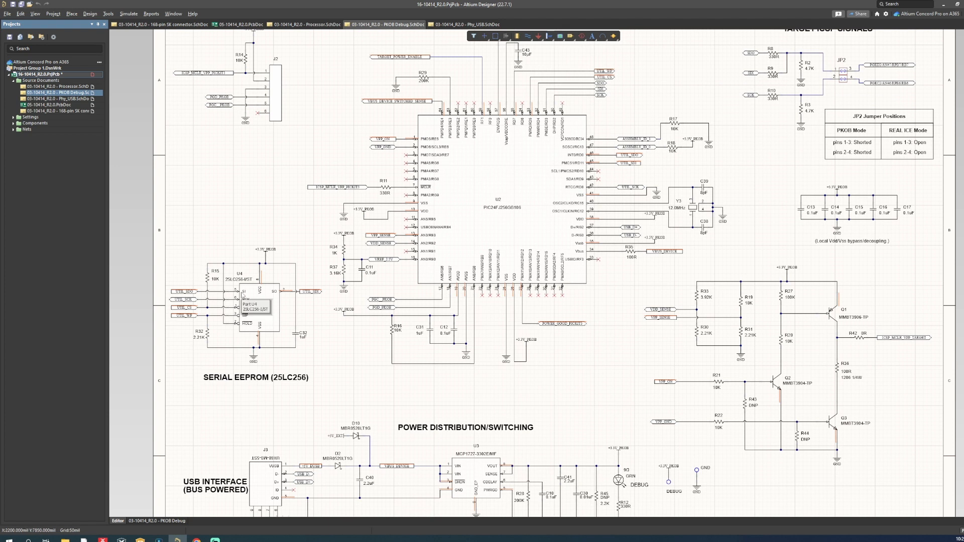
click(467, 24)
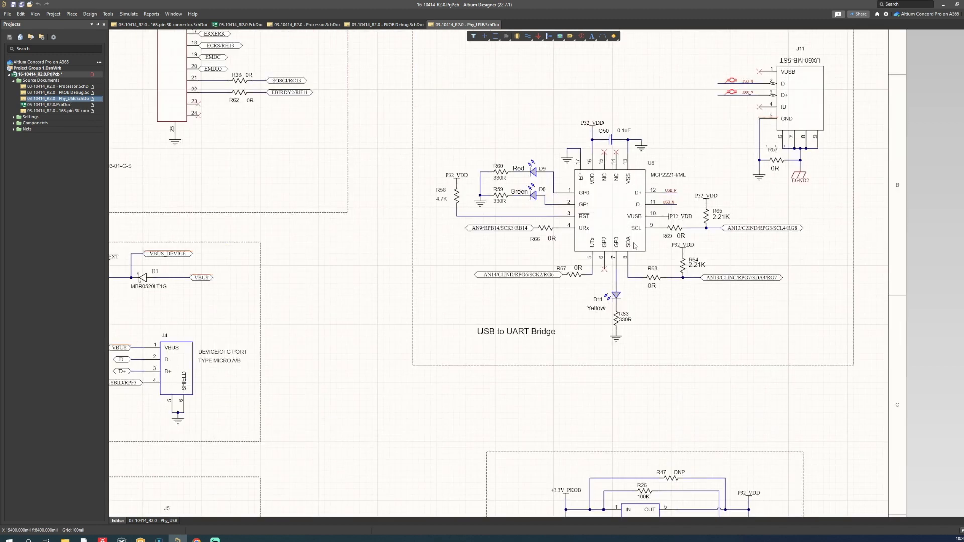
mouse_move(484, 262)
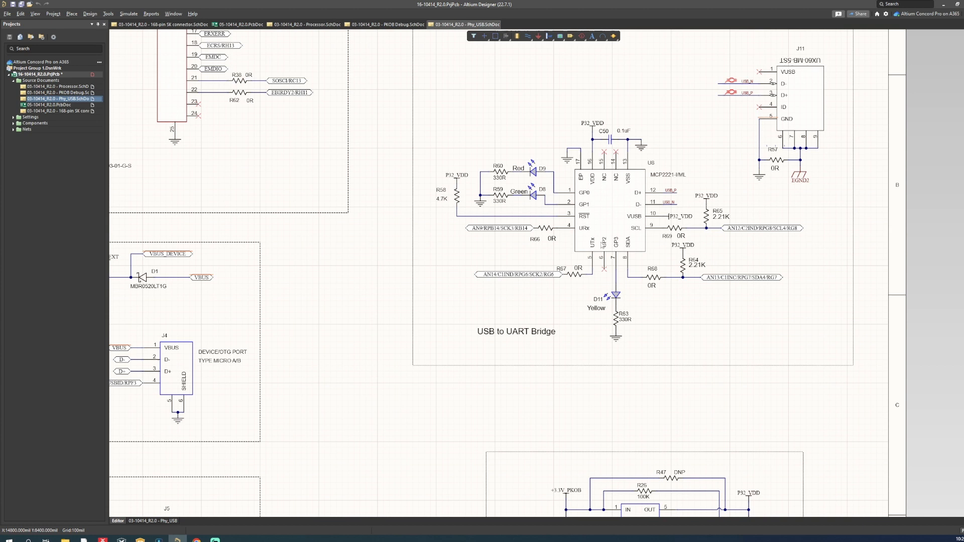
mouse_move(825, 157)
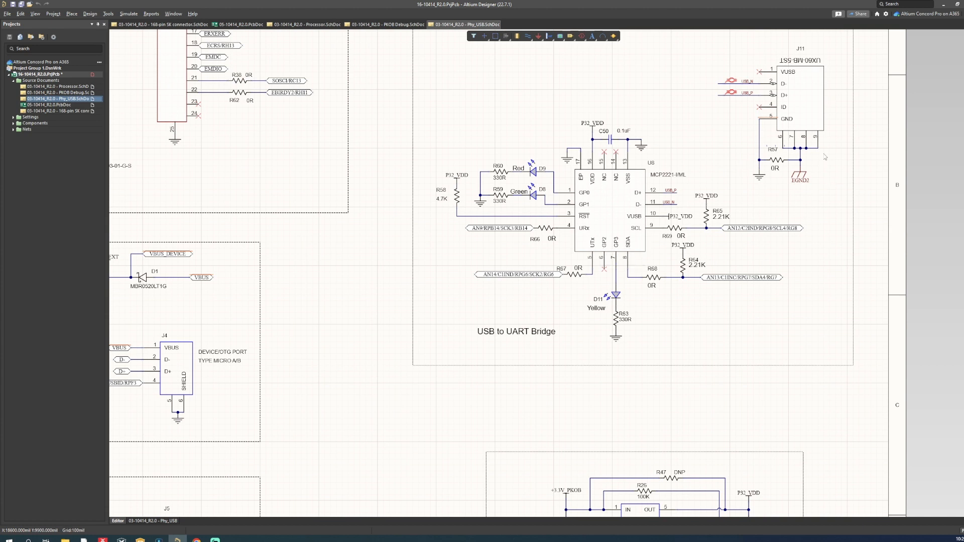
mouse_move(845, 164)
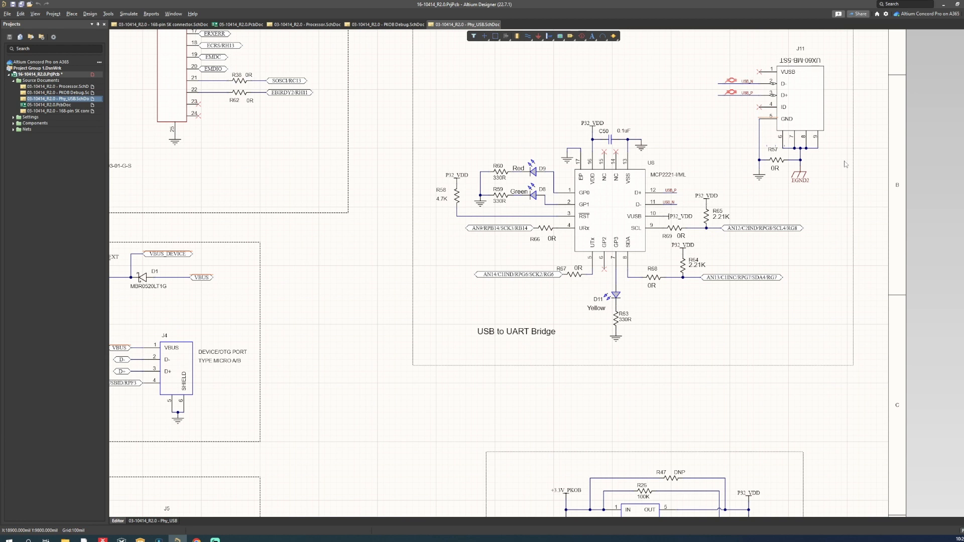
Step: View the 168-pin SK connector sheet down to the user LEDs, switches and J12 header
click(55, 112)
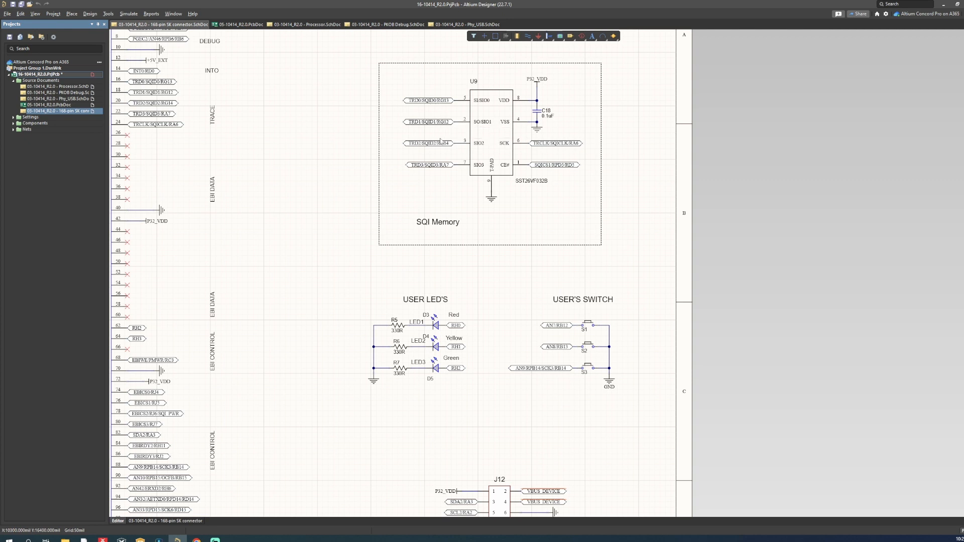
mouse_move(559, 138)
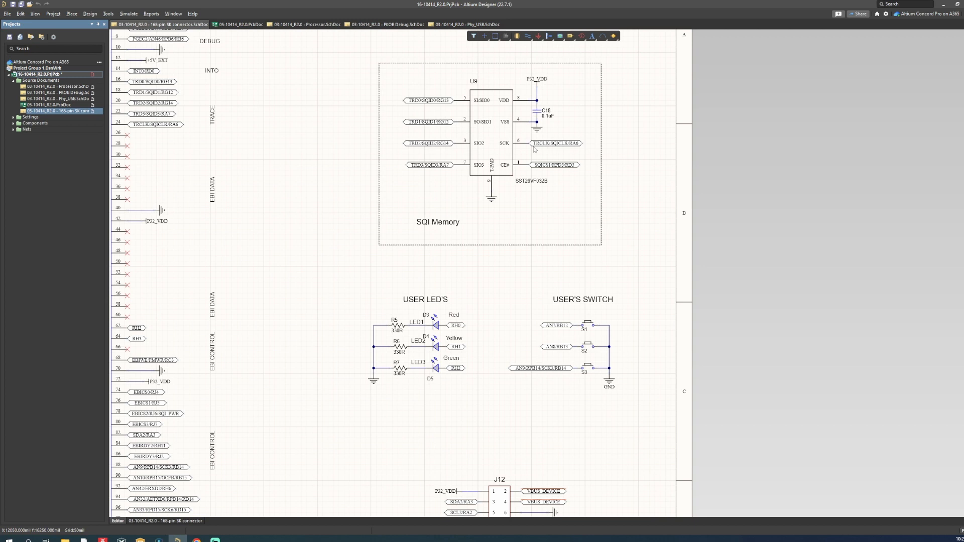
scroll(down, 3)
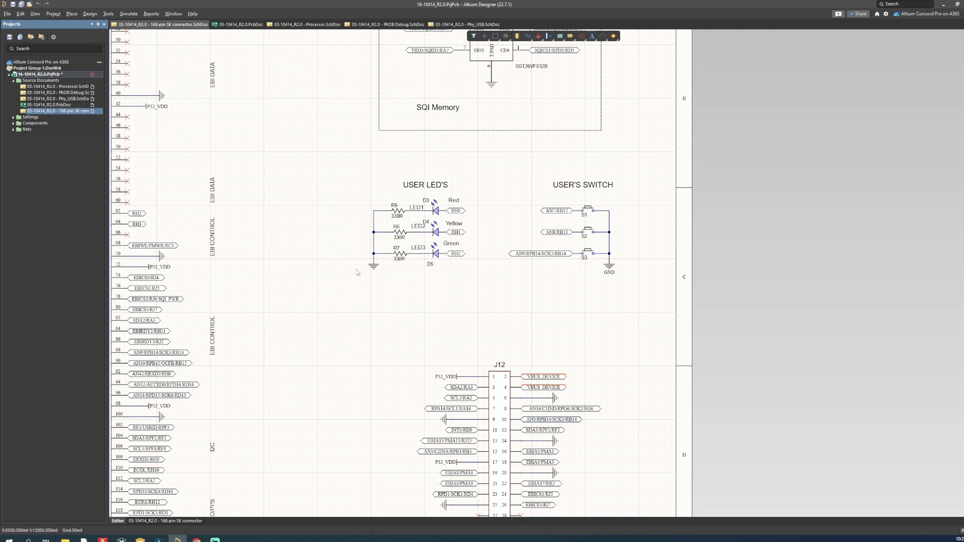
mouse_move(588, 147)
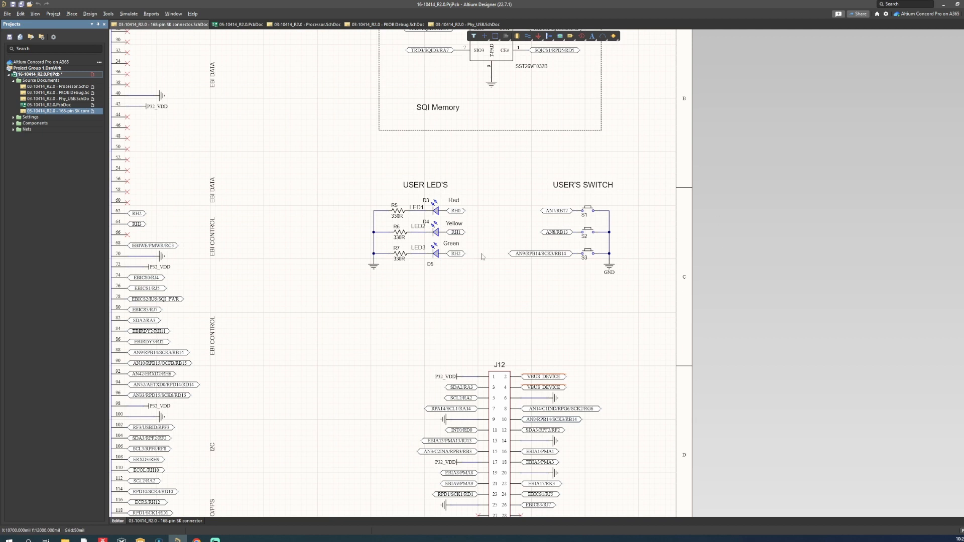
mouse_move(621, 240)
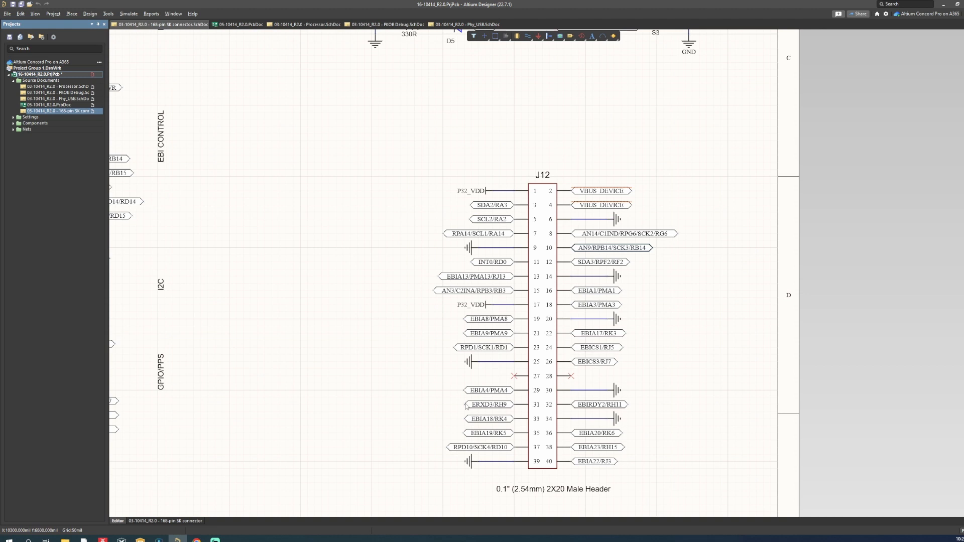
Step: Check the PKOB Debug sheet and the board in 3D, then switch over to MPLAB X IDE
click(383, 25)
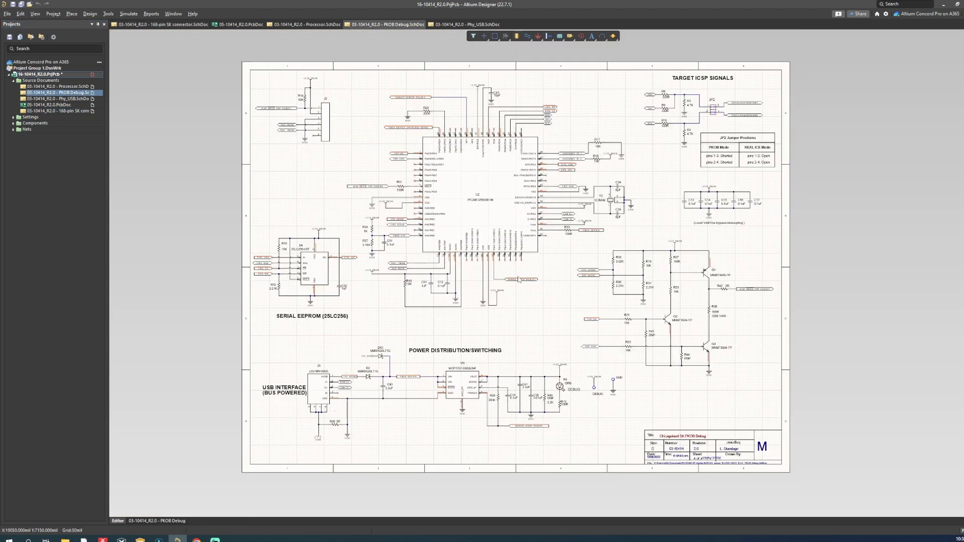
mouse_move(519, 278)
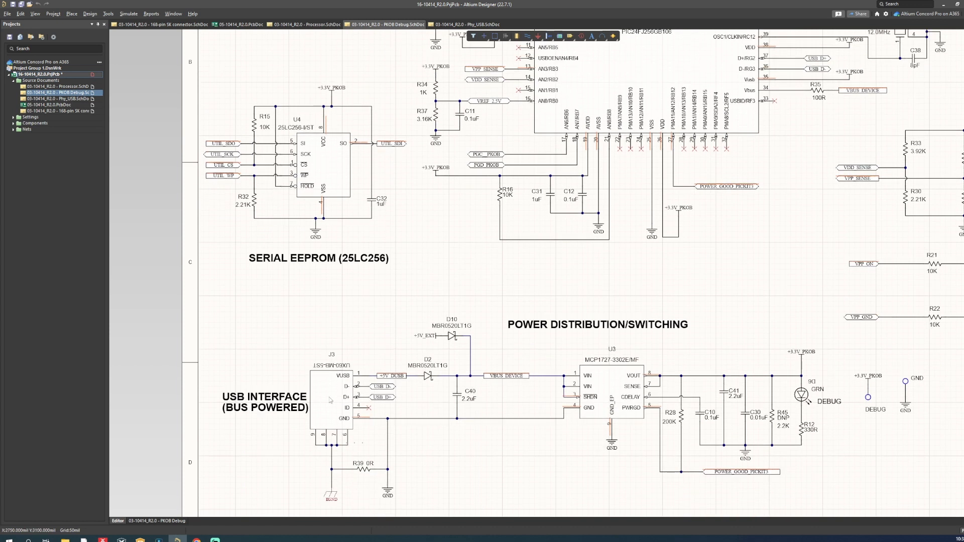
click(239, 24)
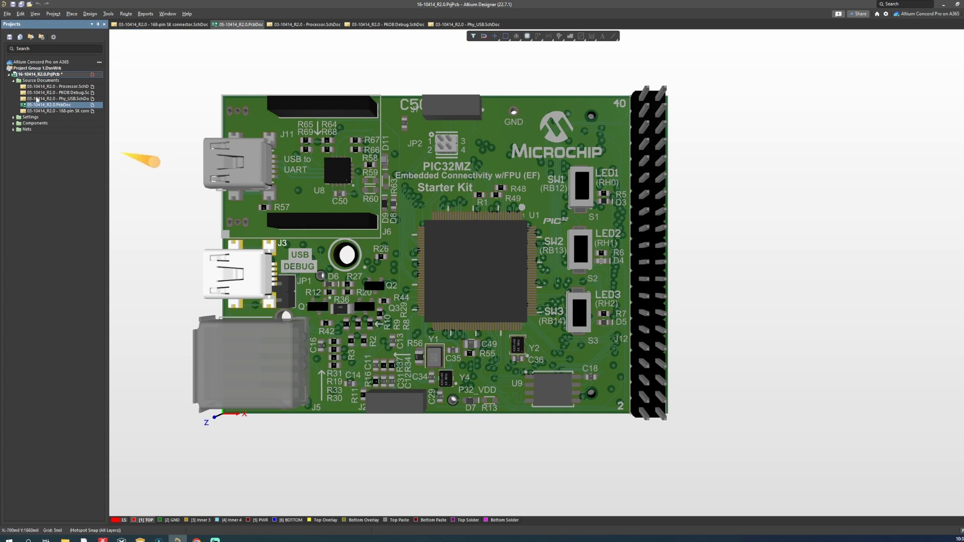
click(379, 24)
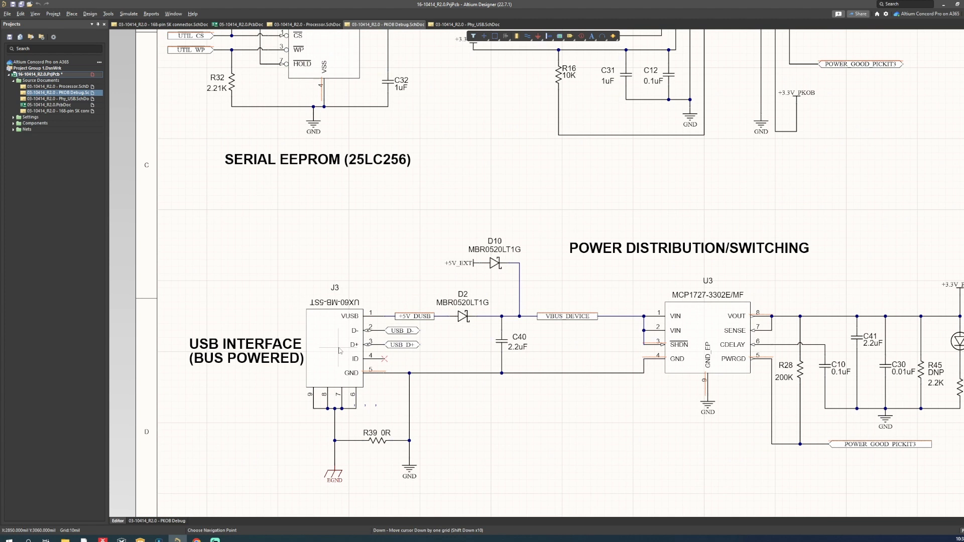
click(240, 24)
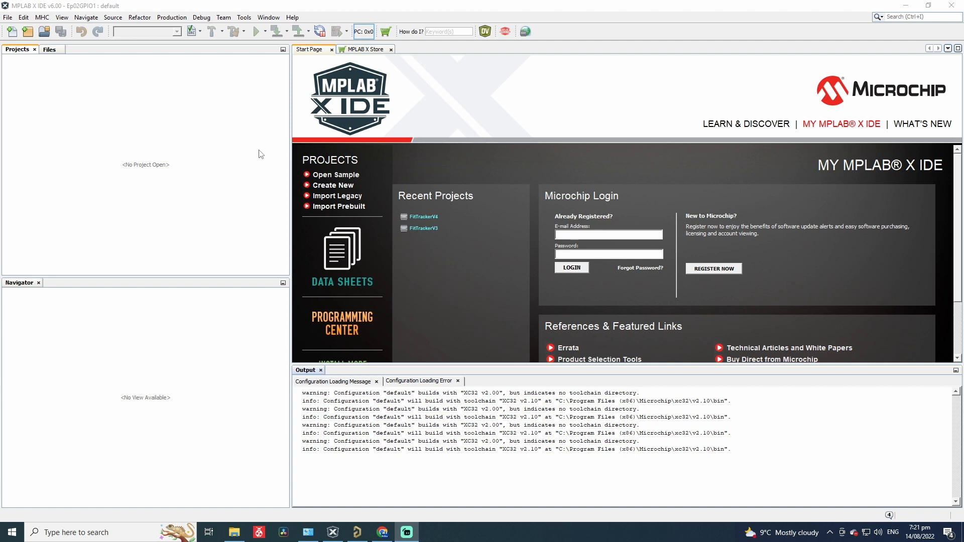
Step: Start a new 32-bit MPLAB Harmony 3 project, keeping the default Harmony3 framework path
click(7, 17)
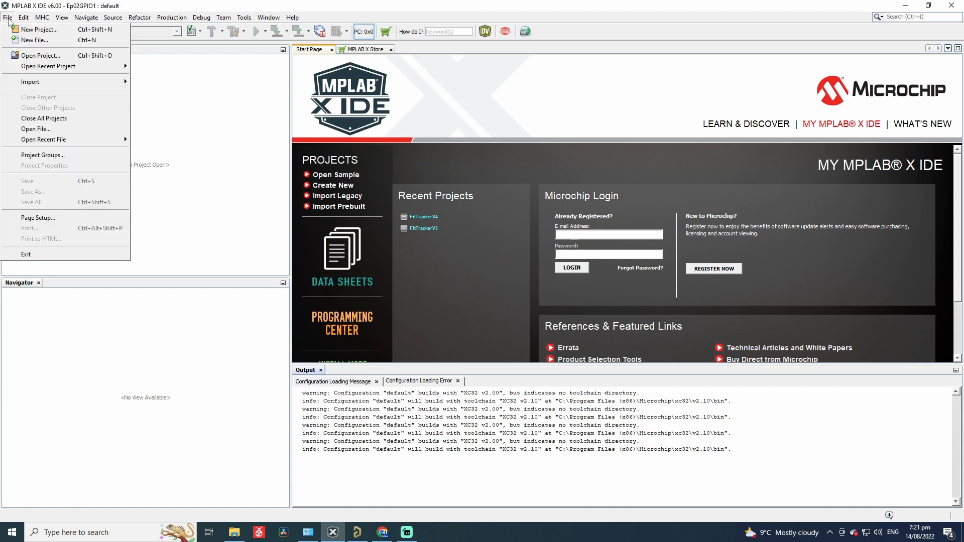
click(38, 29)
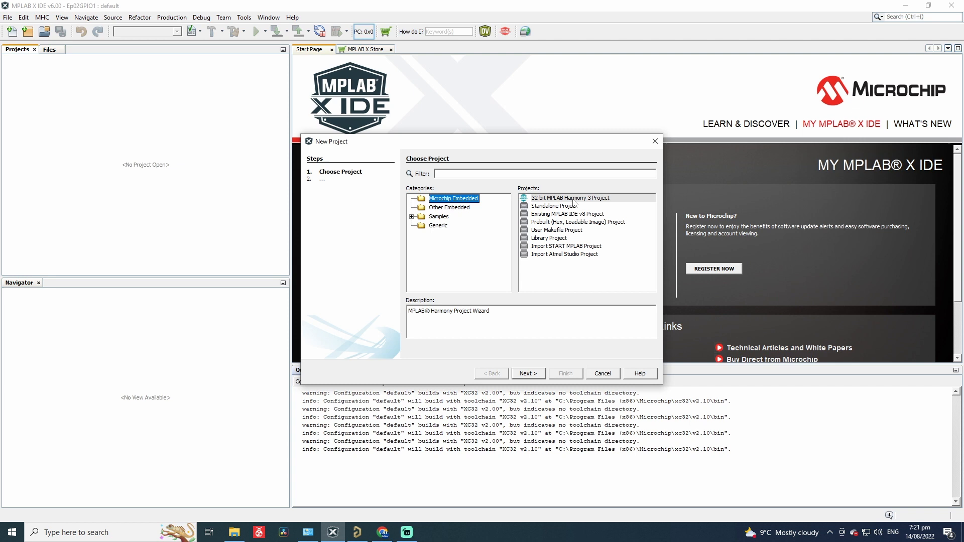
click(569, 198)
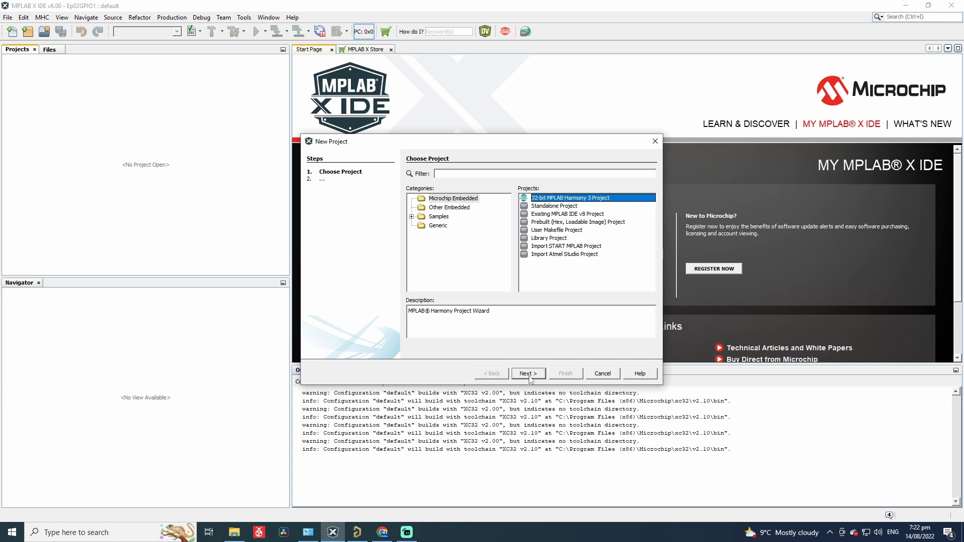
click(527, 373)
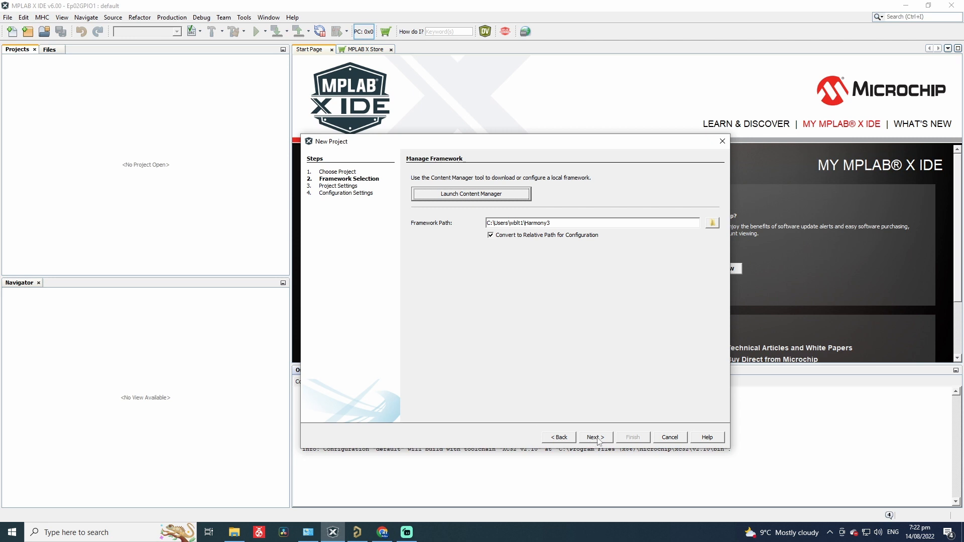
click(594, 437)
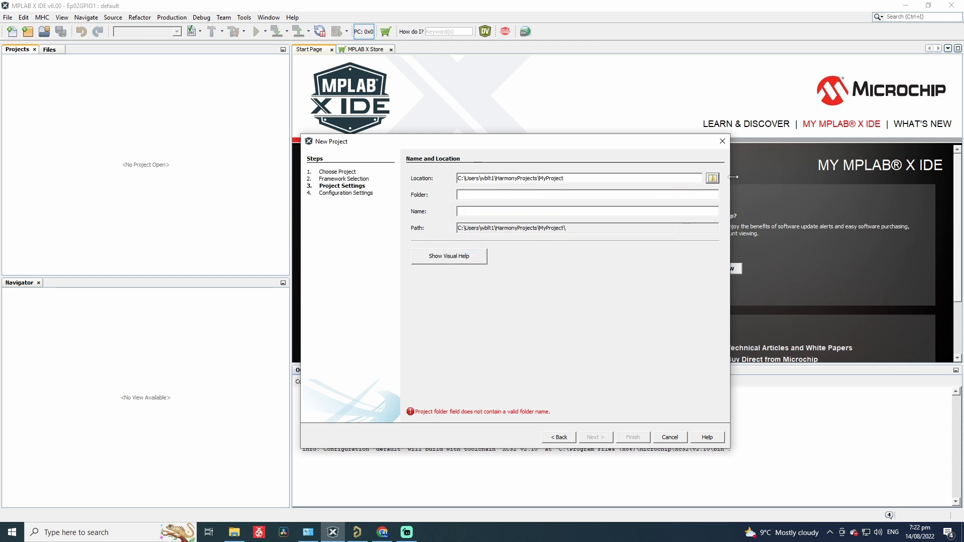
mouse_move(727, 190)
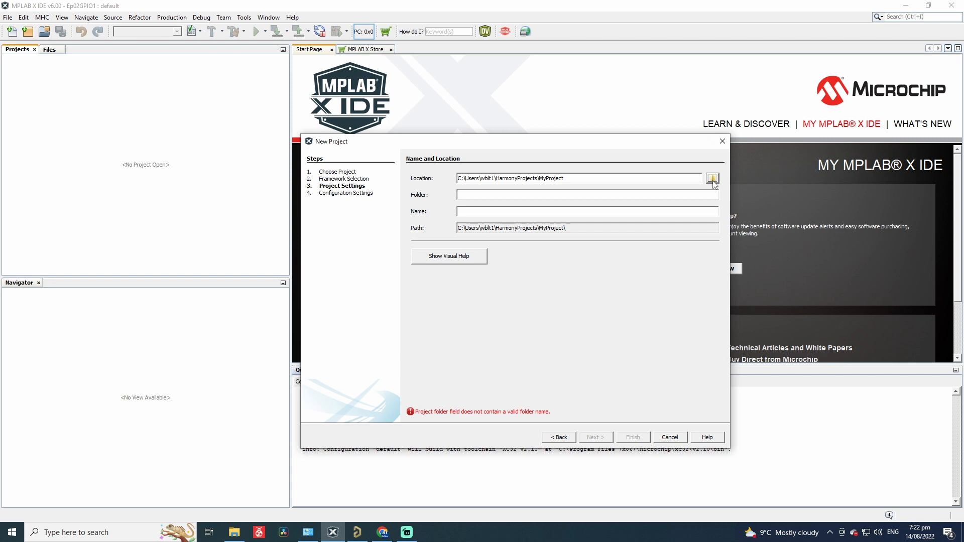
Step: Set the project location to the Desktop Harmony3 folder
click(712, 179)
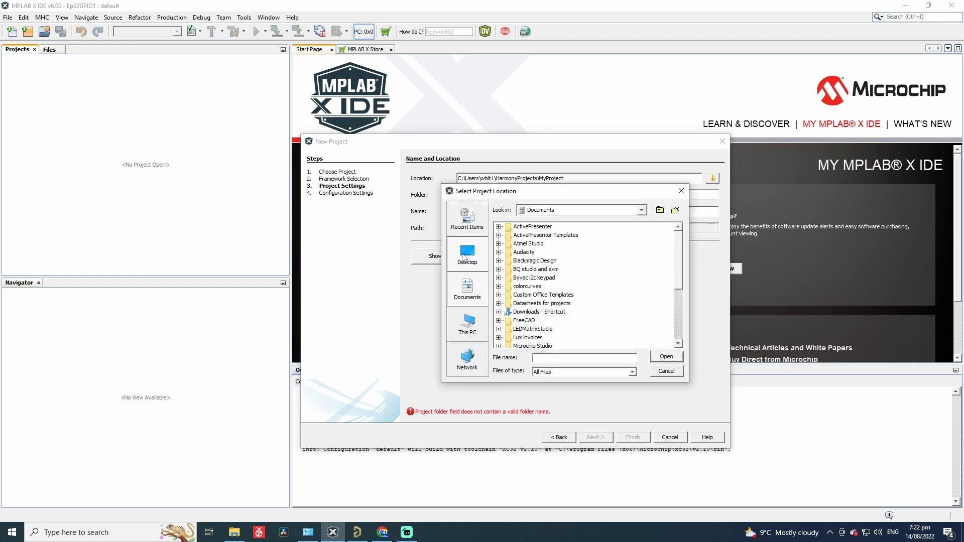
click(467, 254)
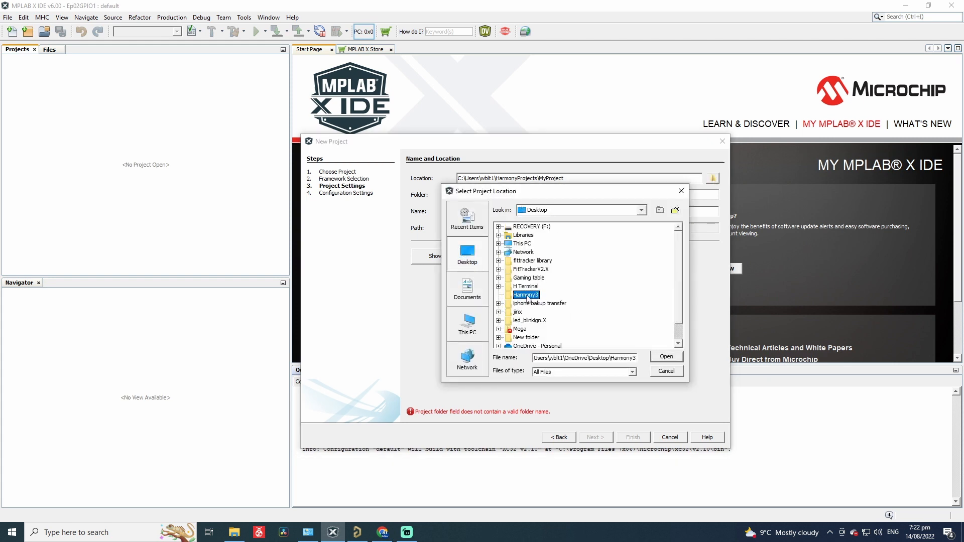
click(665, 356)
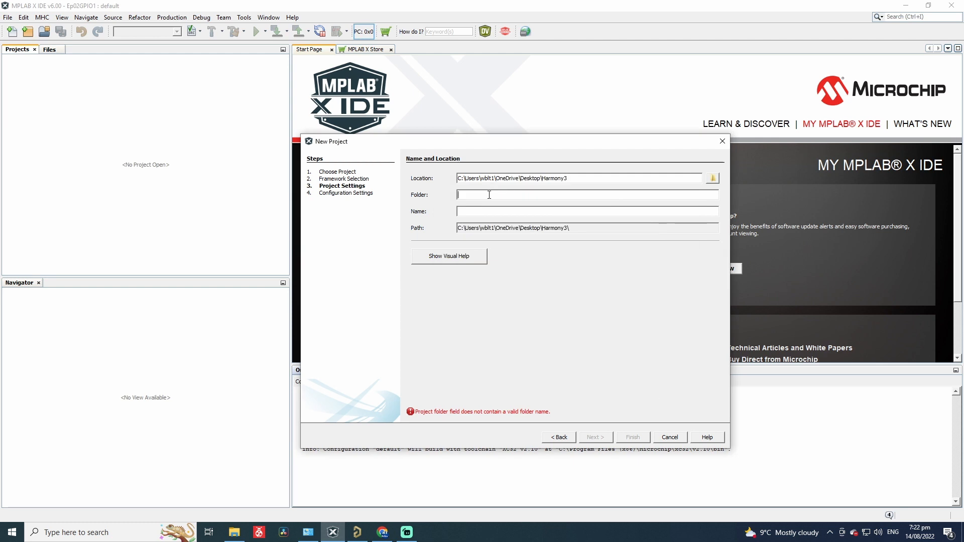
Step: Name the project and folder Ep02GPIO and advance to configuration settings
text(Ep)
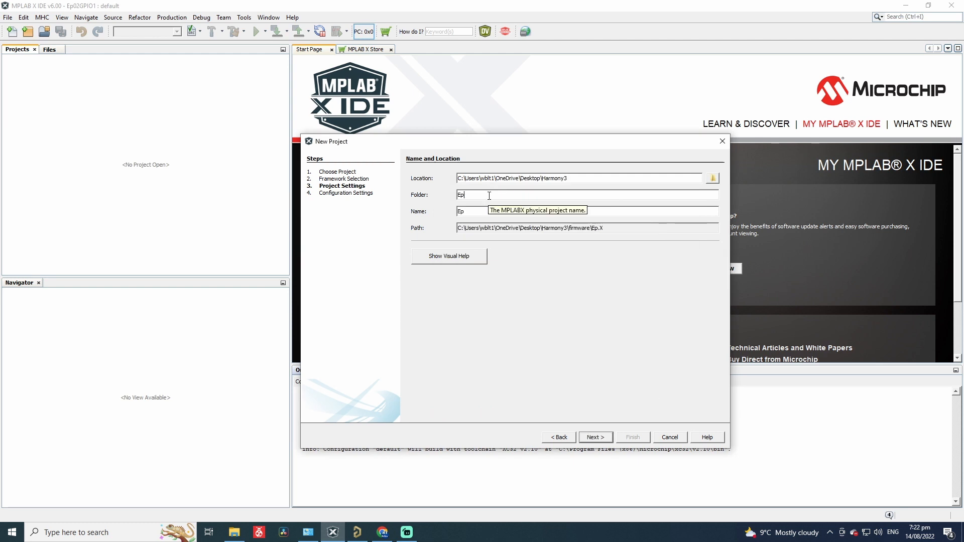
text(02GPIO)
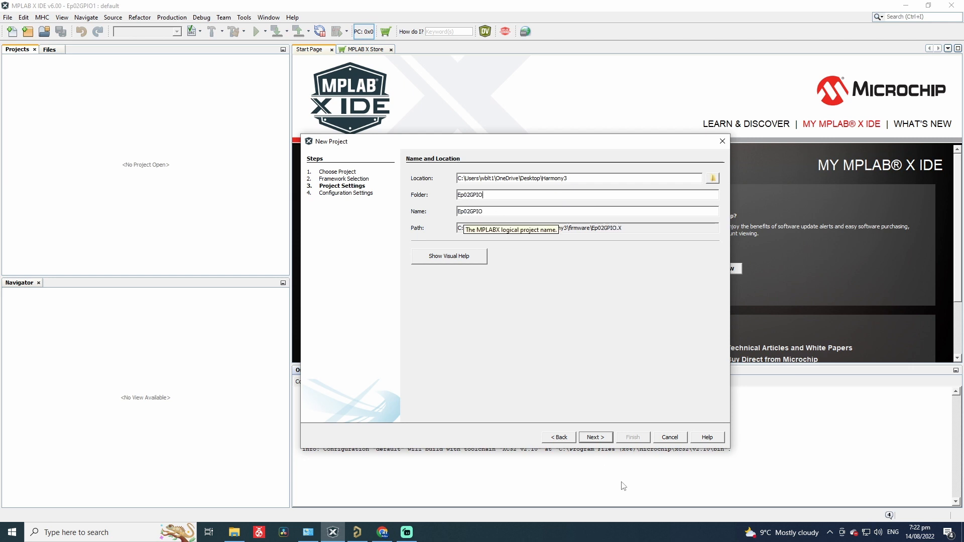
click(594, 437)
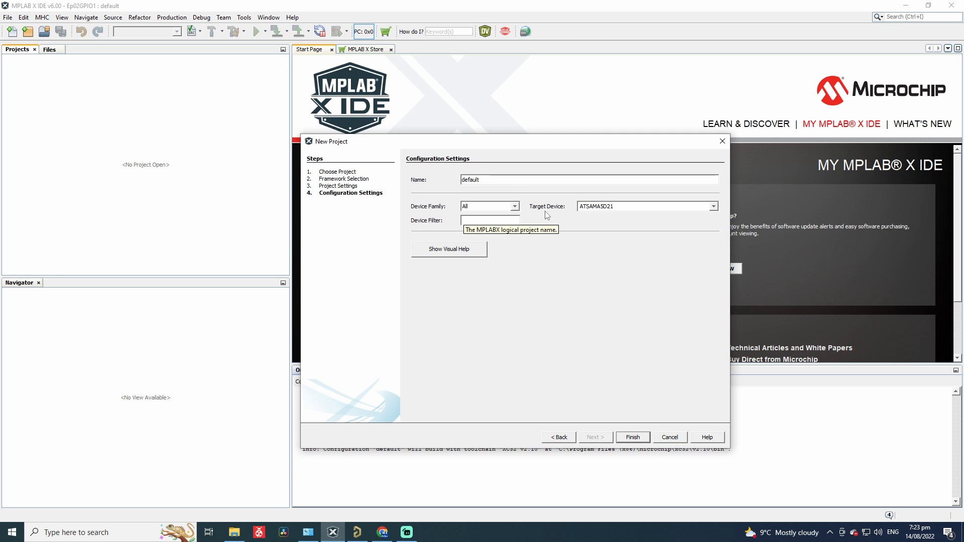
mouse_move(645, 221)
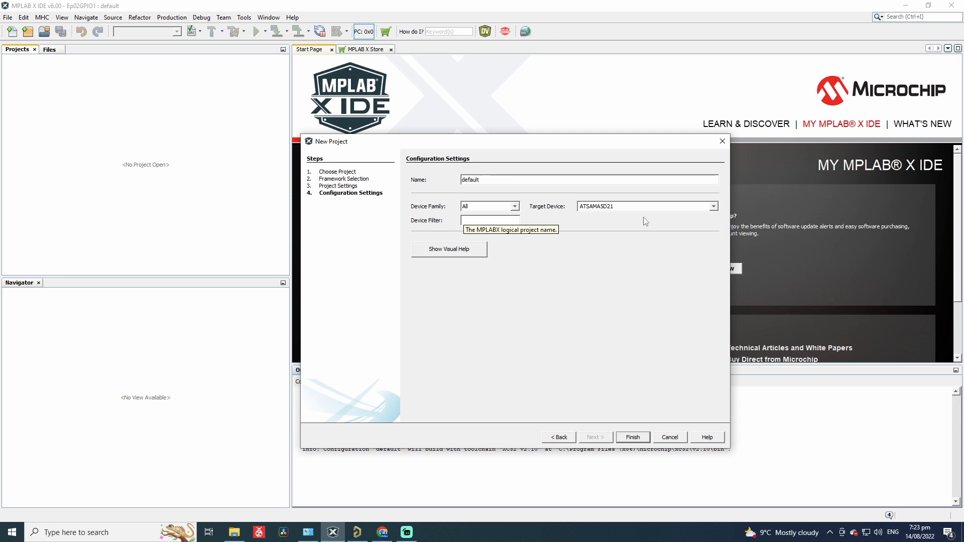
Step: Create the Ep02GPIO project targeting the PIC32MZ family device PIC32MZ2048EFH144
click(713, 206)
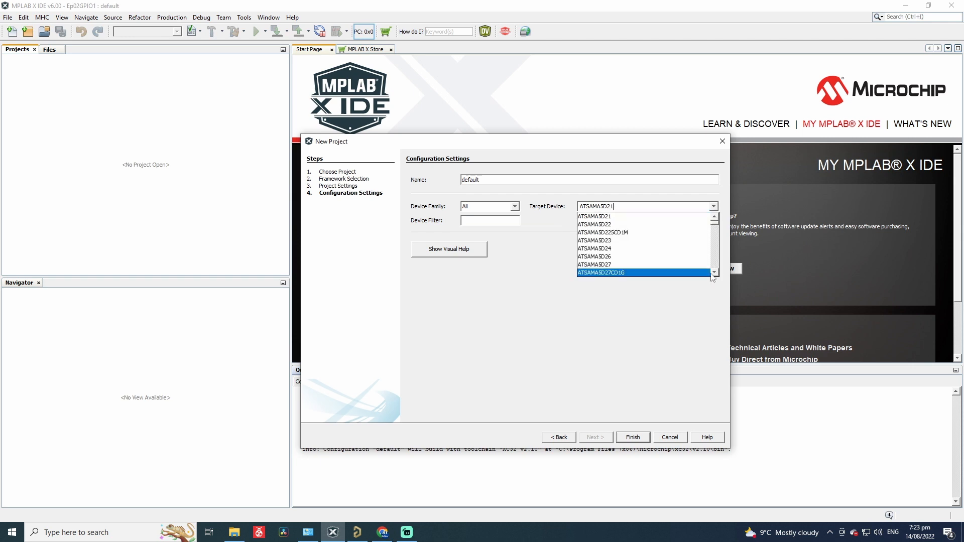
click(515, 205)
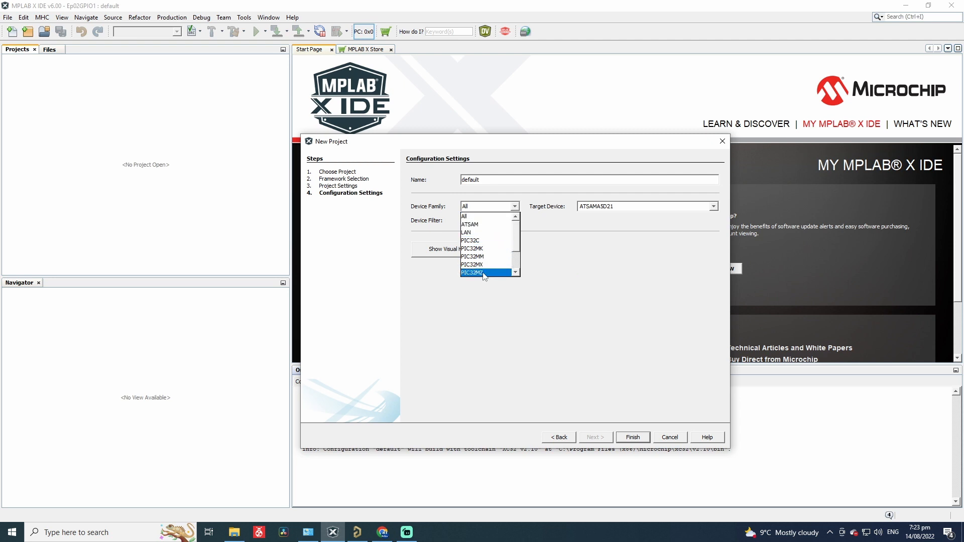
click(486, 272)
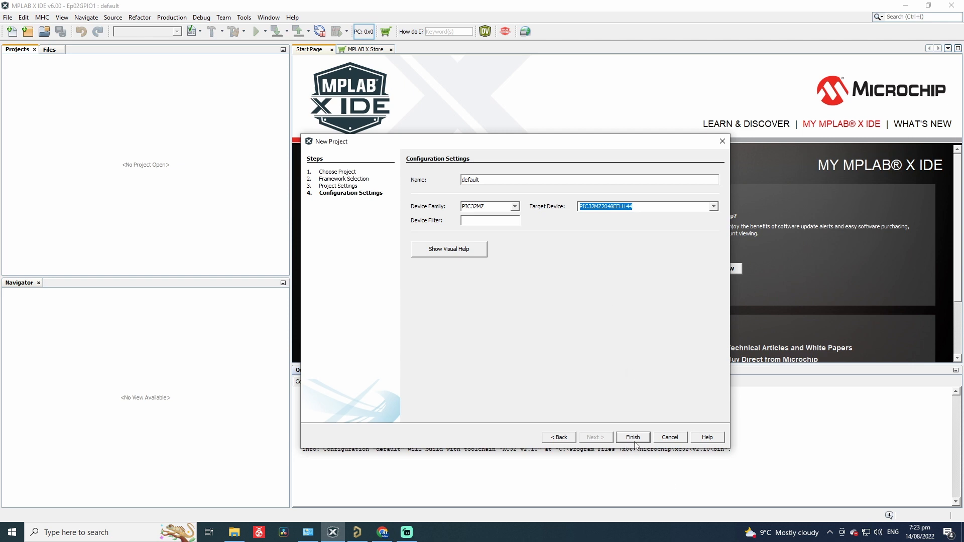
click(632, 436)
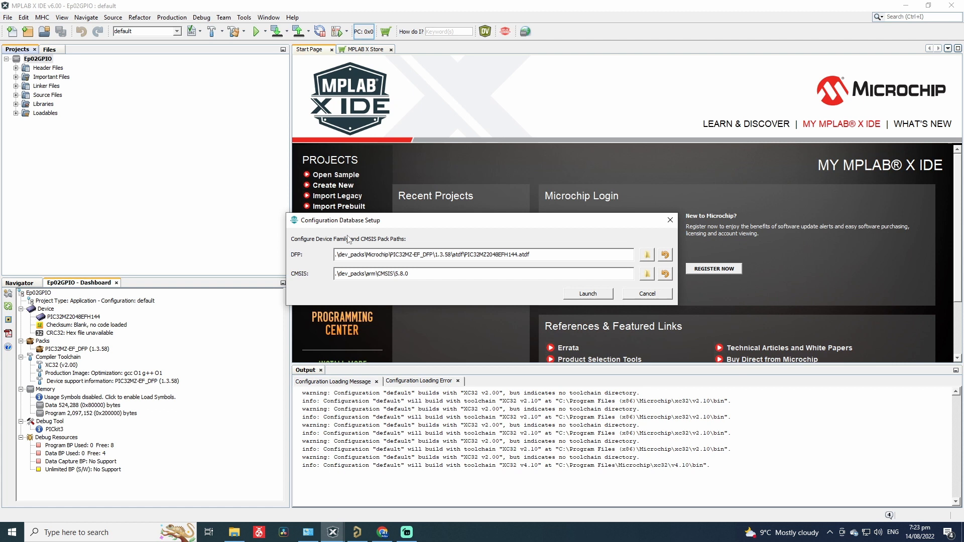
Step: Launch MPLAB Harmony Configurator with the default pack paths for Ep02GPIO
click(586, 293)
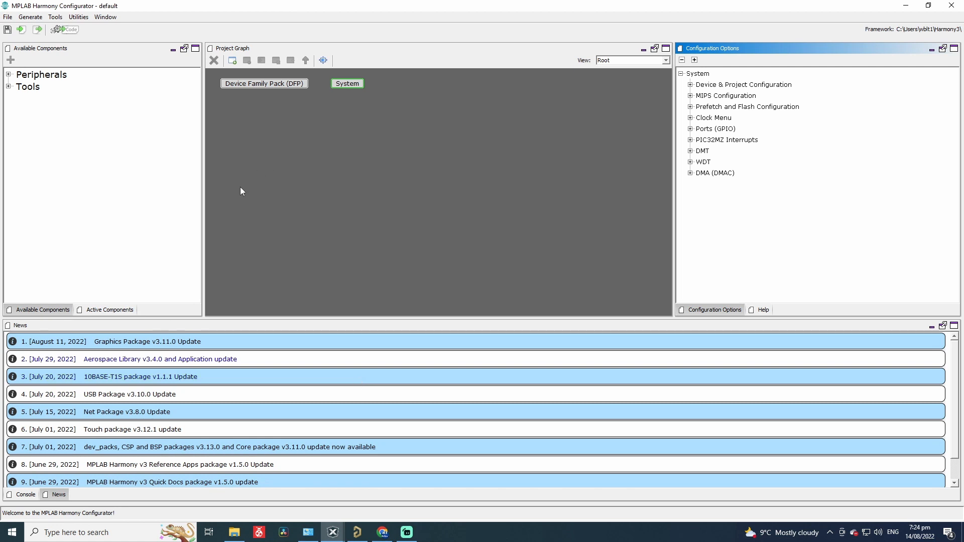
mouse_move(97, 314)
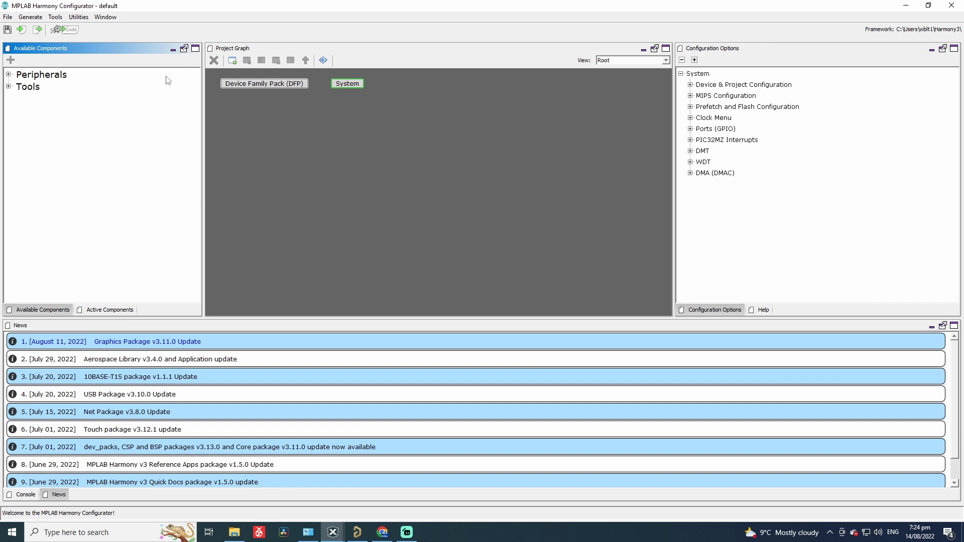
mouse_move(8, 76)
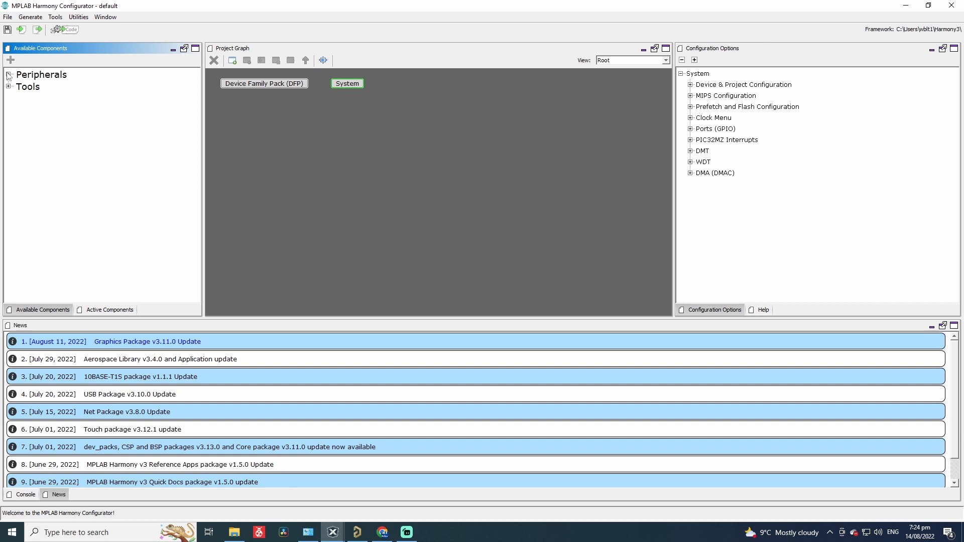
click(8, 75)
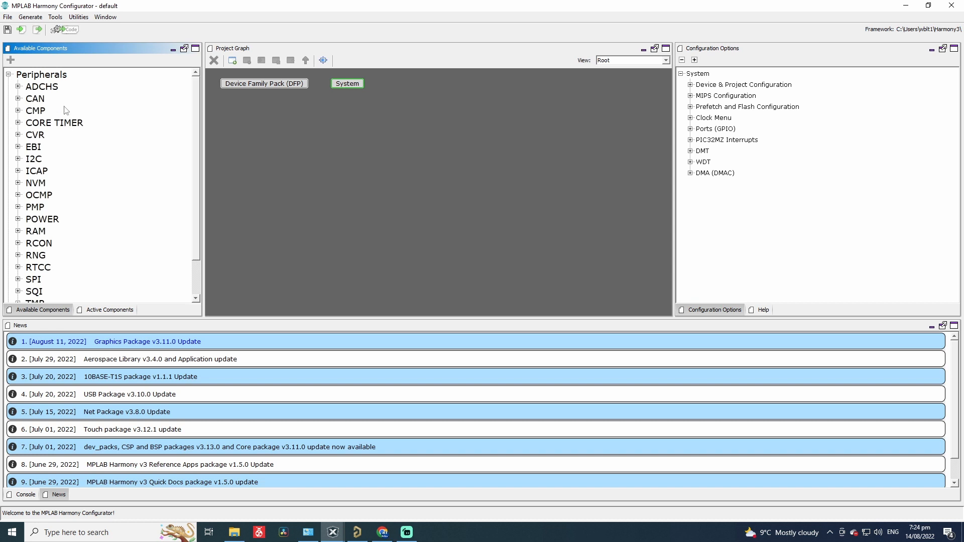
mouse_move(71, 264)
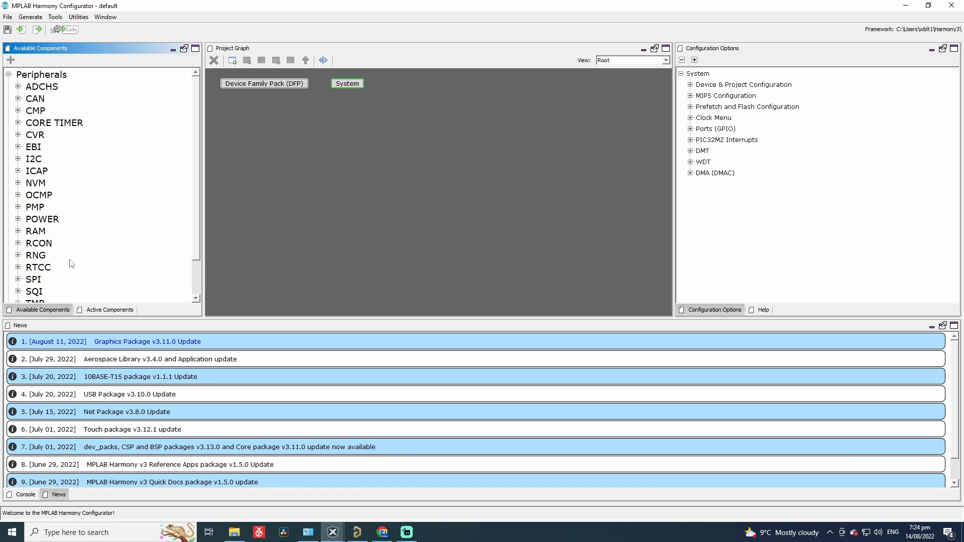
mouse_move(70, 271)
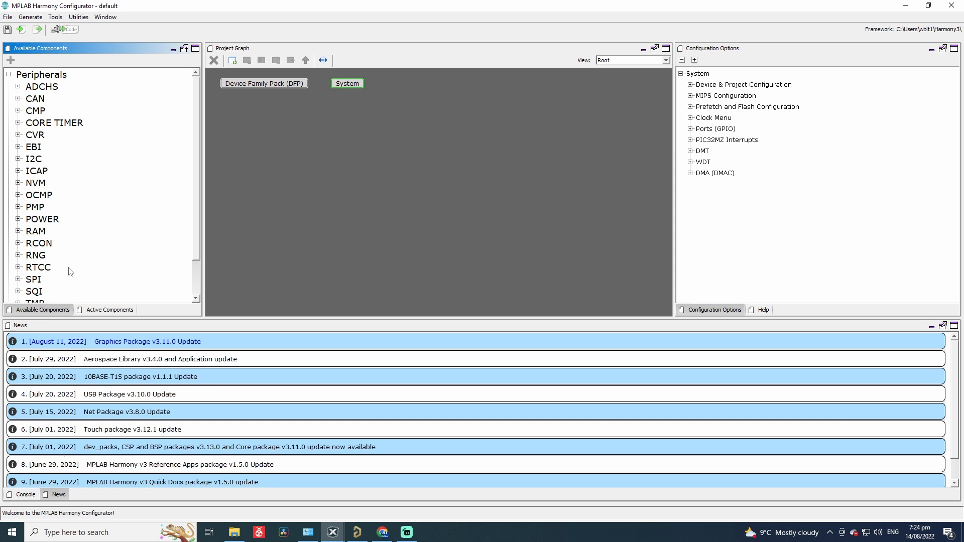
click(6, 74)
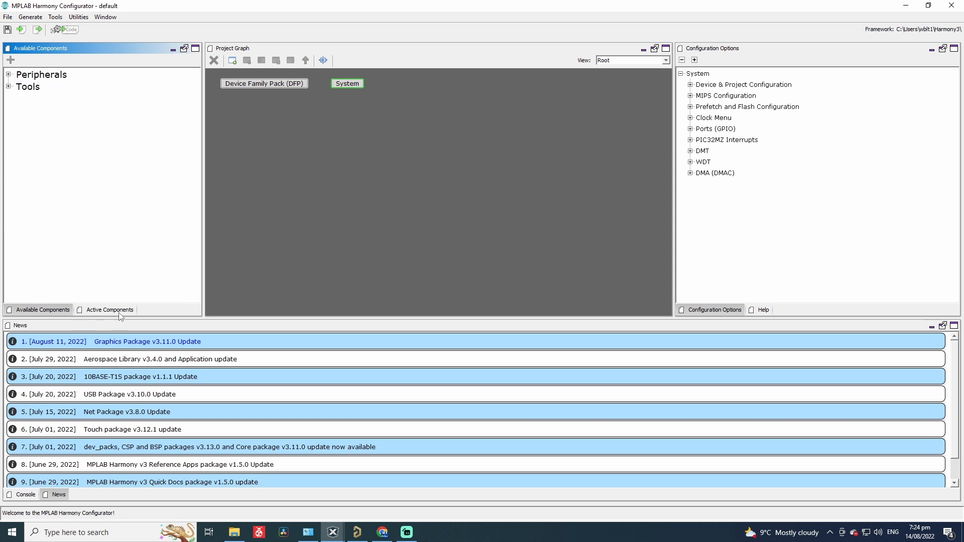
Step: Review the active Device Family Pack and System components and show System's configuration options
click(110, 309)
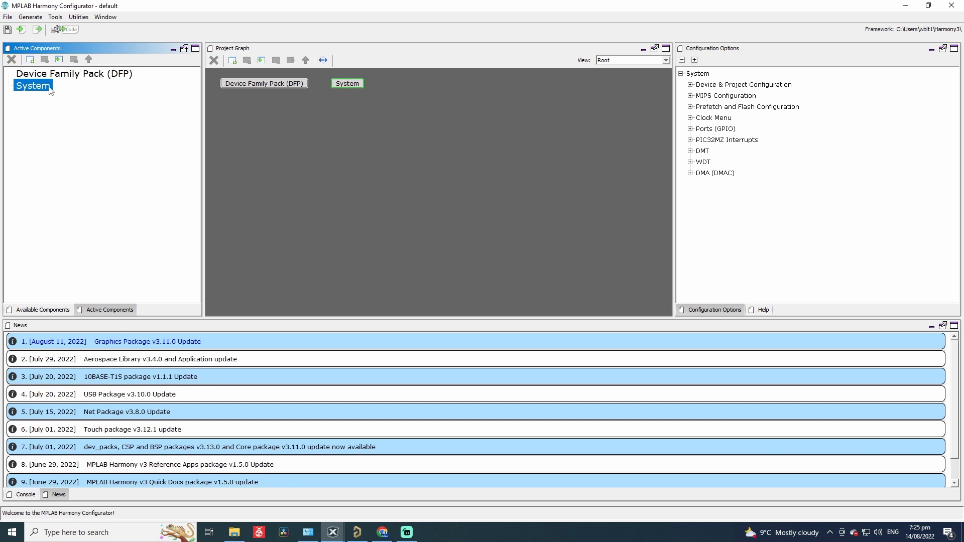
click(73, 73)
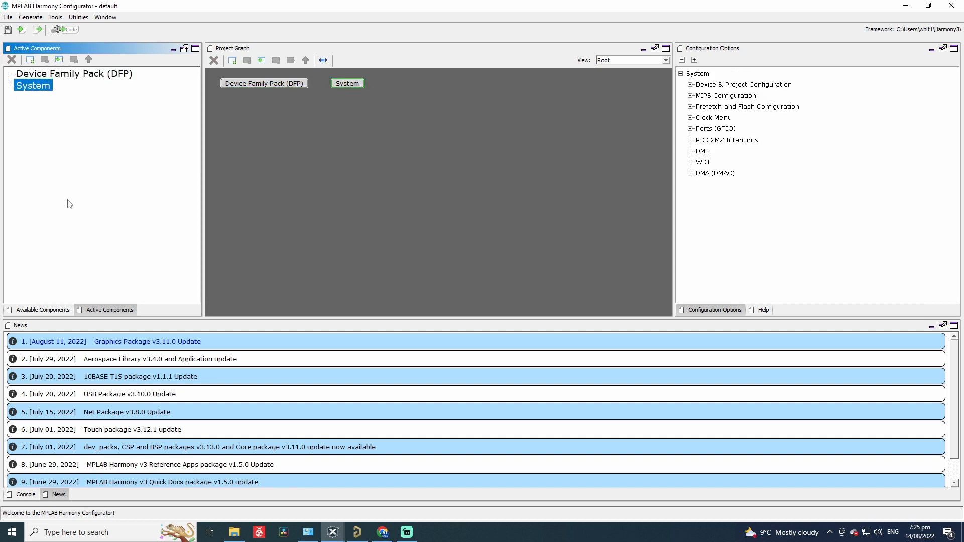
mouse_move(602, 51)
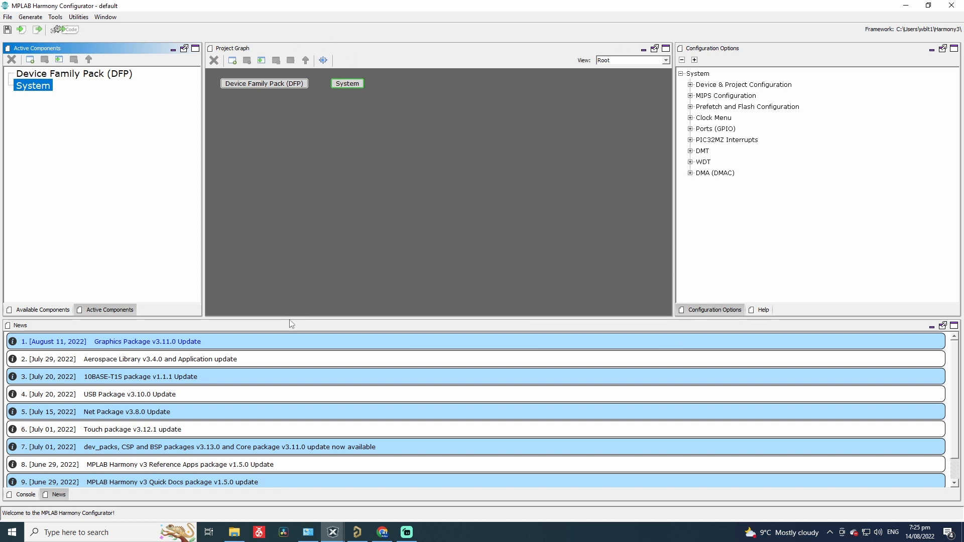
click(265, 84)
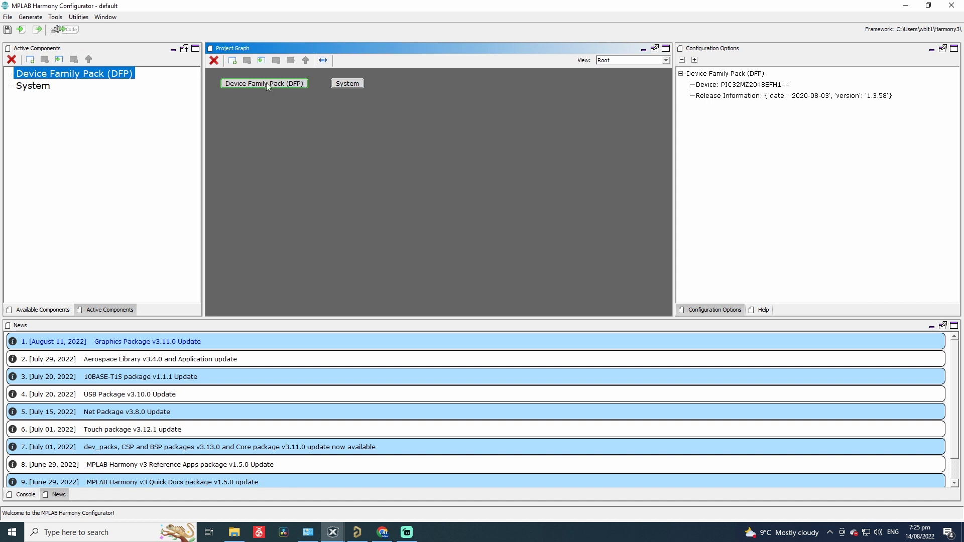
click(346, 83)
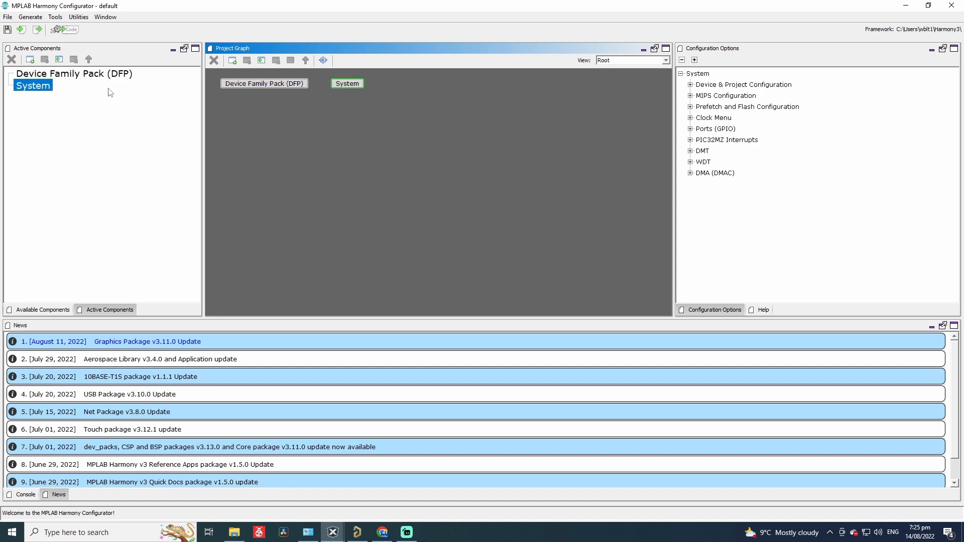
mouse_move(394, 240)
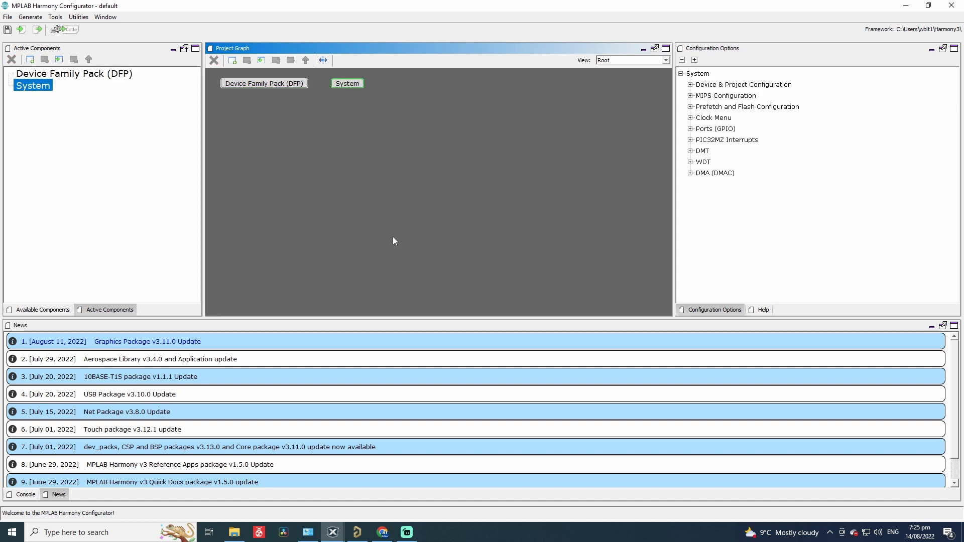
mouse_move(276, 291)
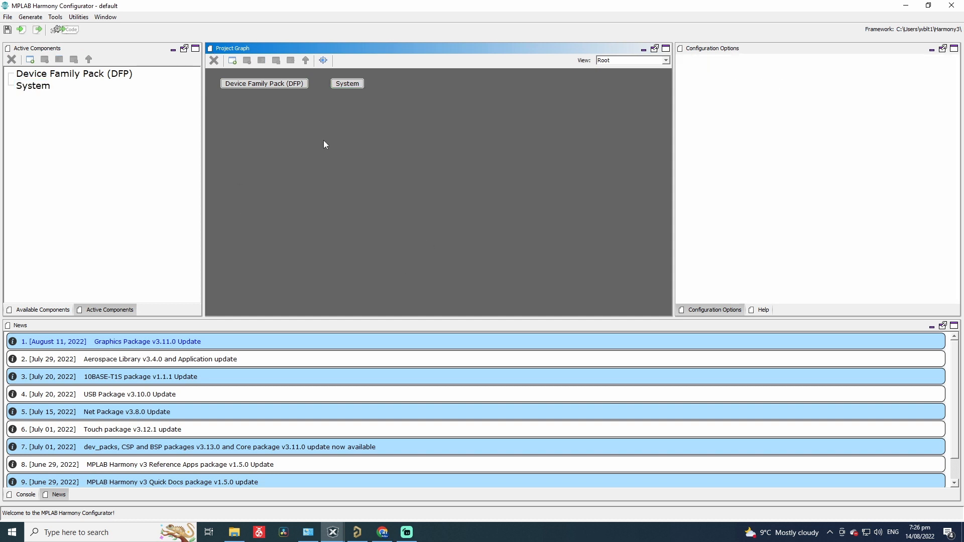
mouse_move(323, 145)
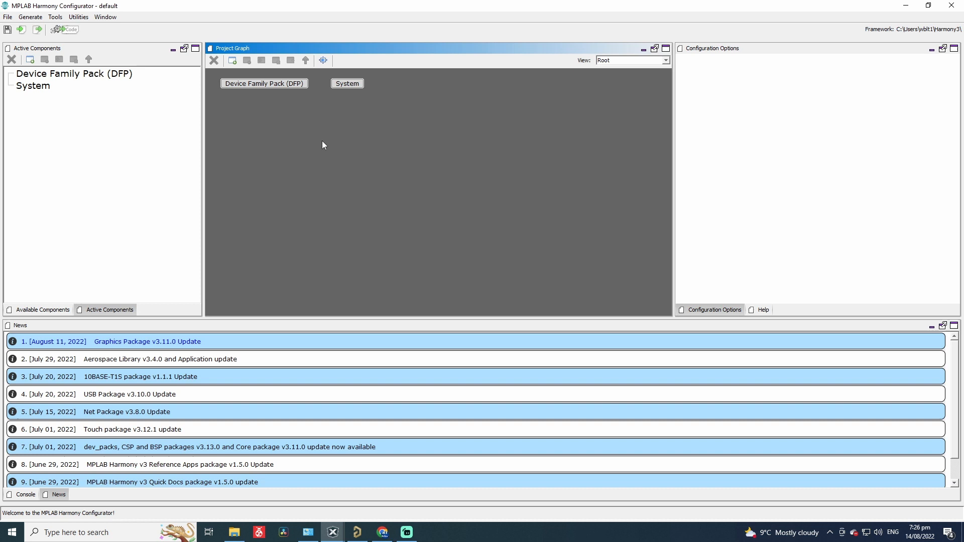
mouse_move(325, 145)
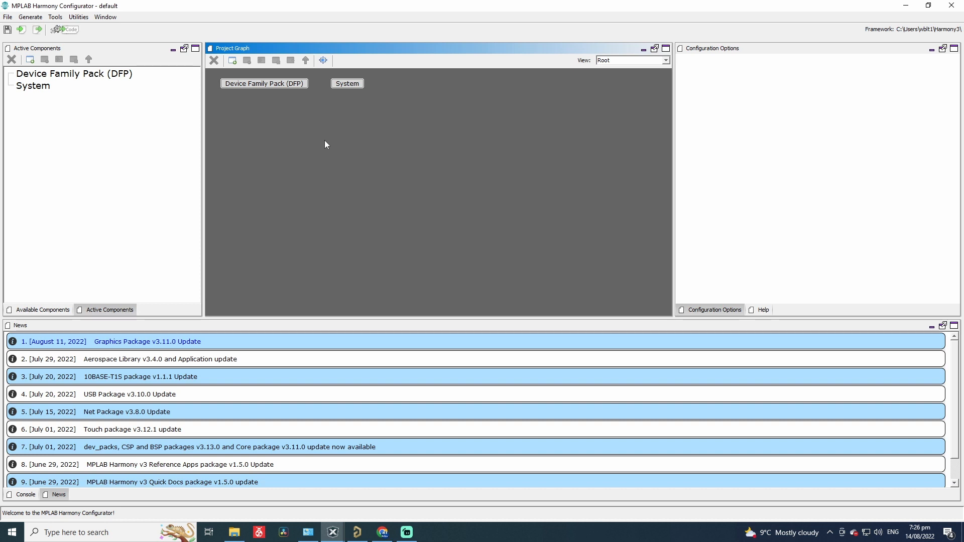
click(347, 83)
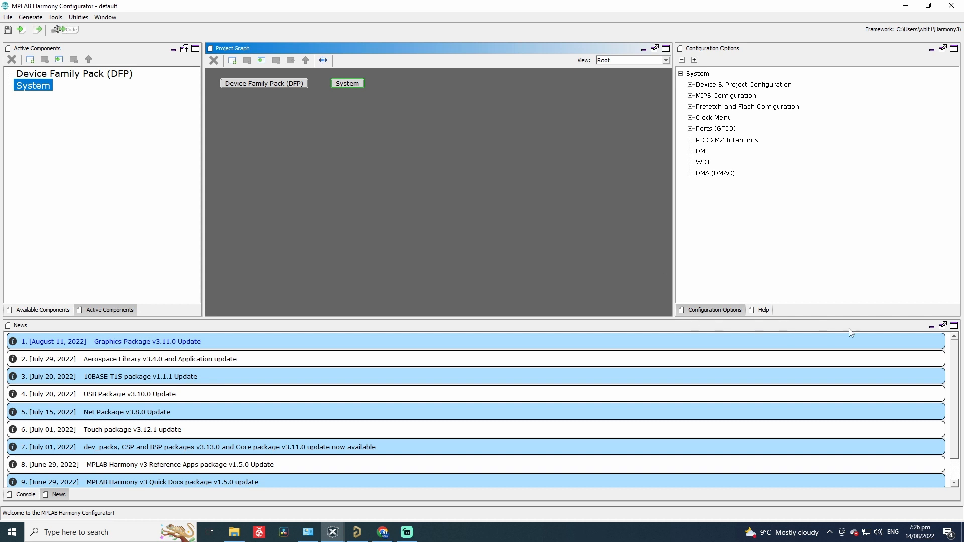
mouse_move(872, 106)
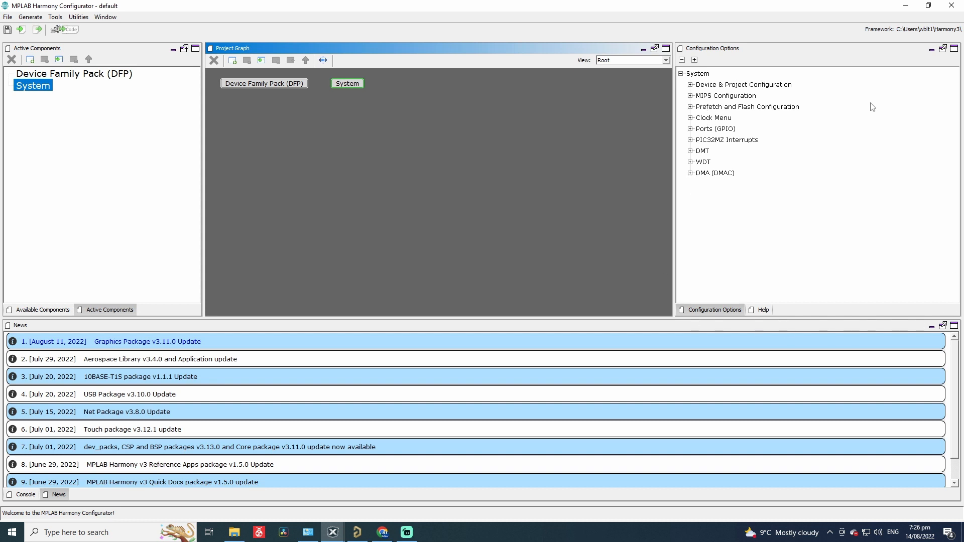
mouse_move(752, 183)
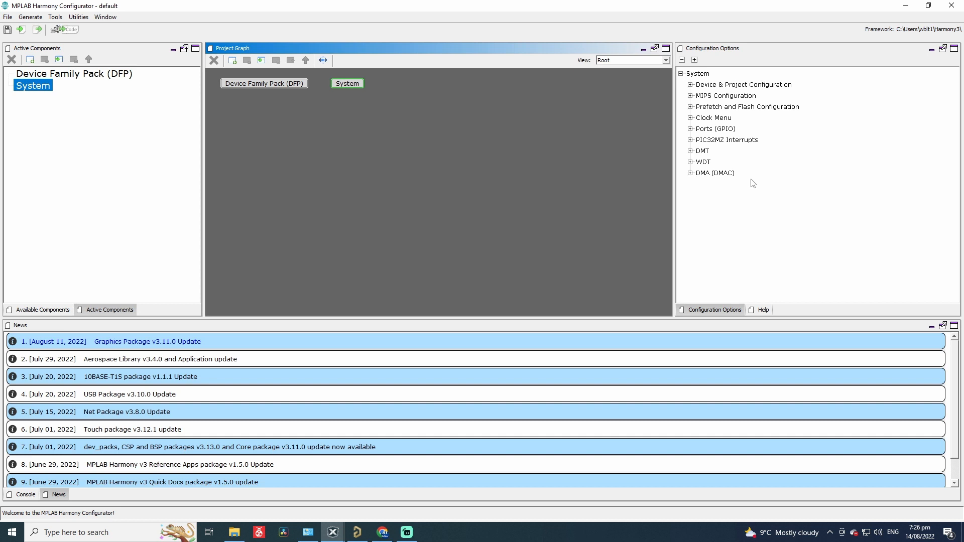
mouse_move(752, 187)
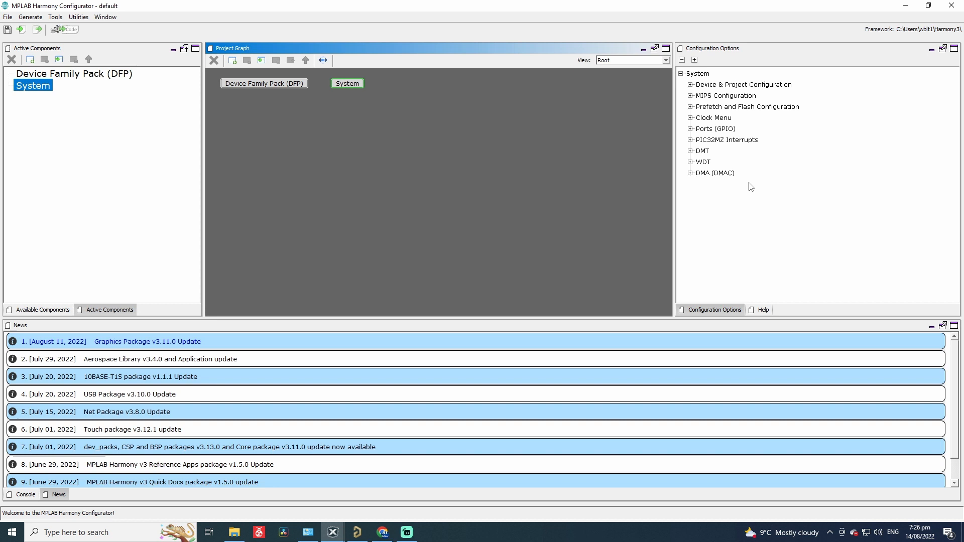
click(690, 162)
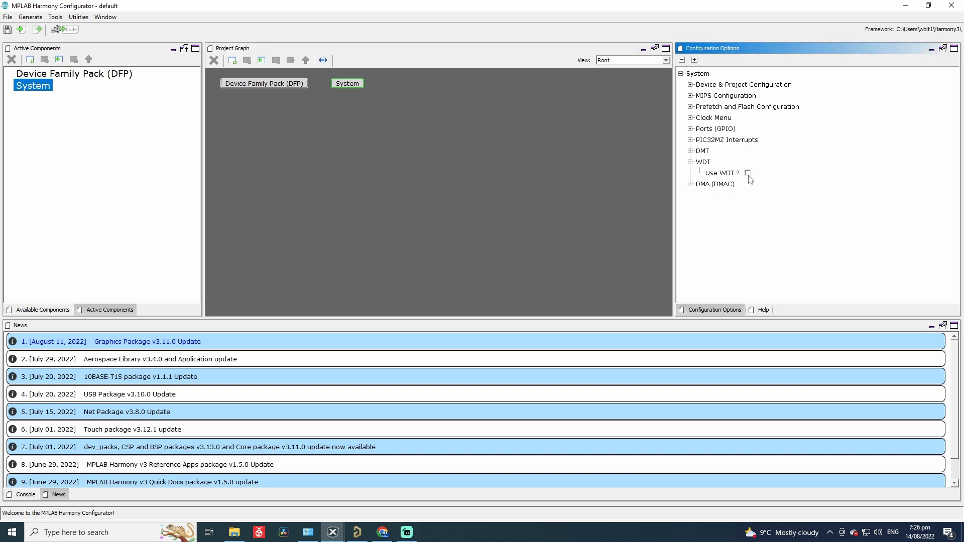
click(690, 162)
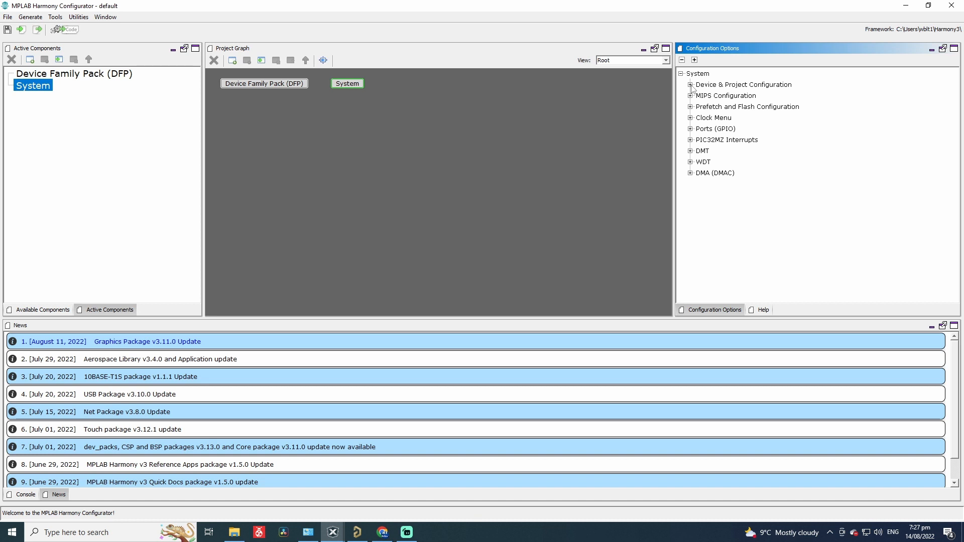
click(690, 85)
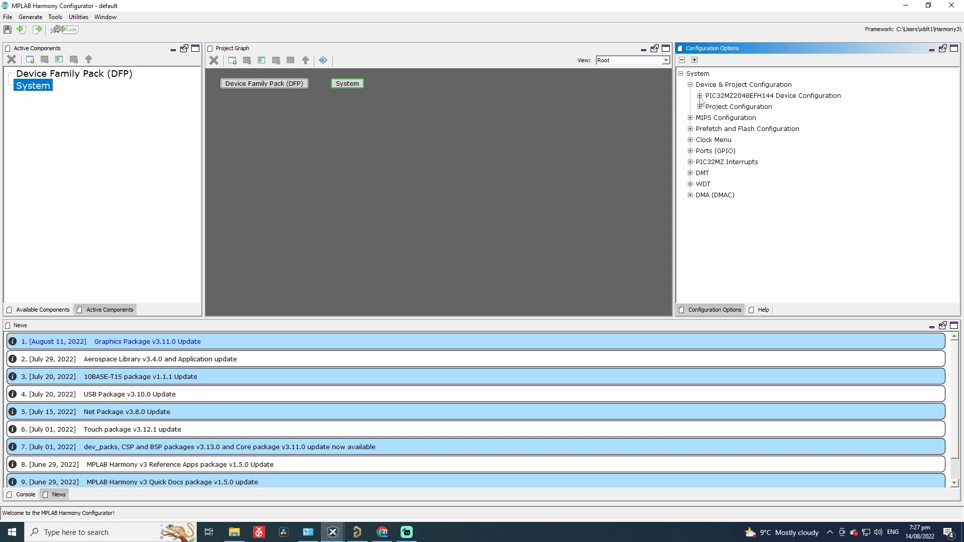
click(700, 96)
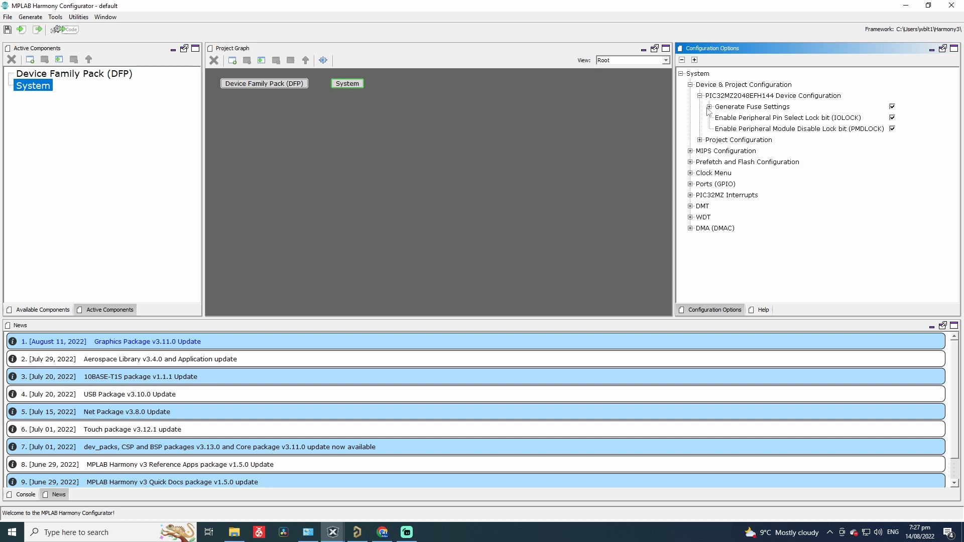
click(710, 106)
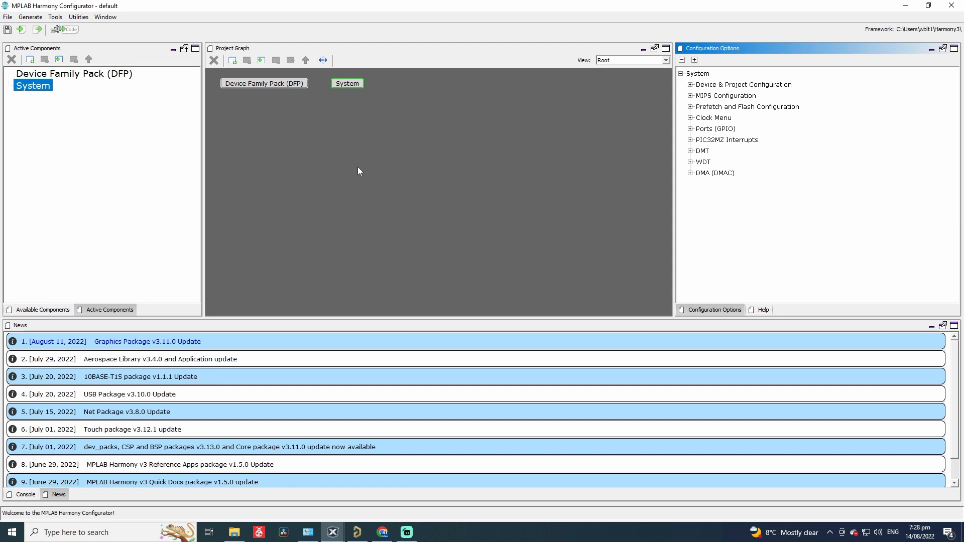
click(54, 17)
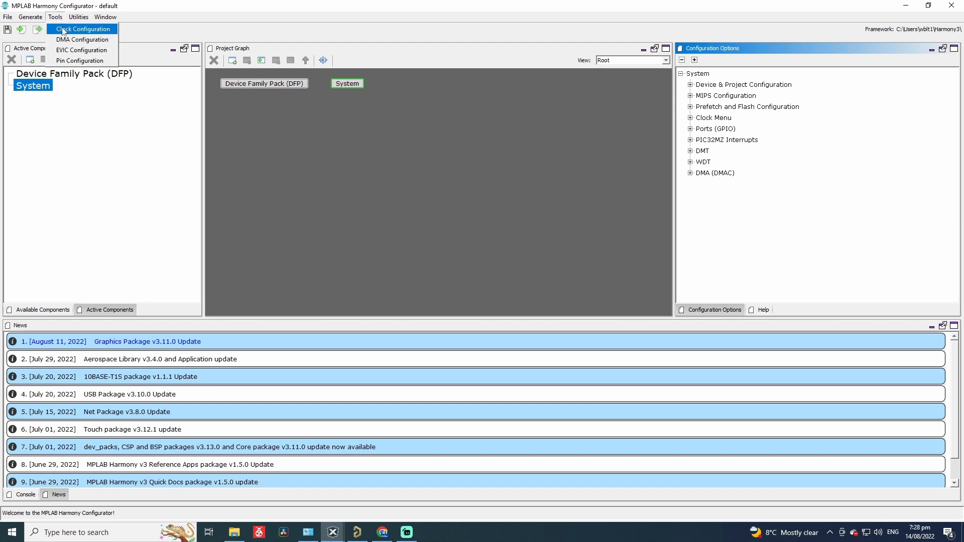
Step: Auto-calculate a 200,000,000 Hz system clock from the PLL, then return to the starter kit schematic
click(81, 29)
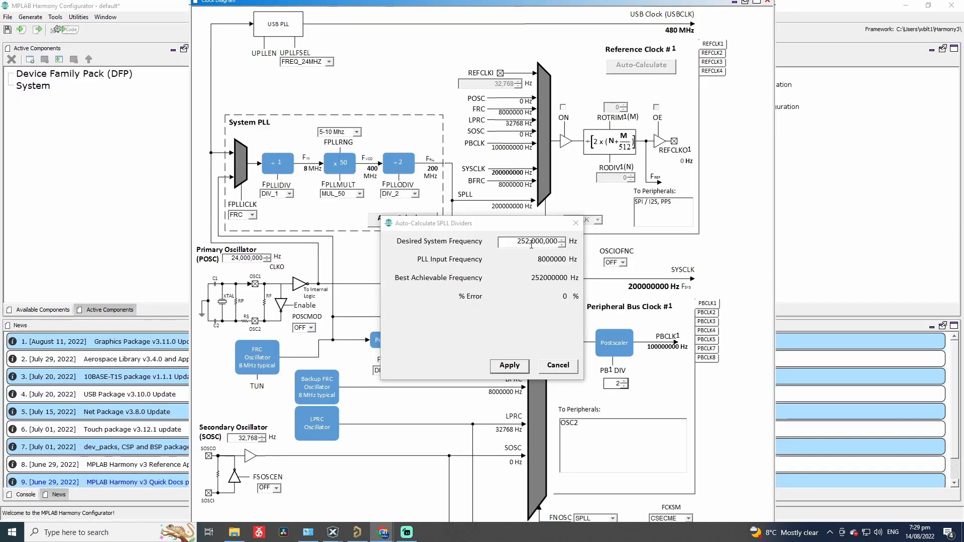
double_click(519, 242)
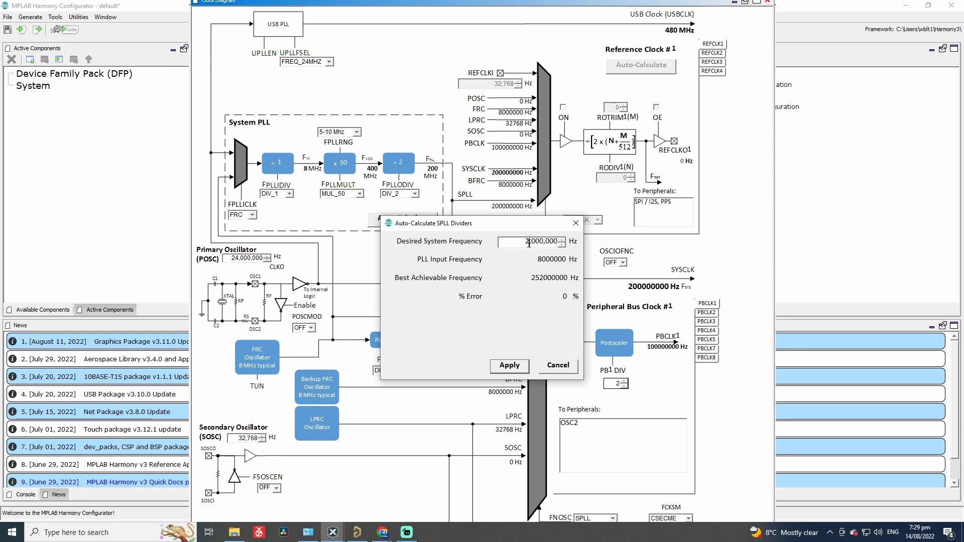
text(200,000,000)
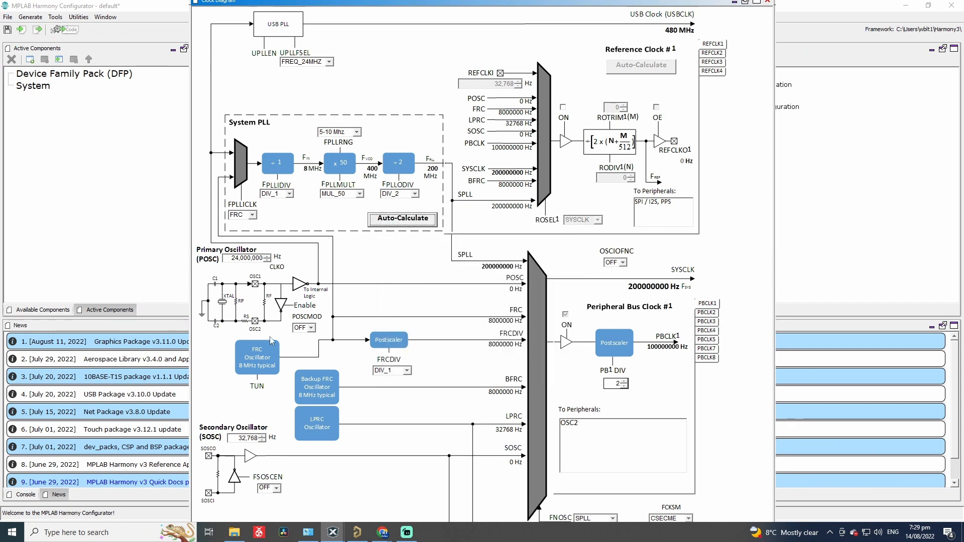
mouse_move(246, 258)
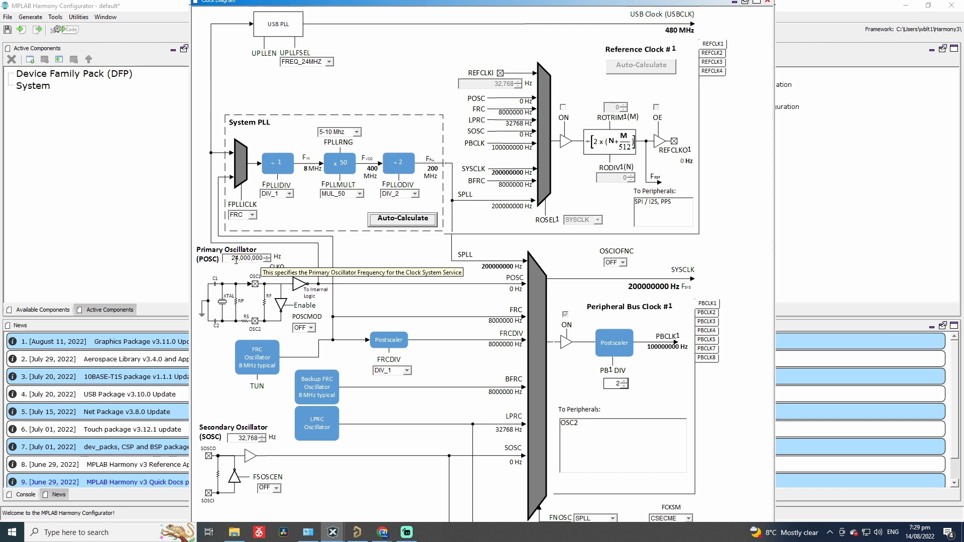
mouse_move(293, 265)
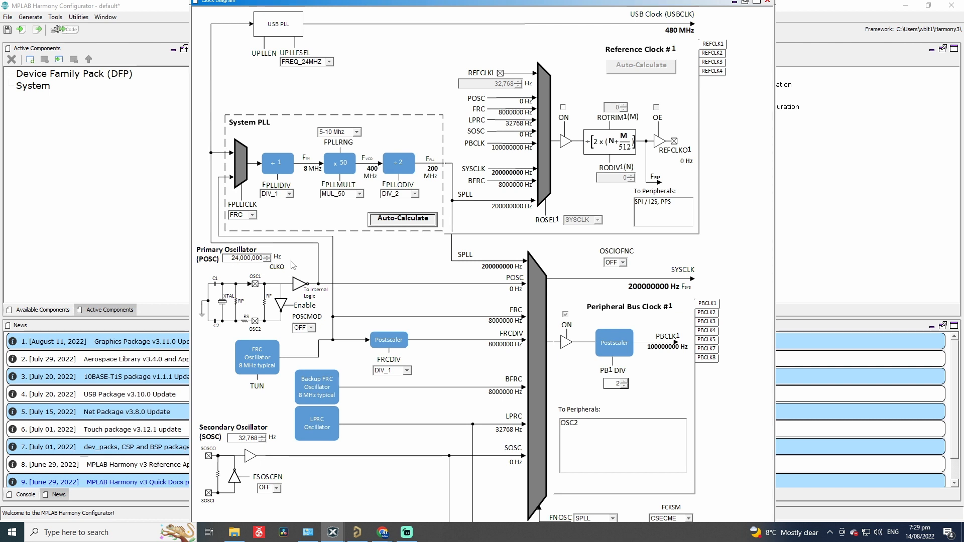
mouse_move(662, 290)
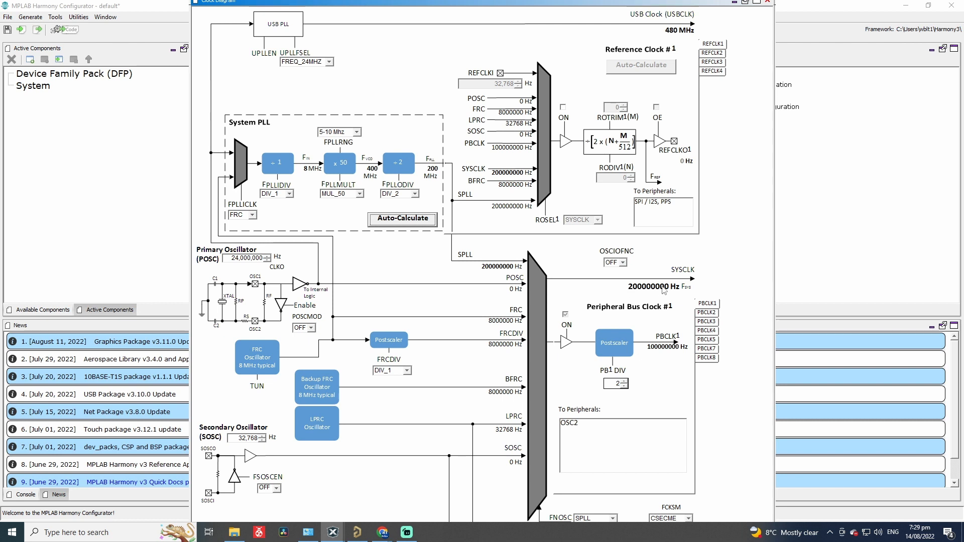
mouse_move(679, 346)
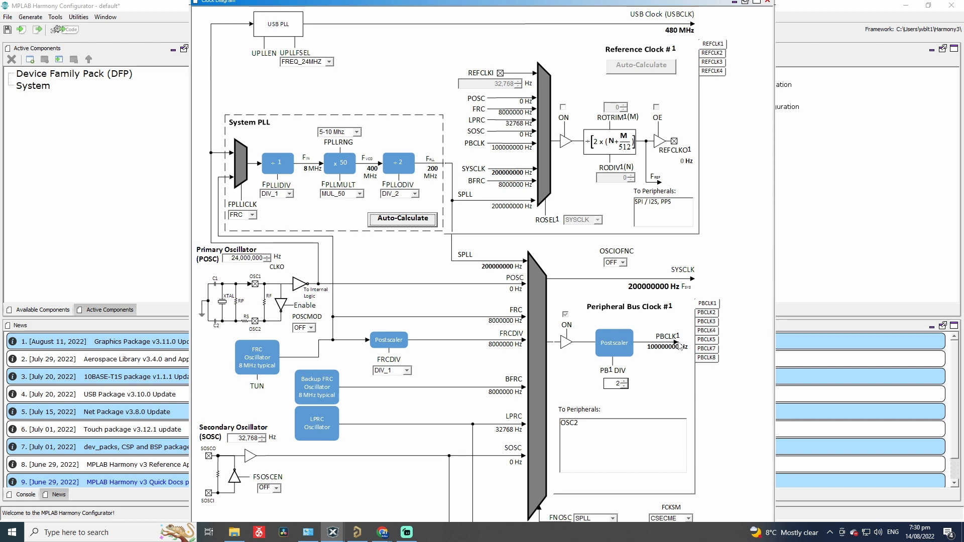
mouse_move(654, 368)
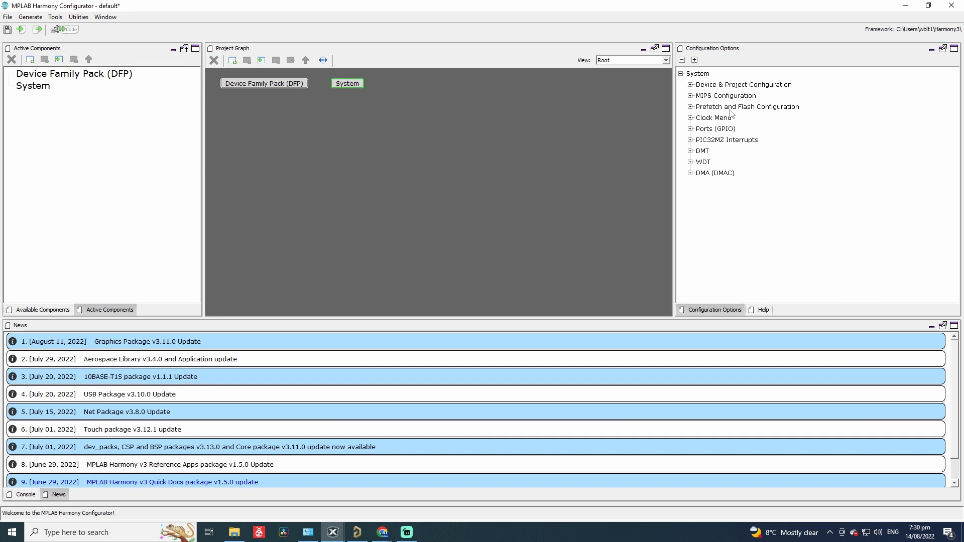
click(356, 533)
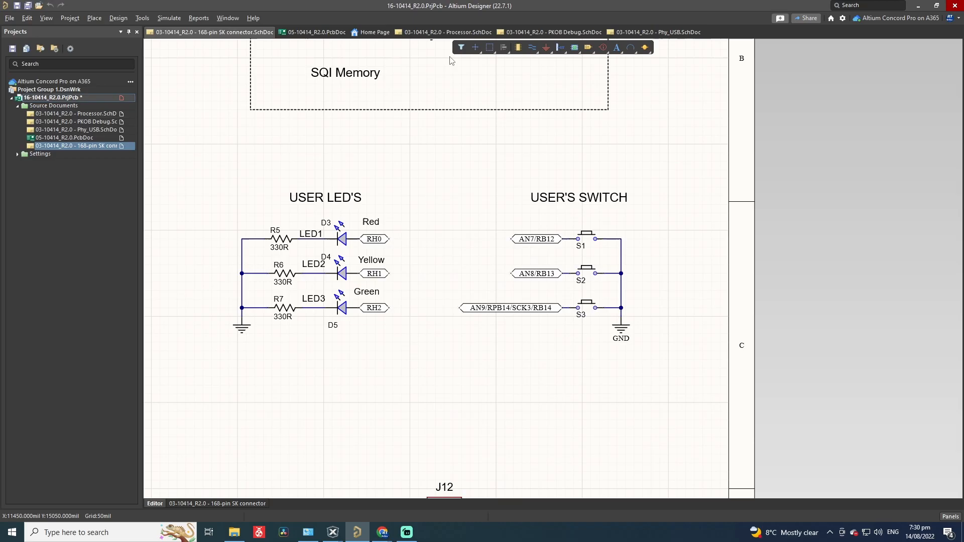
mouse_move(398, 376)
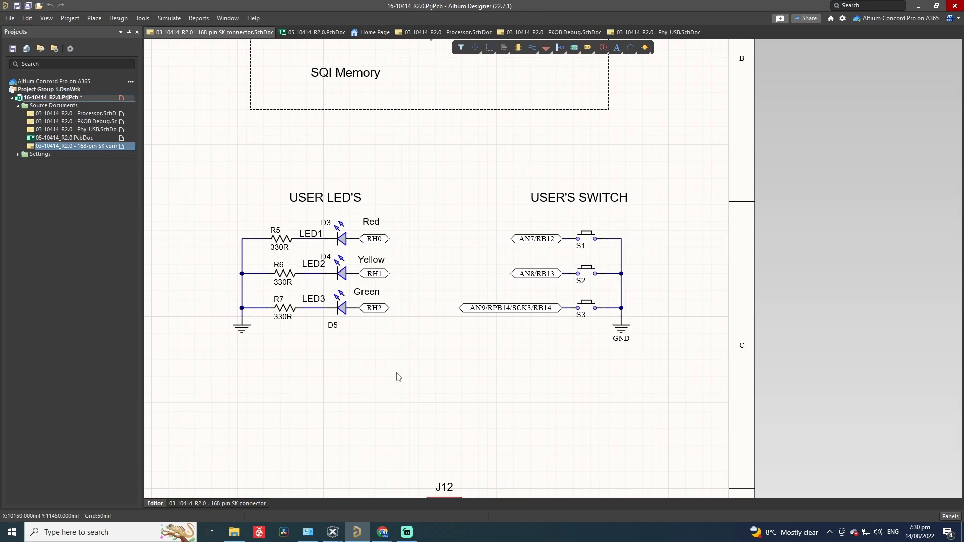
mouse_move(550, 262)
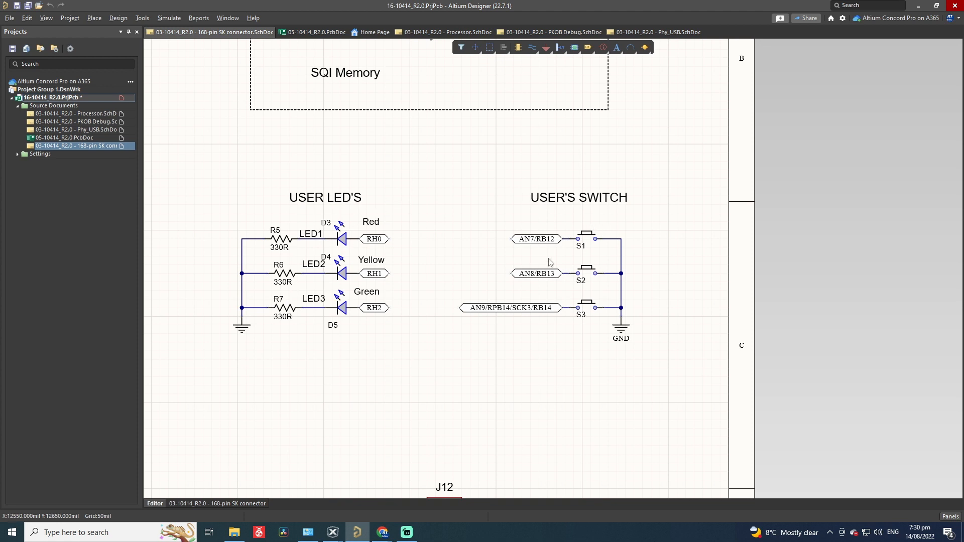
mouse_move(589, 245)
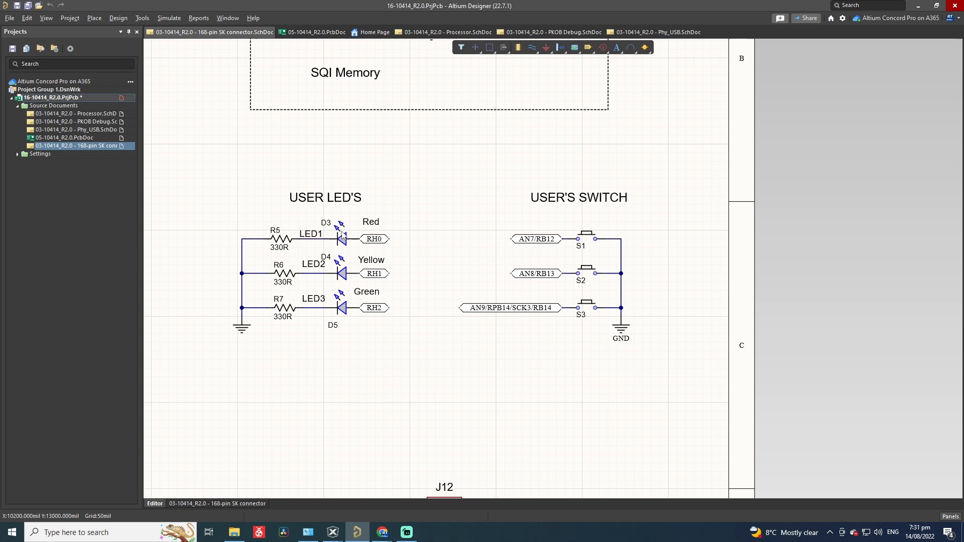
mouse_move(547, 245)
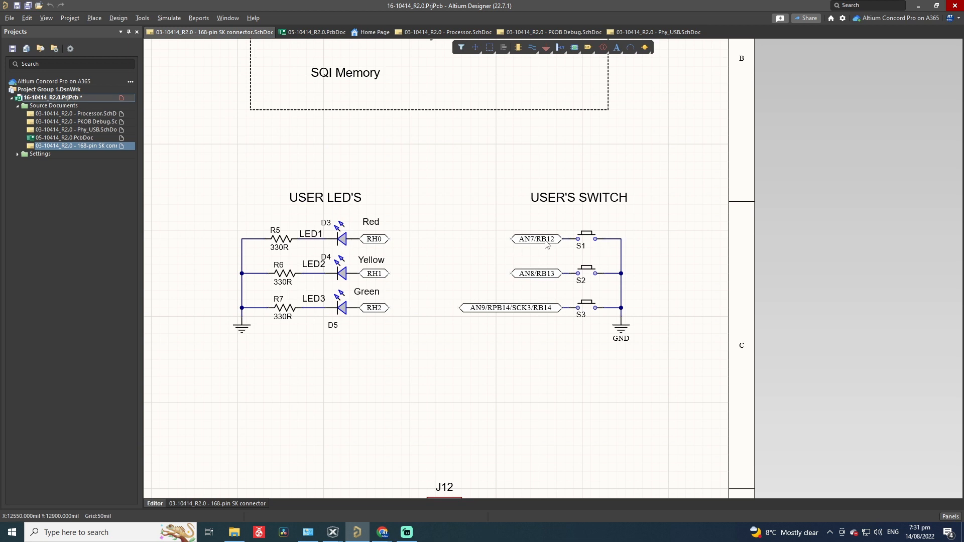
mouse_move(327, 243)
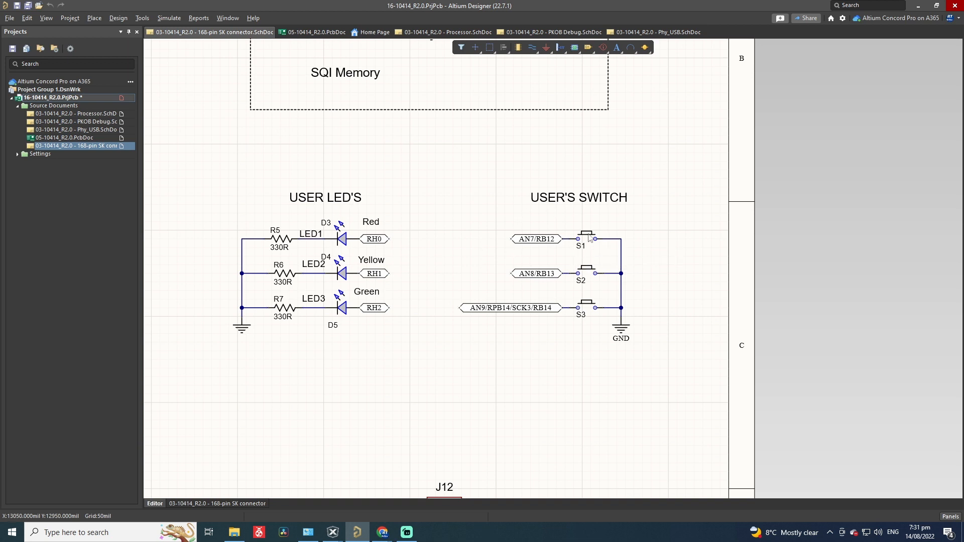
mouse_move(398, 269)
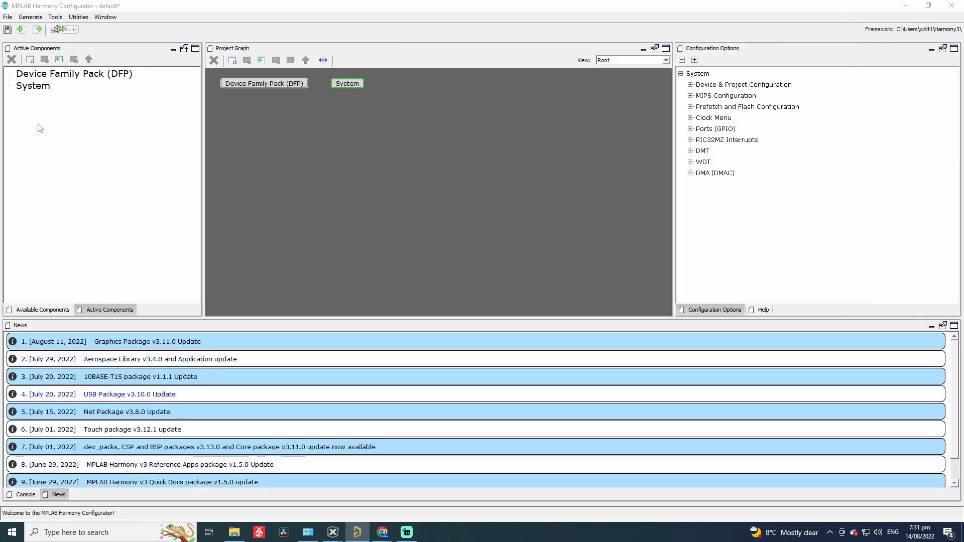
Step: Show the Pin Settings table ordered by Ports and scroll to the RB pins
click(54, 17)
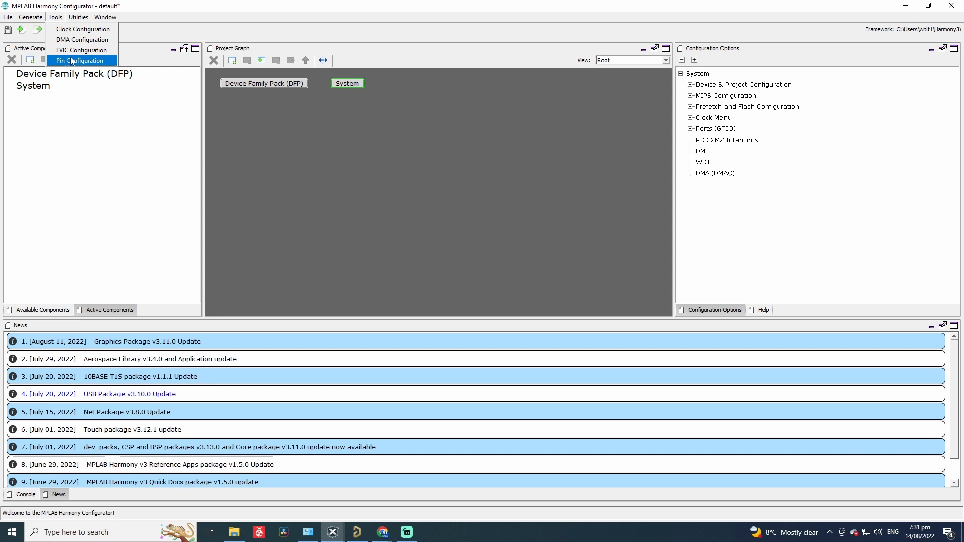
click(78, 60)
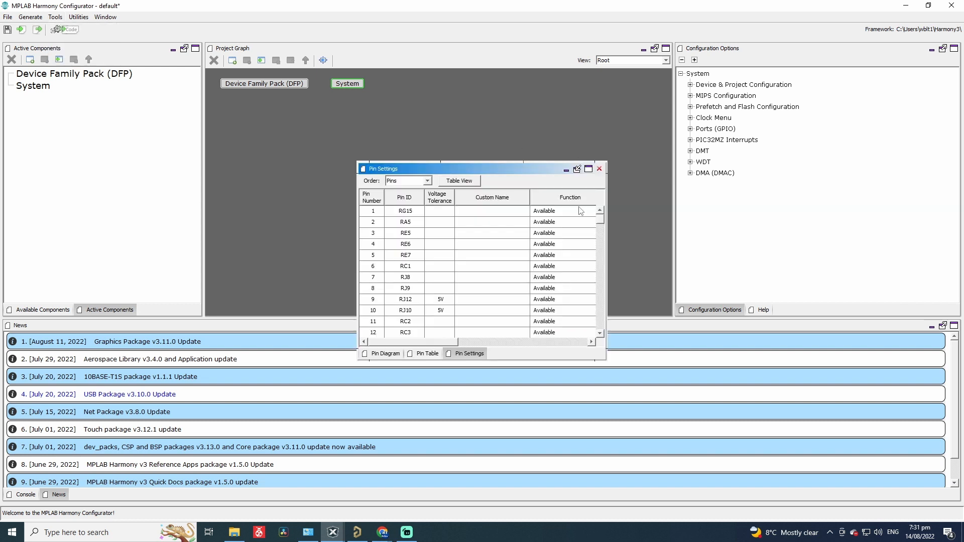
mouse_move(527, 173)
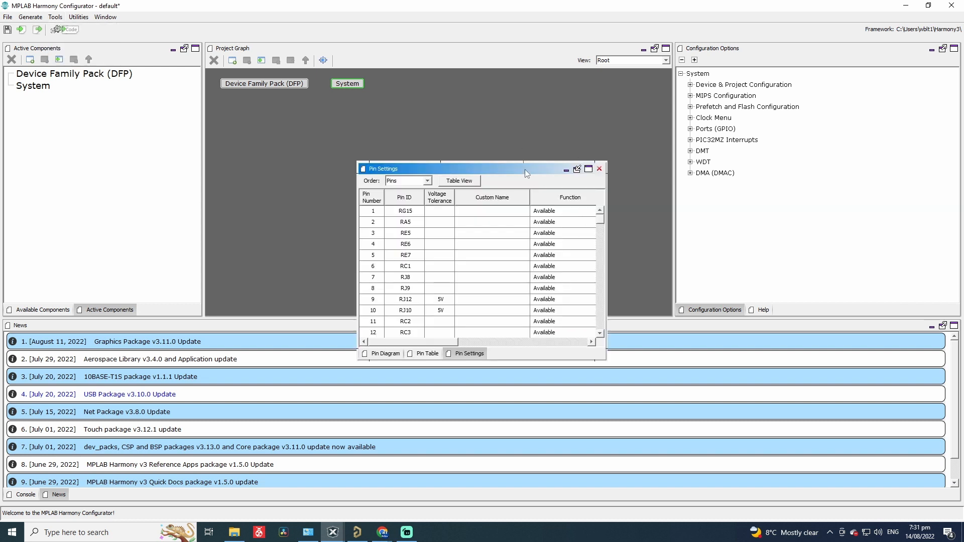
mouse_move(452, 169)
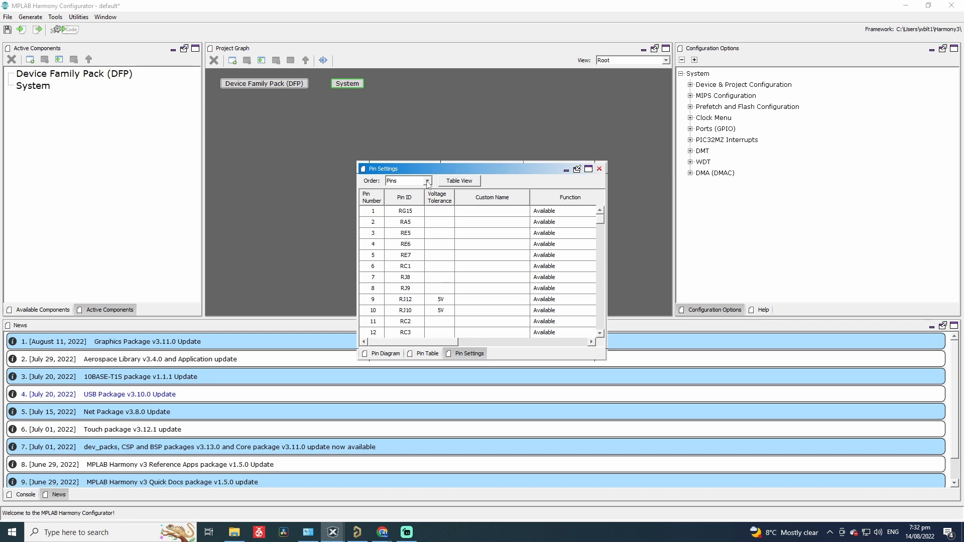
click(426, 180)
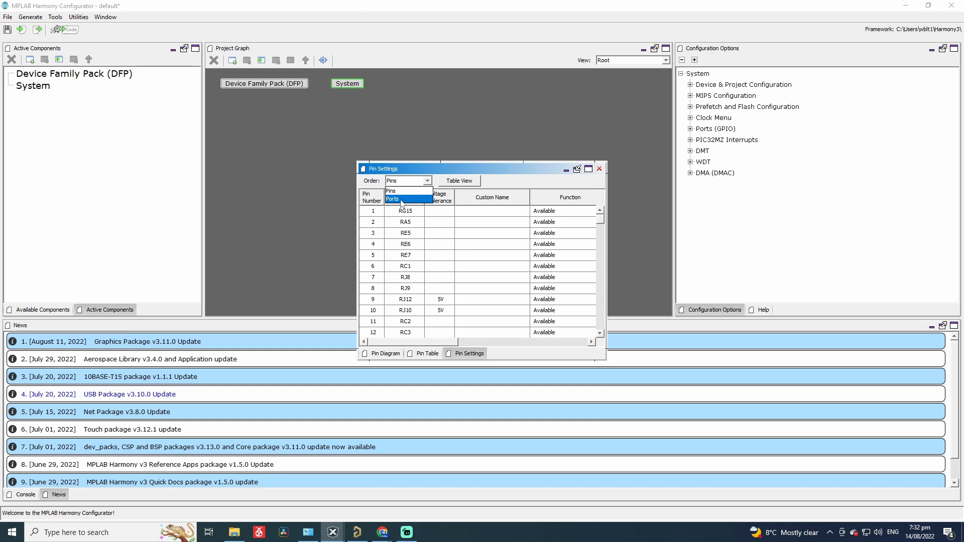
click(392, 199)
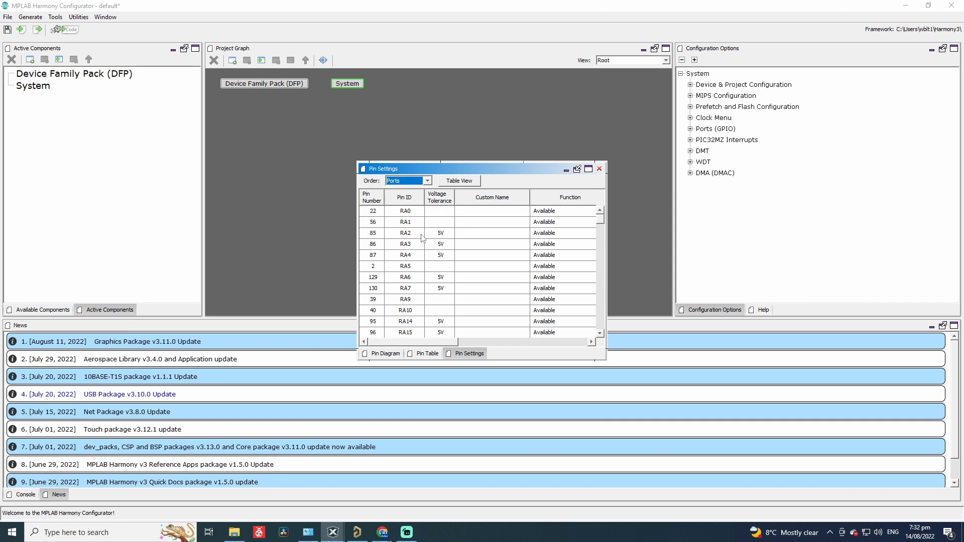
mouse_move(470, 235)
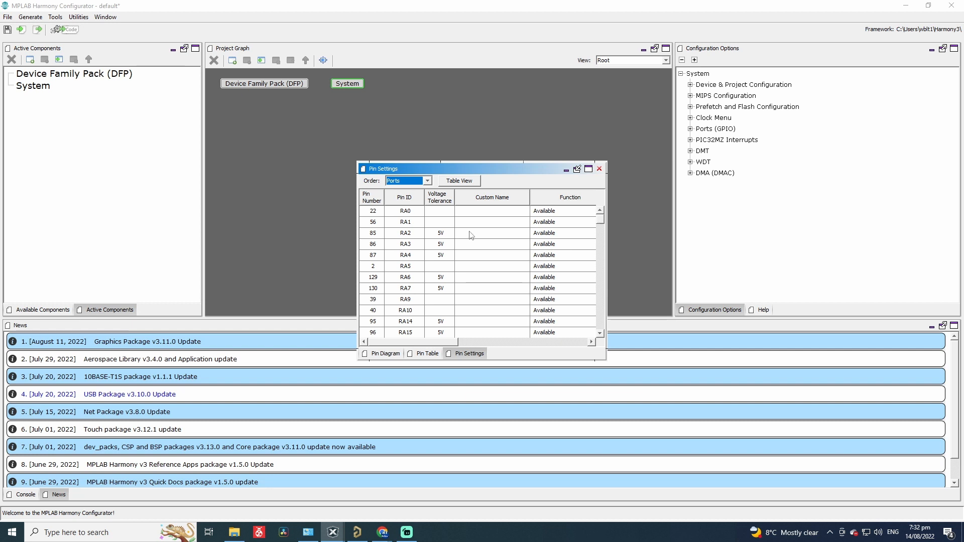
scroll(down, 3)
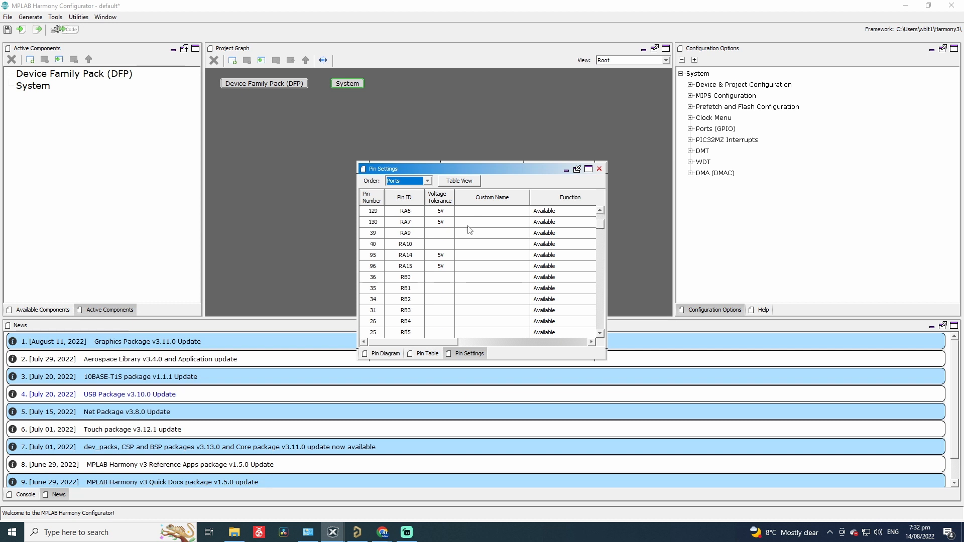
scroll(down, 3)
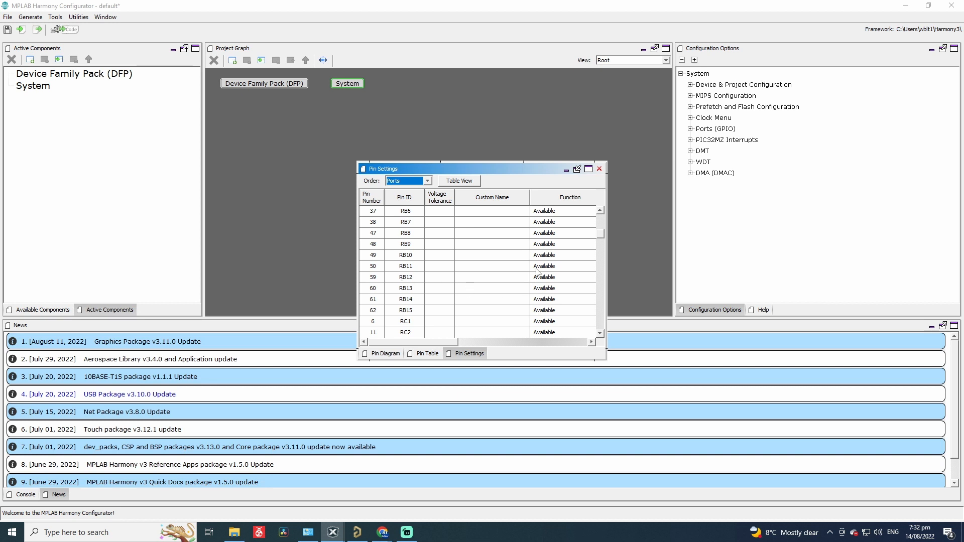
mouse_move(532, 293)
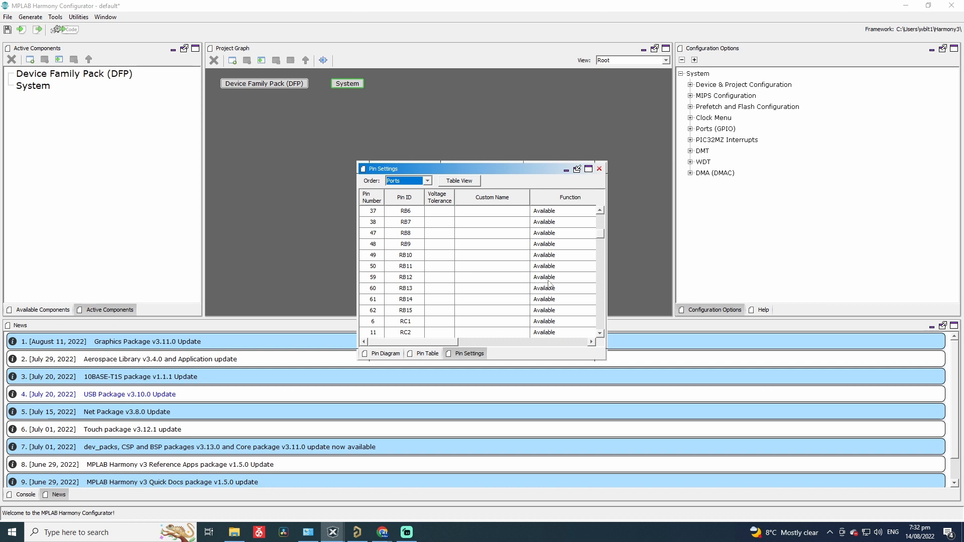
Step: Make pin RB12 a GPIO with the custom name Switch1
click(590, 277)
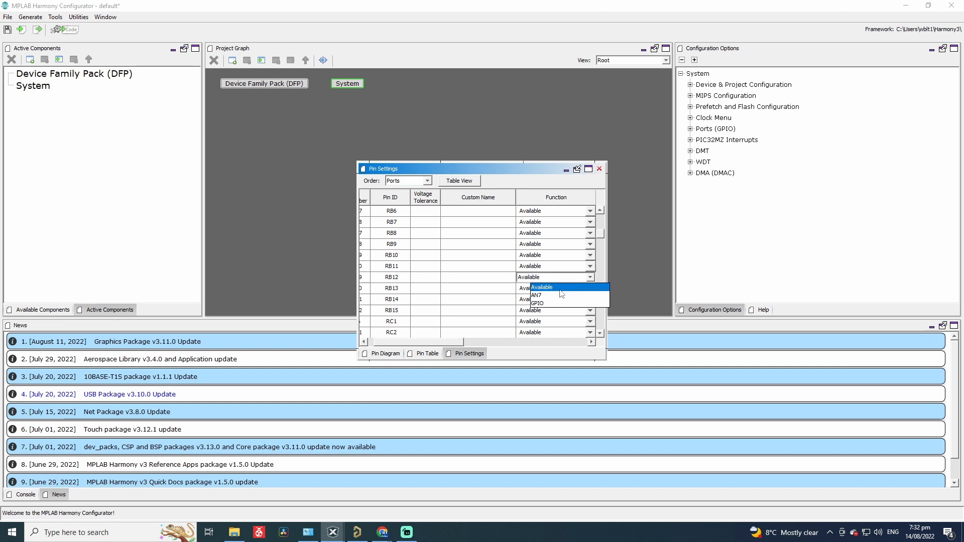
mouse_move(541, 295)
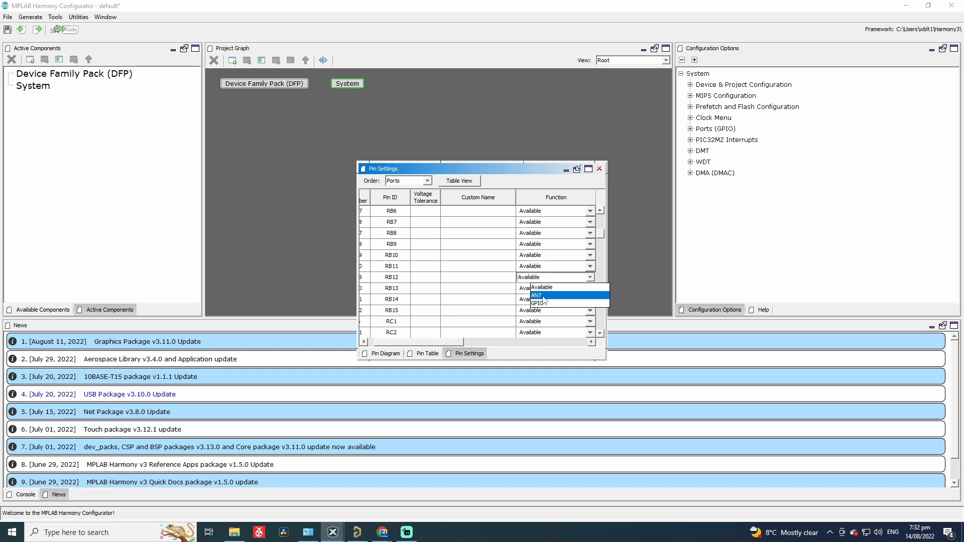
mouse_move(559, 300)
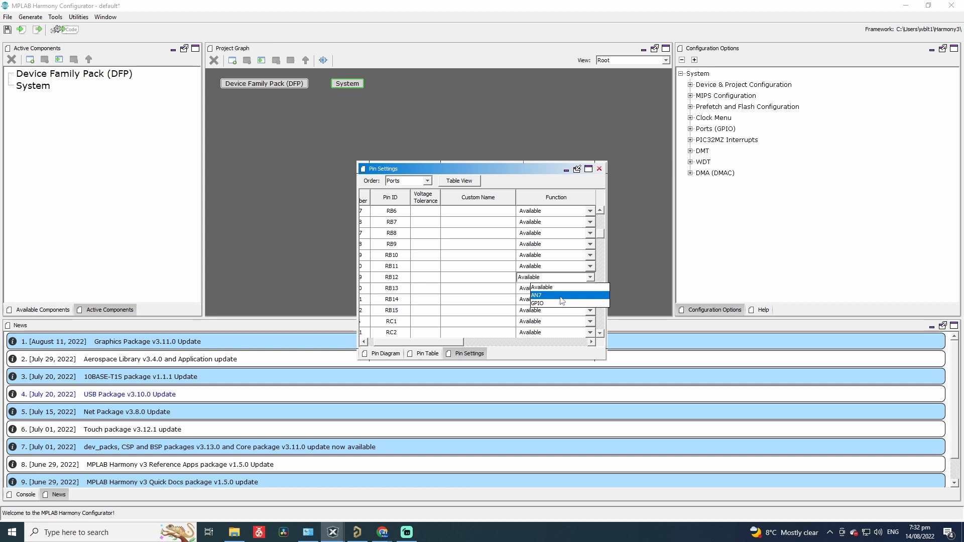
mouse_move(538, 302)
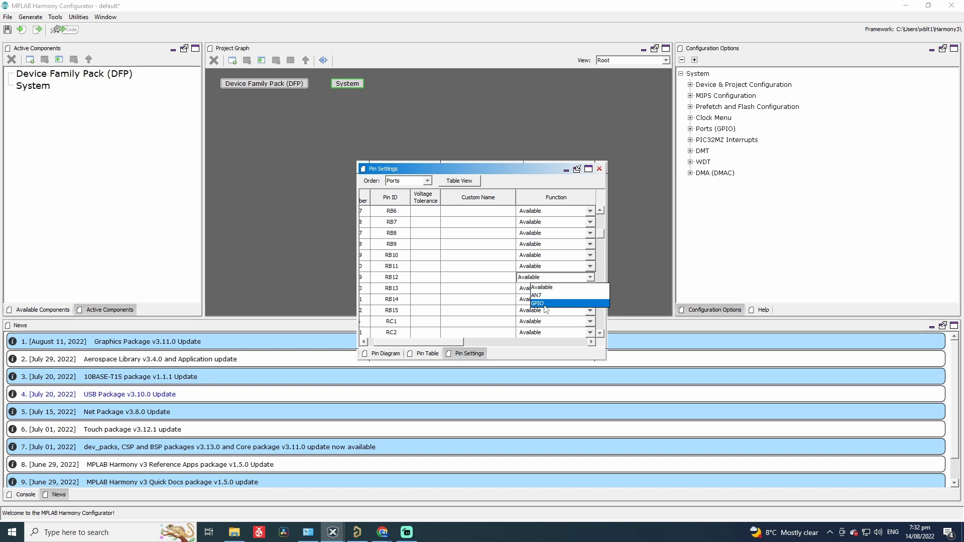
click(539, 303)
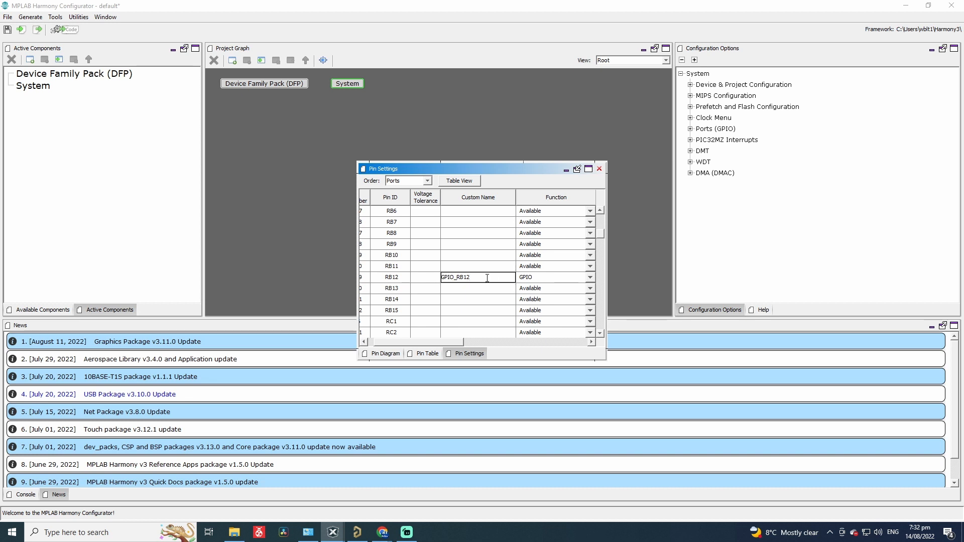
double_click(476, 277)
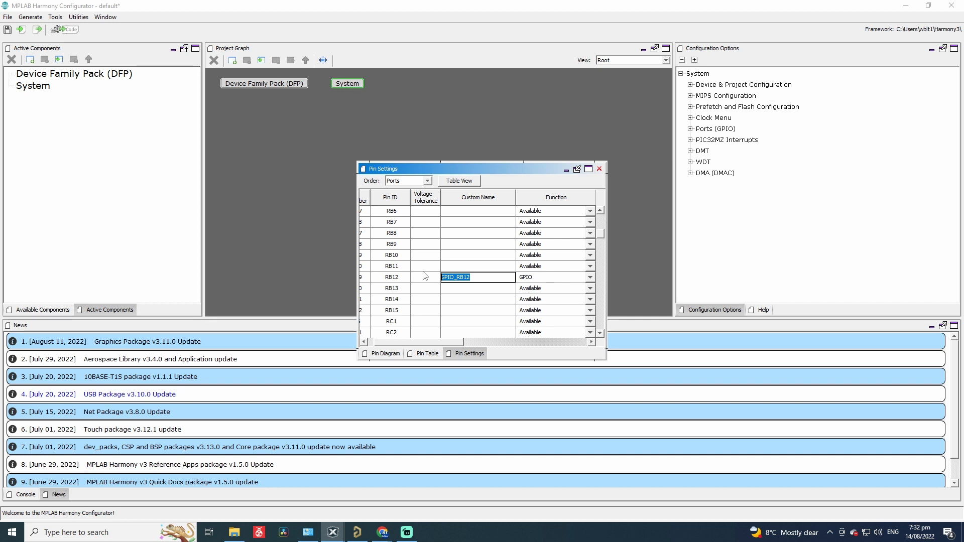
text(Switch)
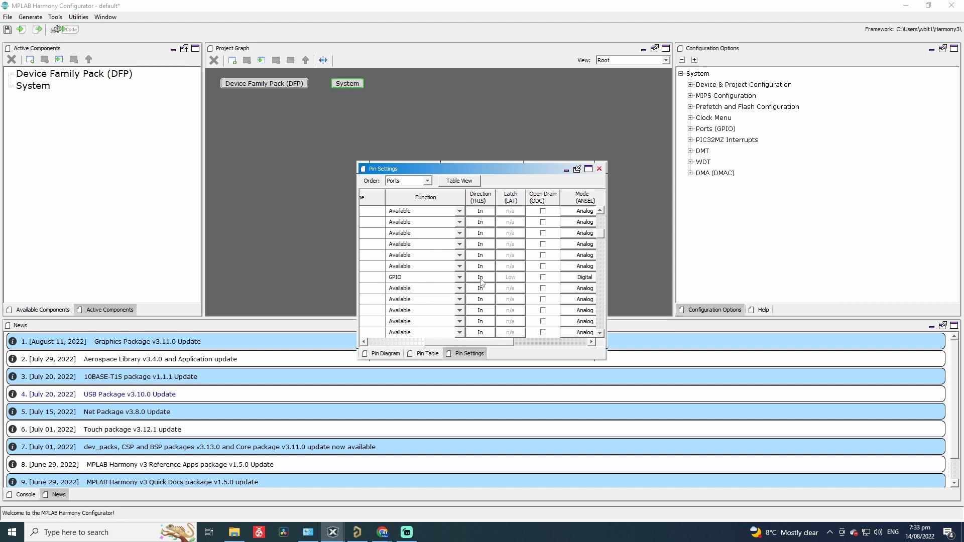
mouse_move(472, 344)
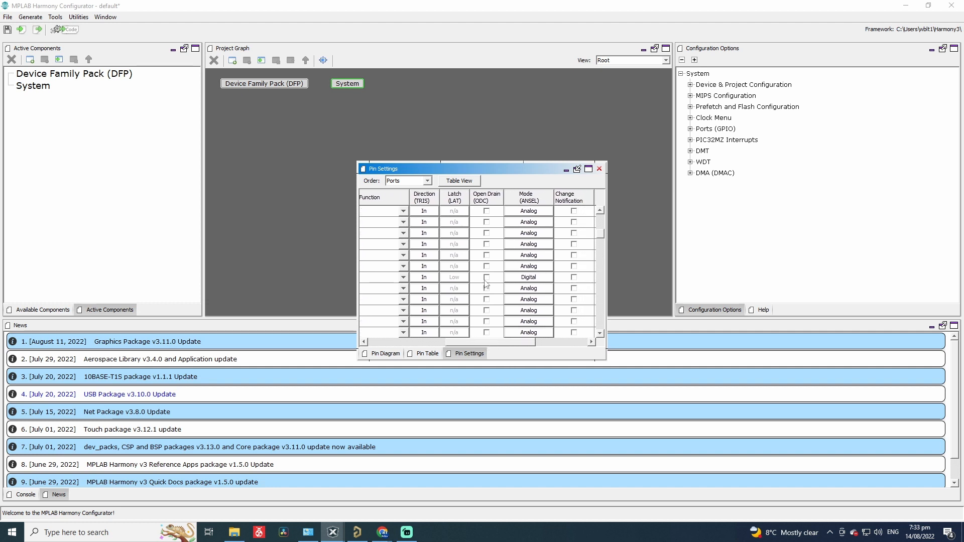
mouse_move(491, 272)
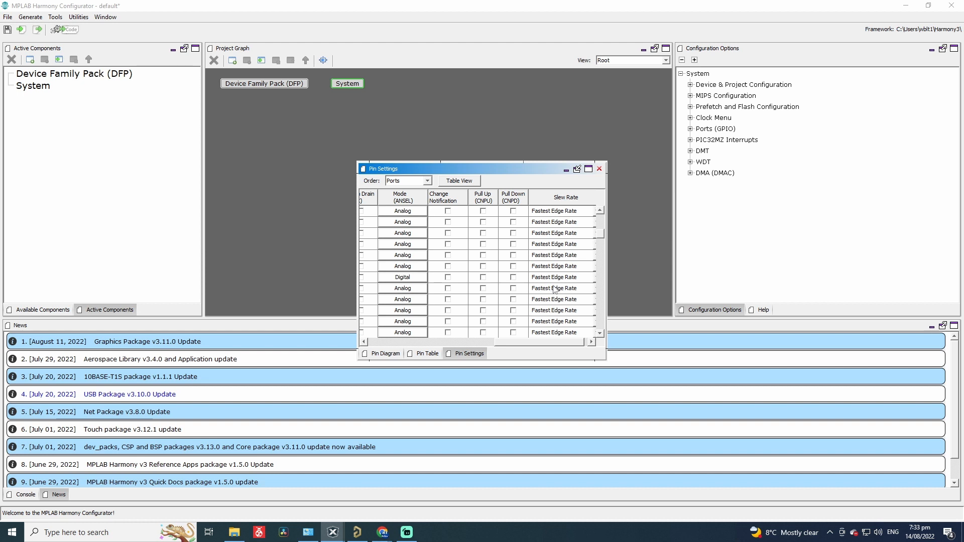
mouse_move(492, 277)
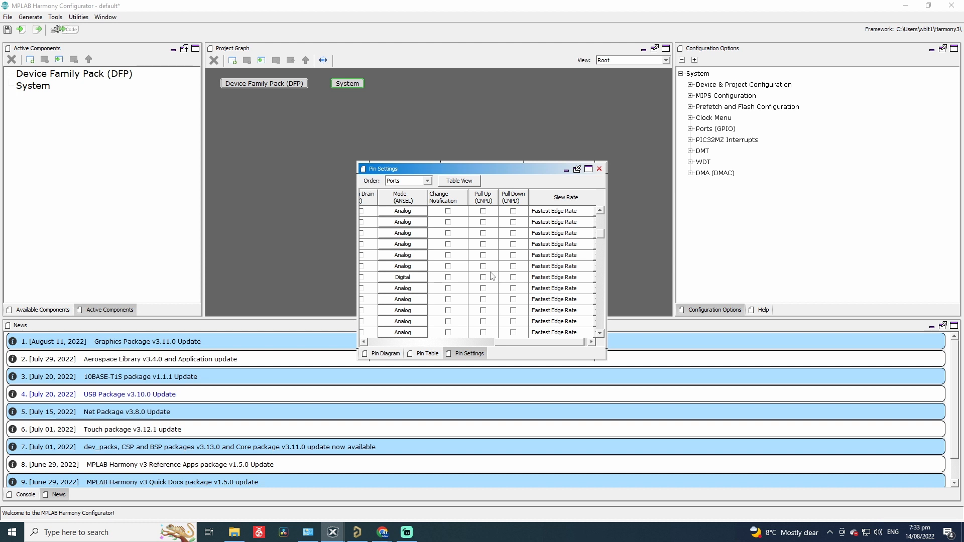
mouse_move(486, 288)
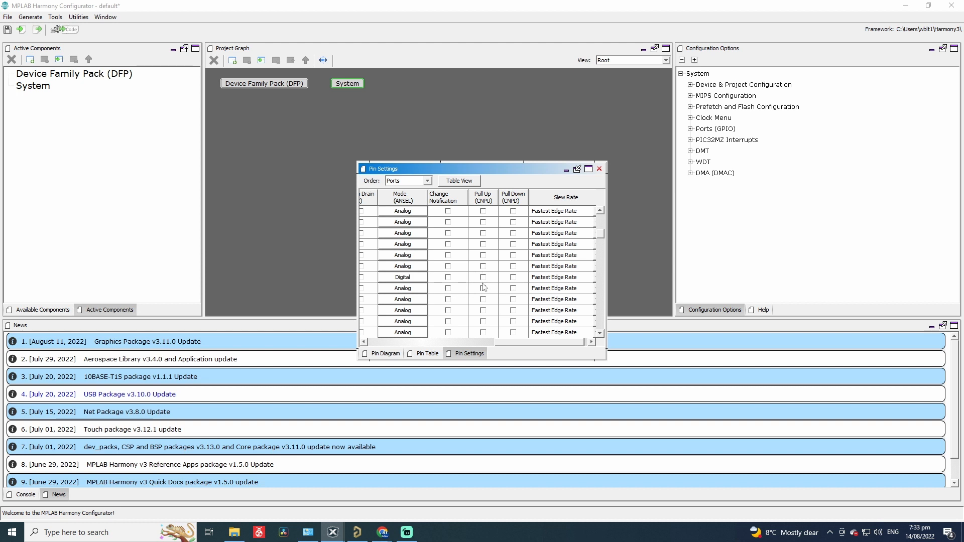
click(483, 277)
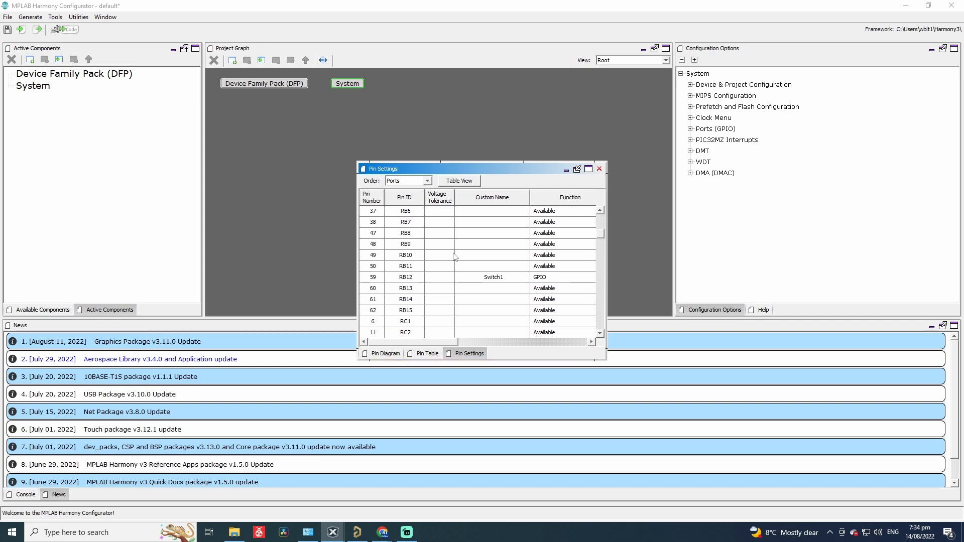
Step: Make pin RH0 a GPIO named Led0 and close the pin settings window
click(357, 532)
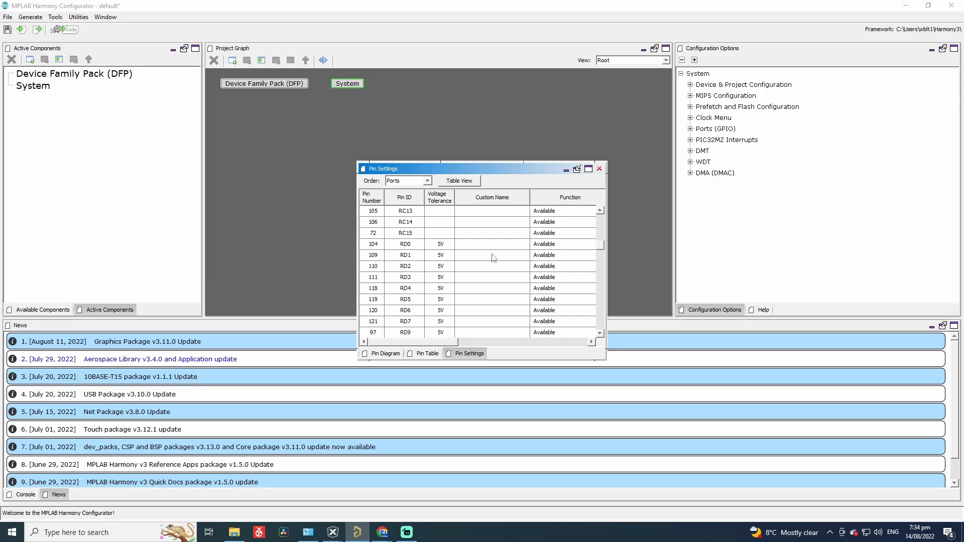
scroll(down, 3)
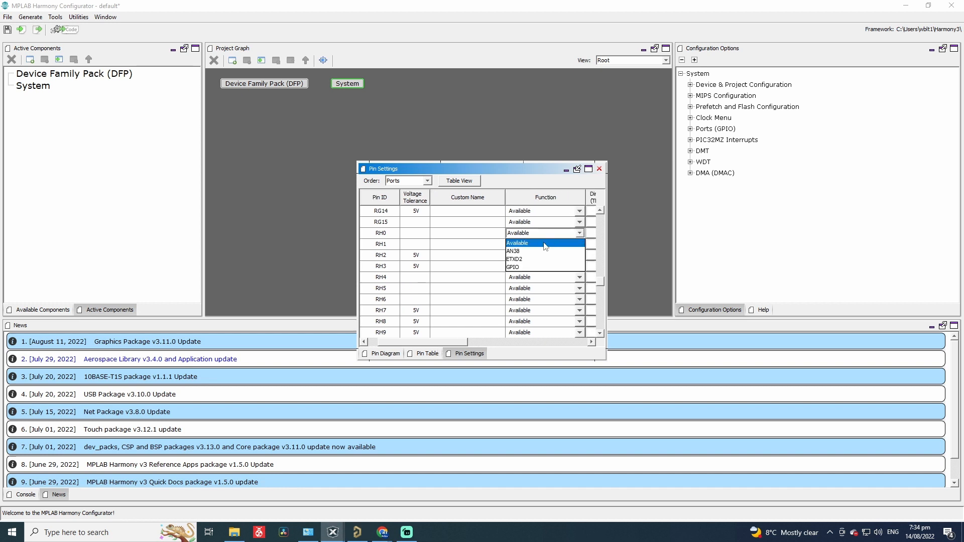
click(513, 267)
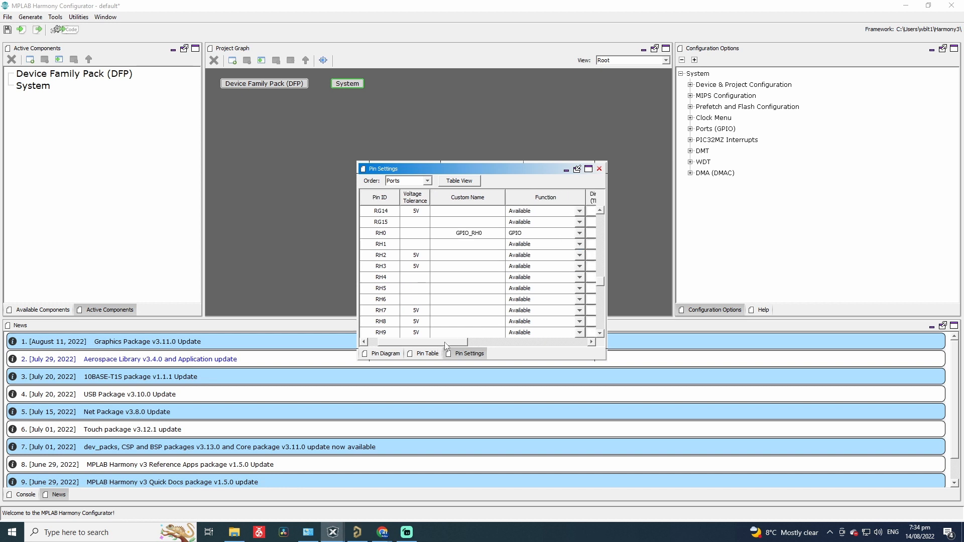
double_click(467, 233)
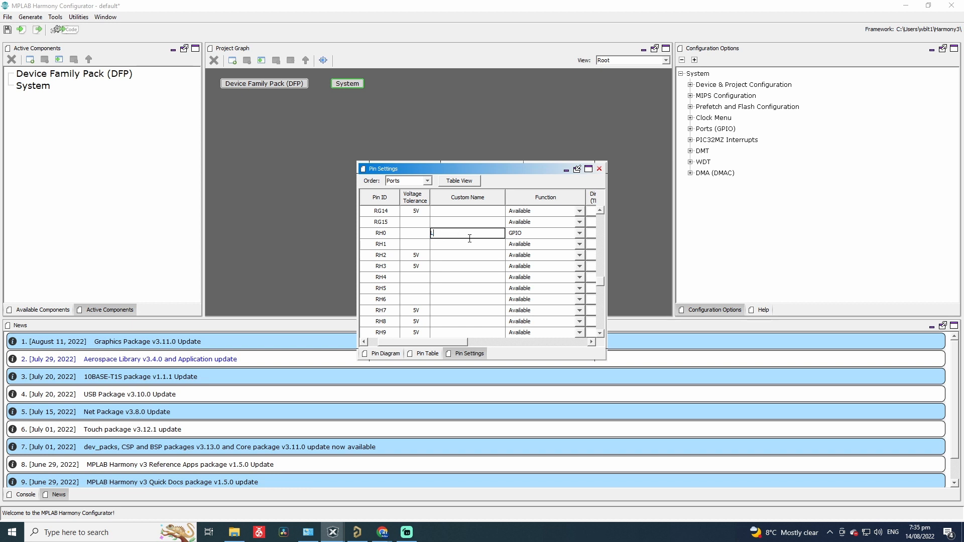
text(Led0)
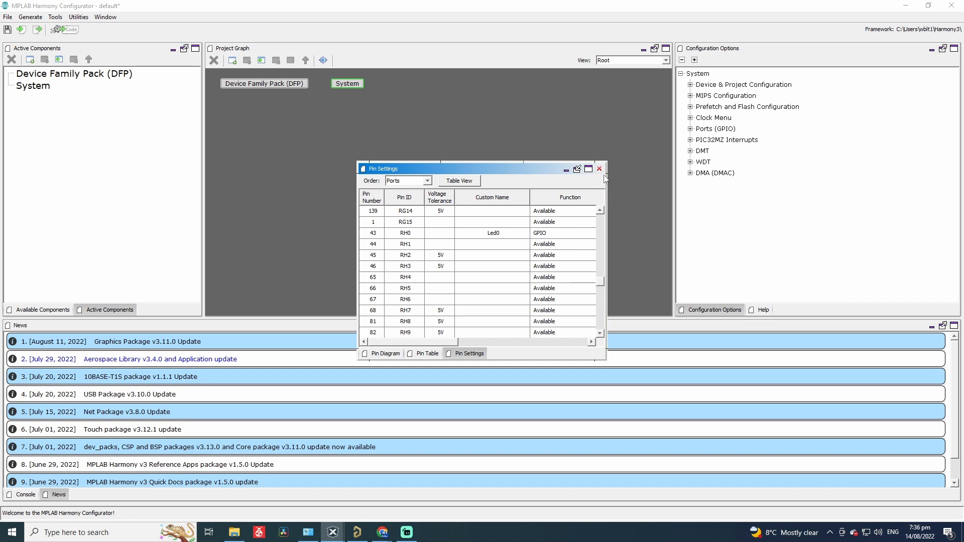
click(597, 168)
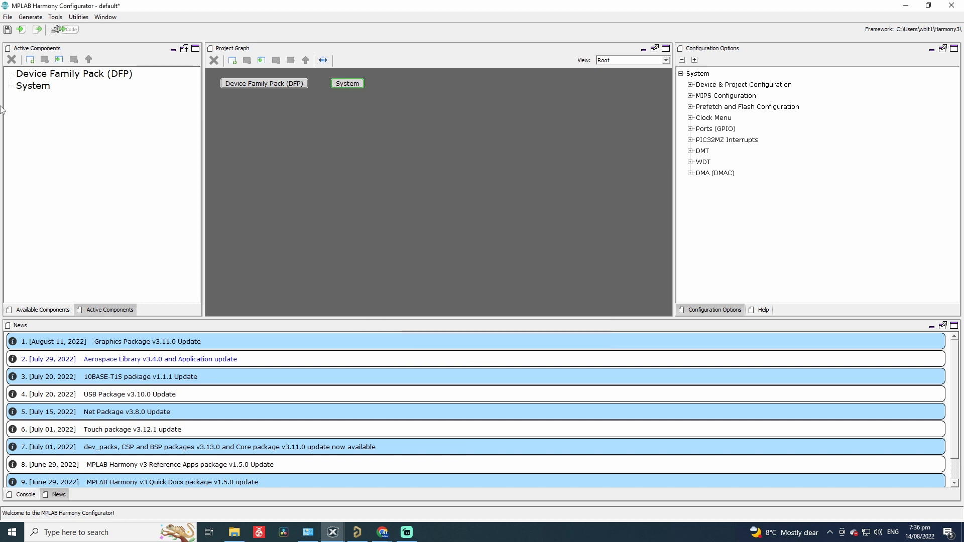
Step: In MPLAB X IDE, load main.c in the editor and expand the gpio header folder
click(64, 29)
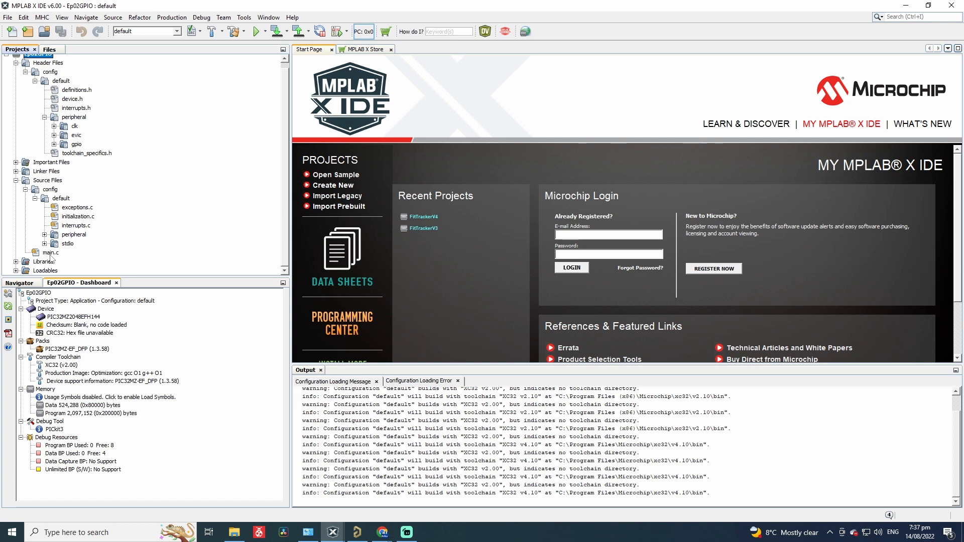
double_click(50, 253)
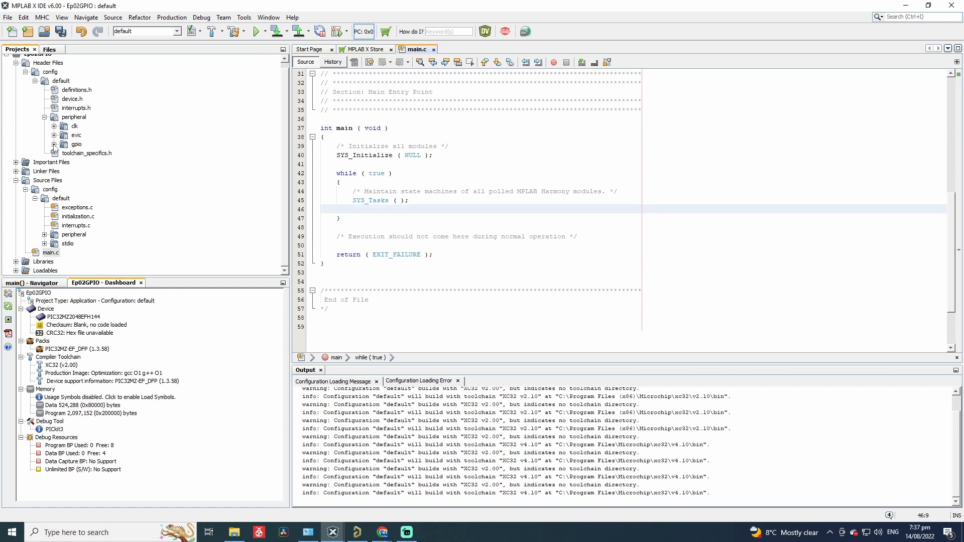
click(54, 144)
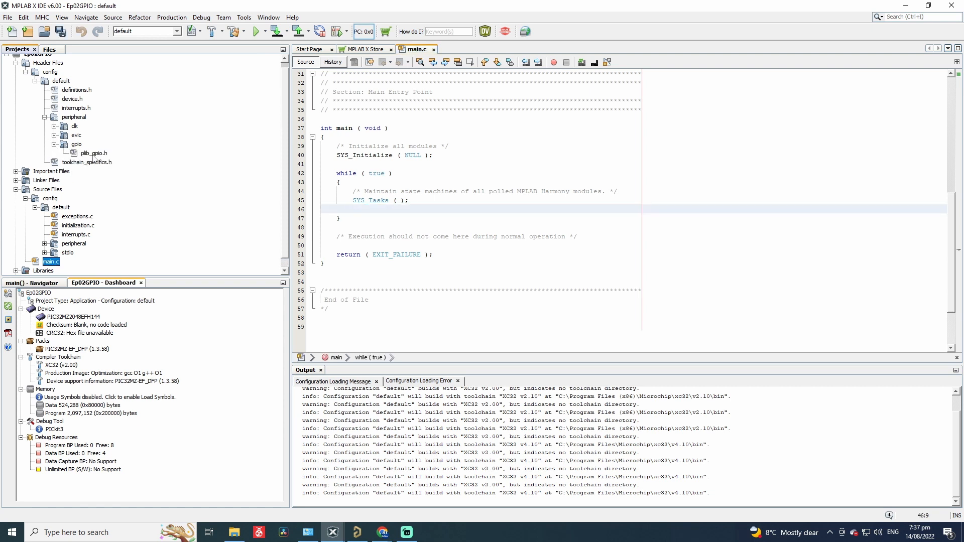
Step: Review plib_gpio.h's pin macros, select Switch1_Get, and return to main.c
click(93, 153)
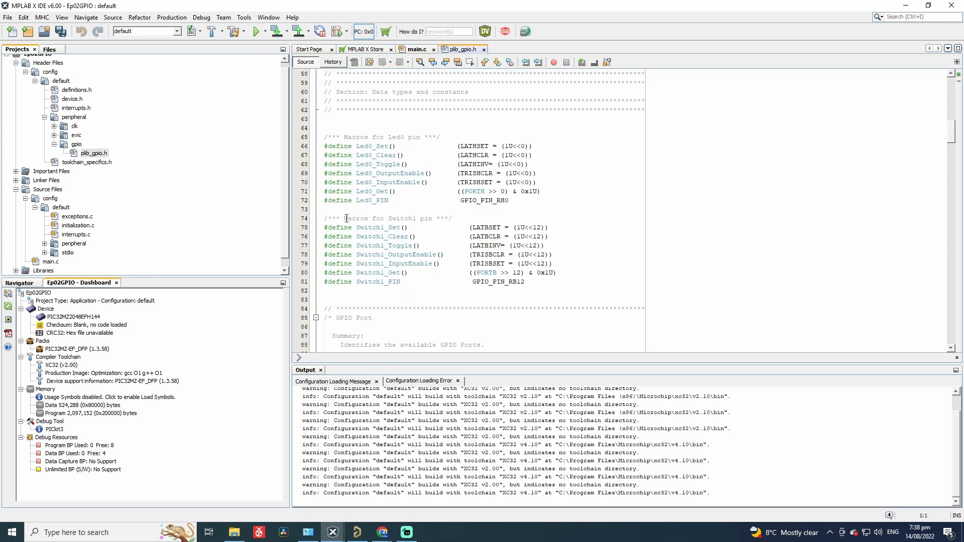
double_click(384, 218)
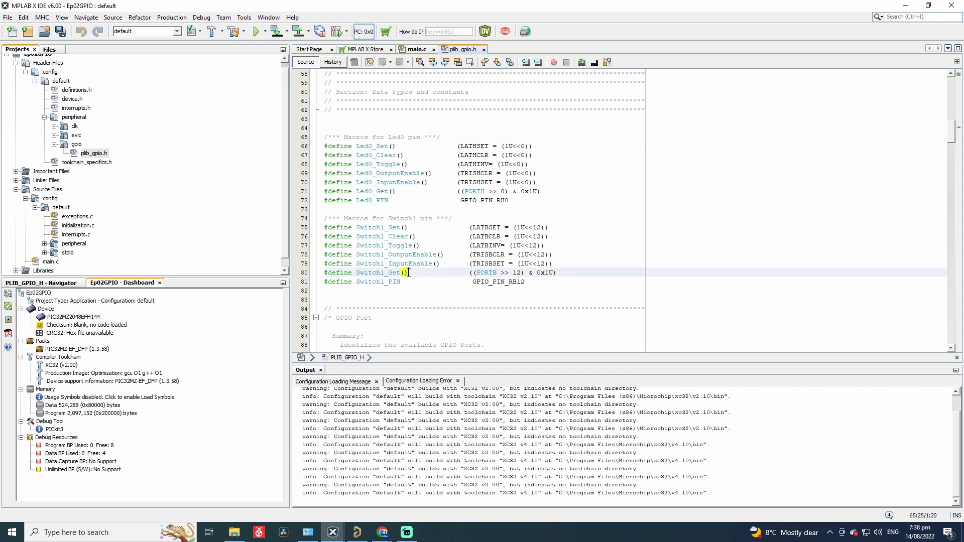
double_click(377, 272)
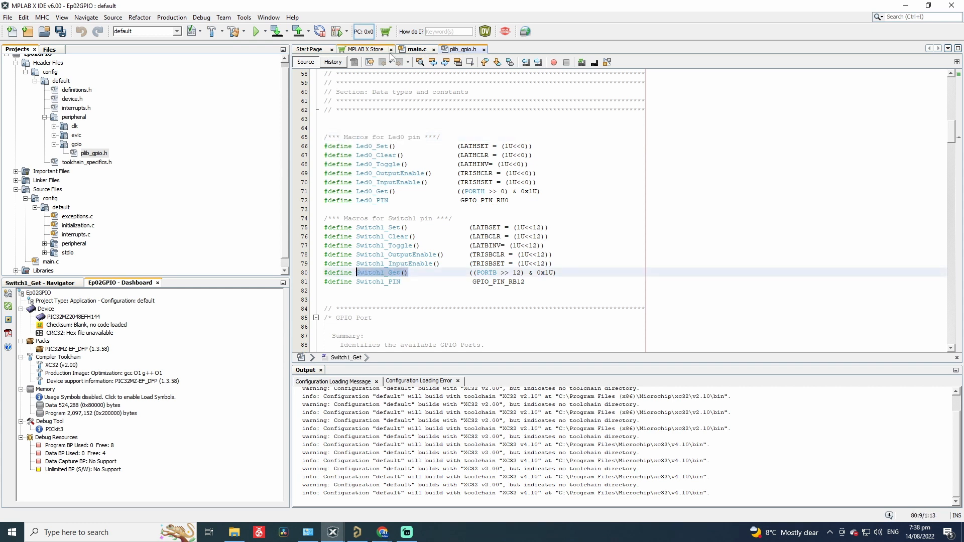
click(415, 49)
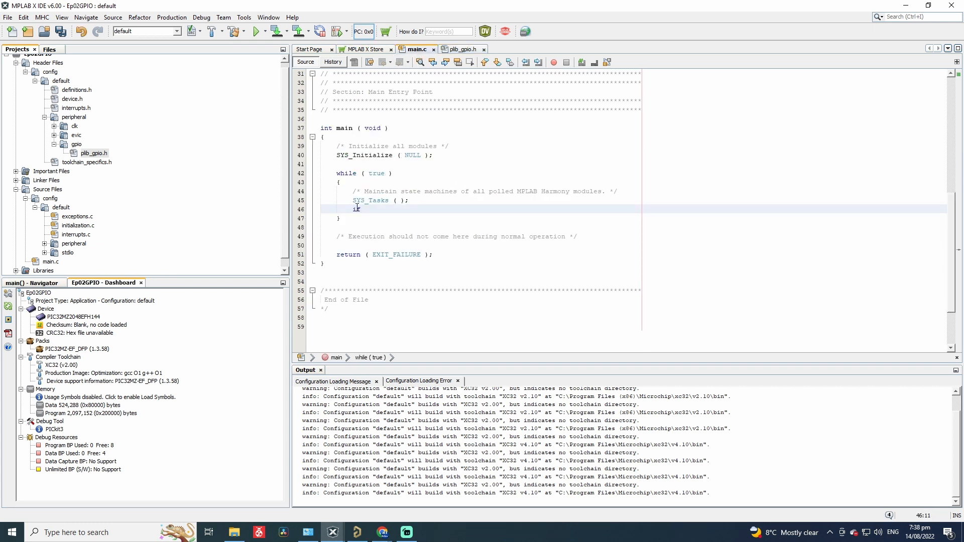
Step: Add an if/else on Switch1_Get()==1 with switch-pressed and LED state comments in main.c's loop
text((Switch1_Get()==1)  //If the switch is not pressed)
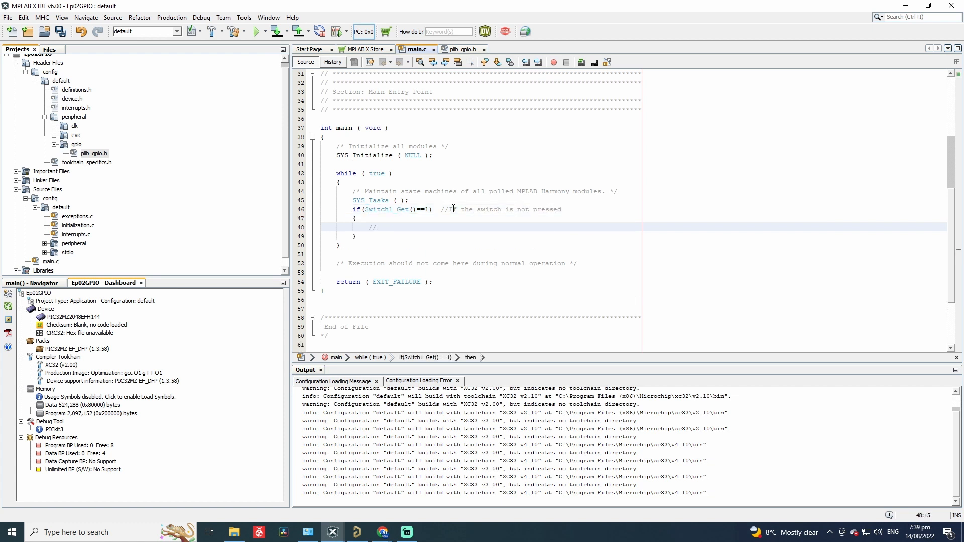
text(Led is switched off)
text(else)
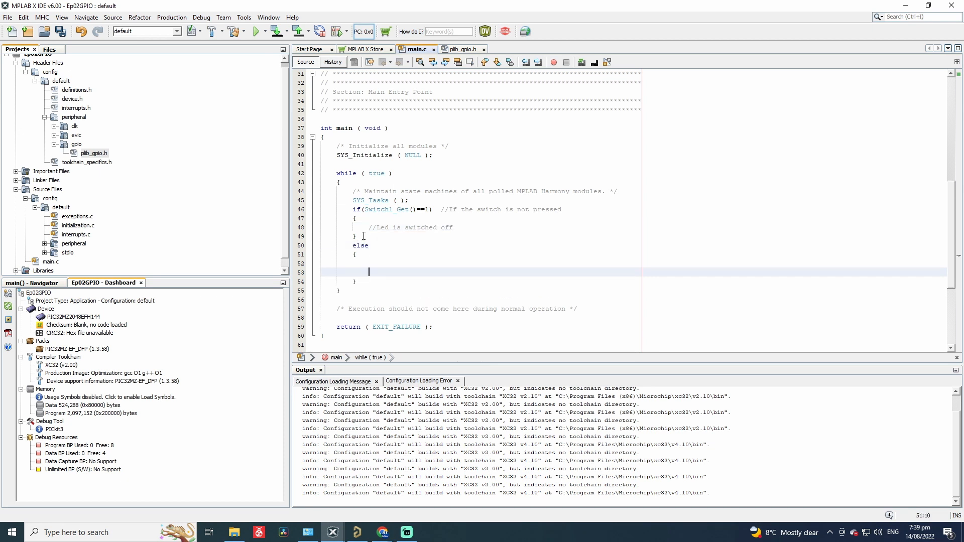
text(//If the switch is pressed)
text(//Led is on)
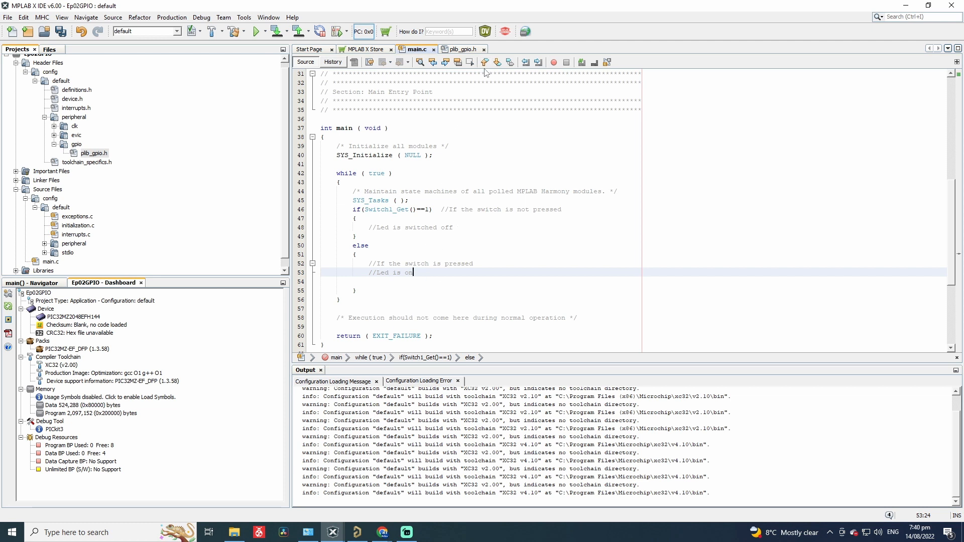
mouse_move(467, 67)
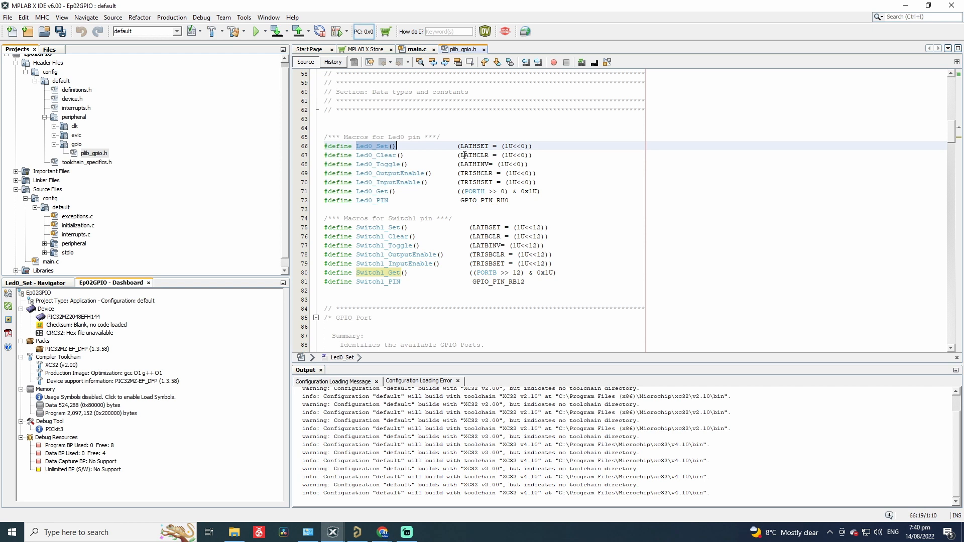
Step: Copy Led0_Set() into the switch-pressed branch of main.c and pick up Led0_Clear() from plib_gpio.h
click(399, 154)
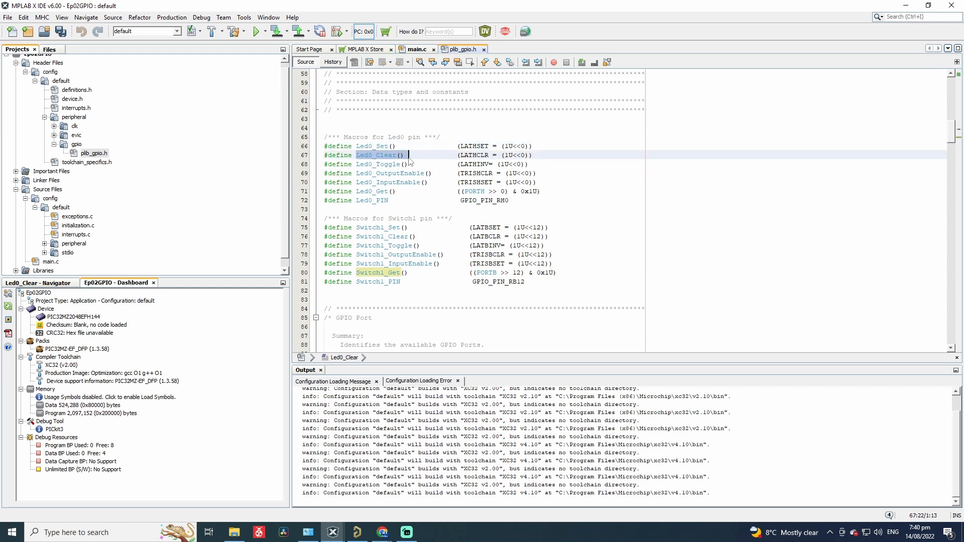
click(375, 146)
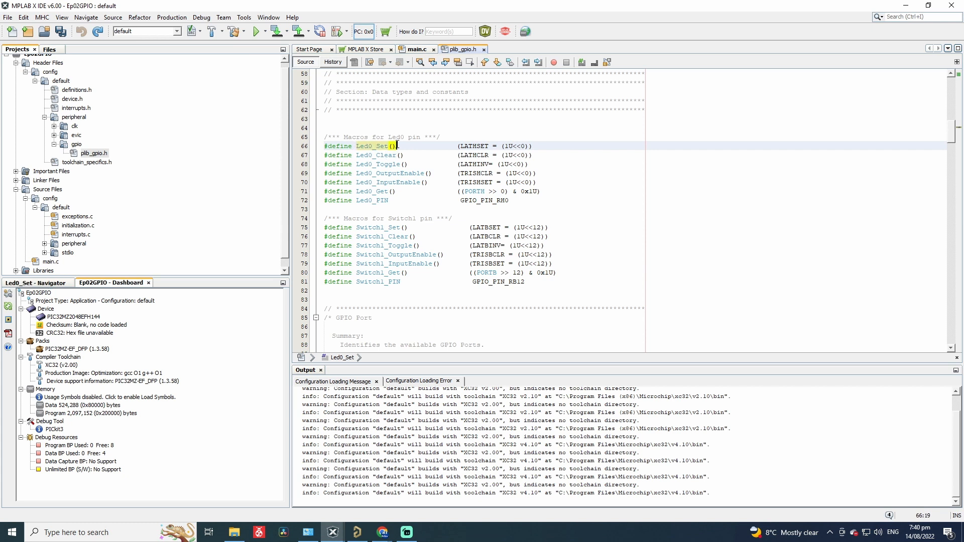
double_click(370, 145)
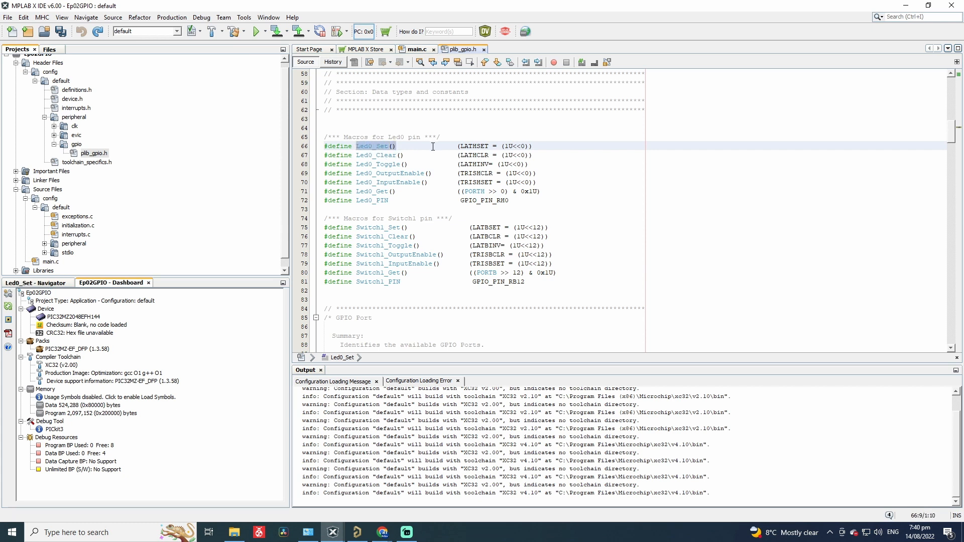
click(417, 49)
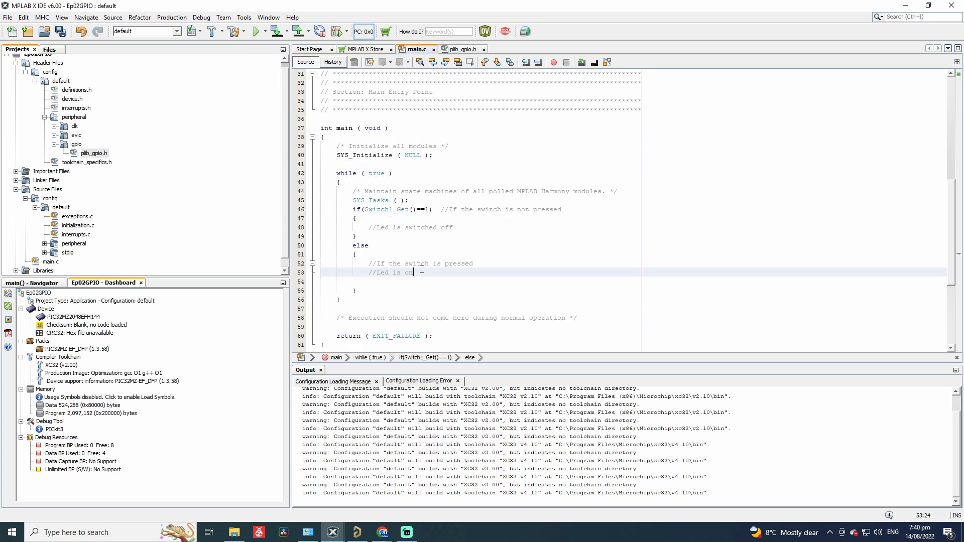
text(Led0_Set())
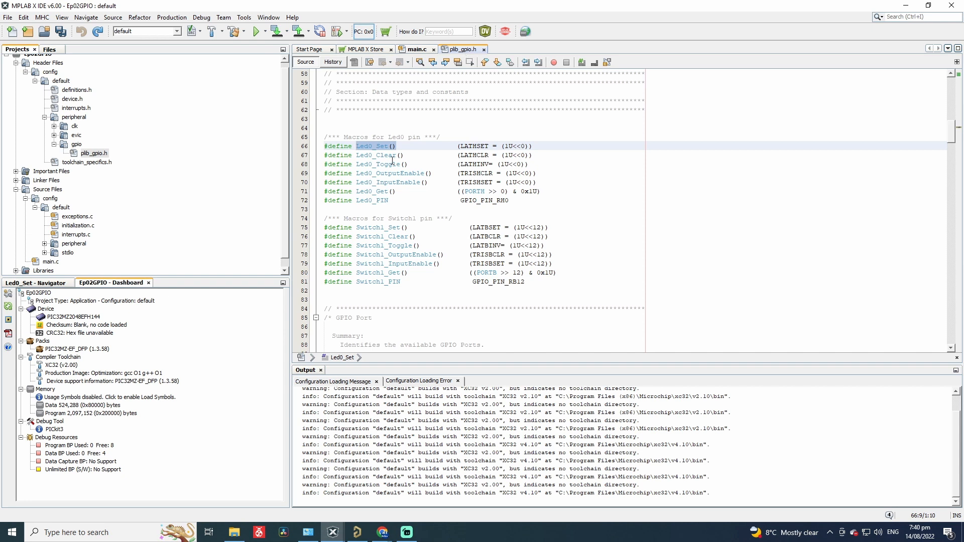
click(380, 155)
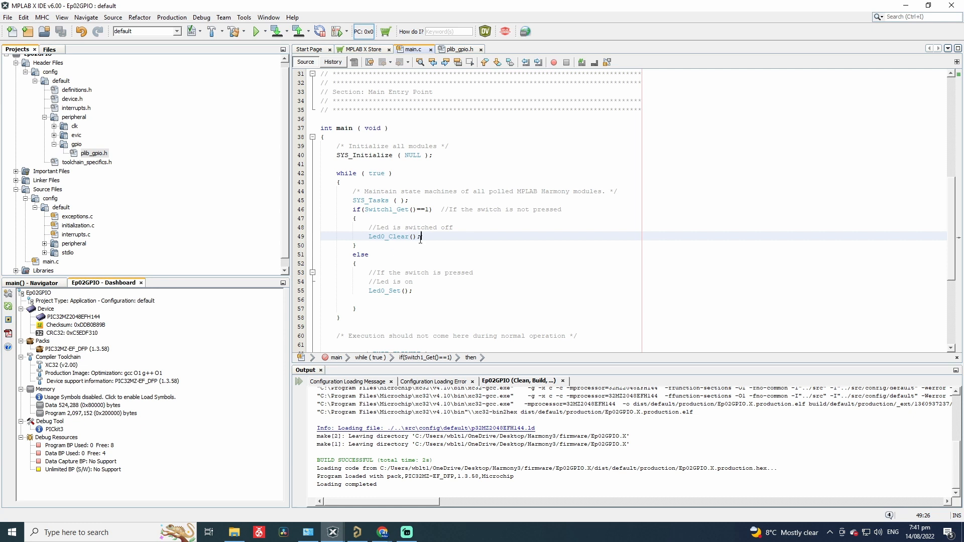
mouse_move(405, 270)
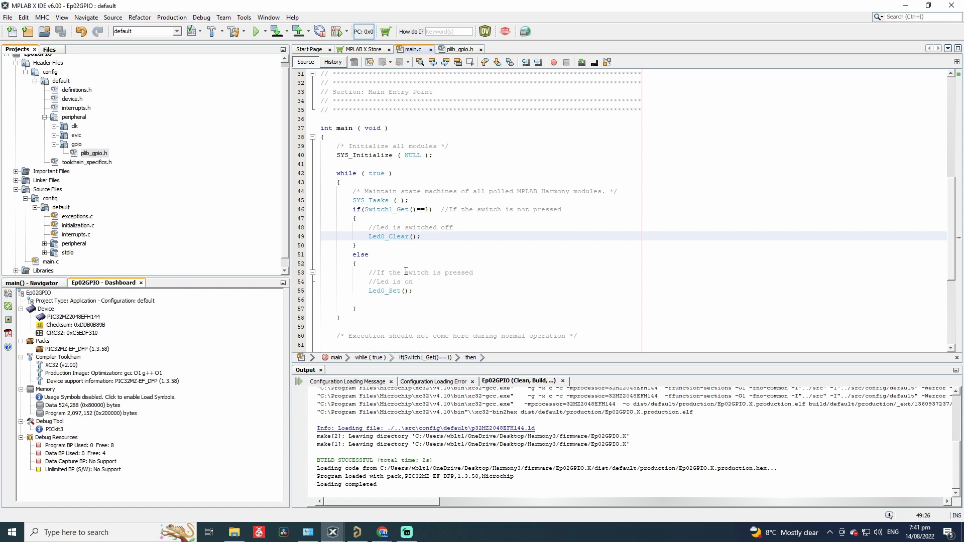
mouse_move(347, 511)
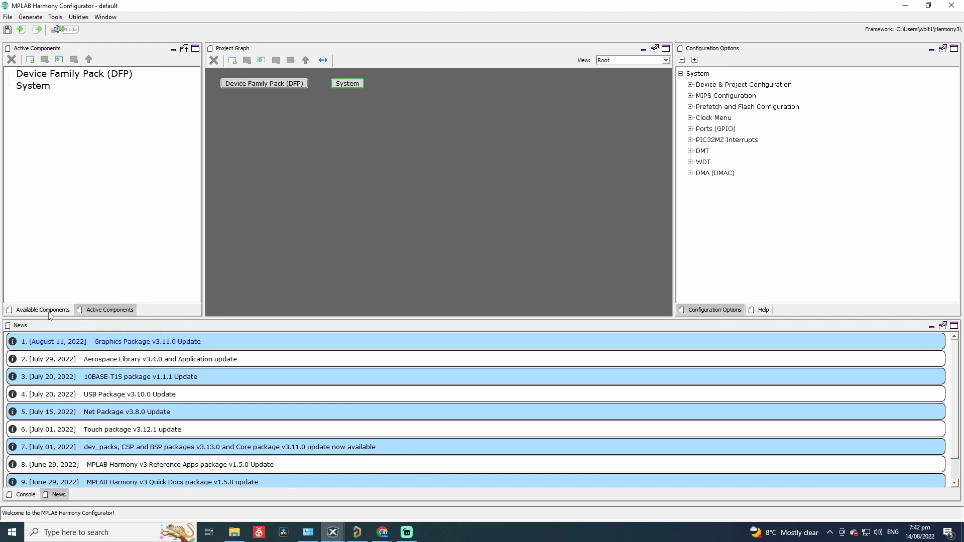
Step: Add the CORE TIMER peripheral from Available Components > Peripherals to the project
click(42, 309)
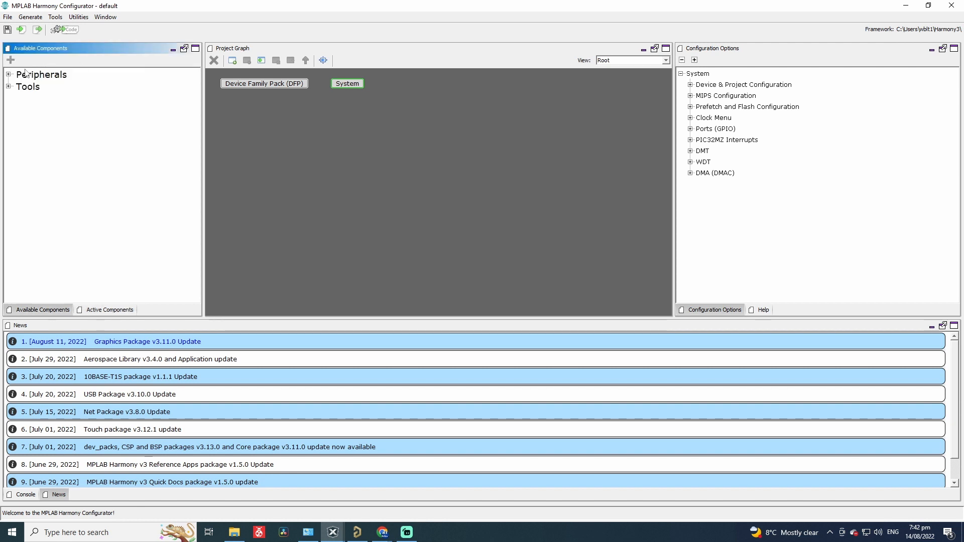
click(9, 74)
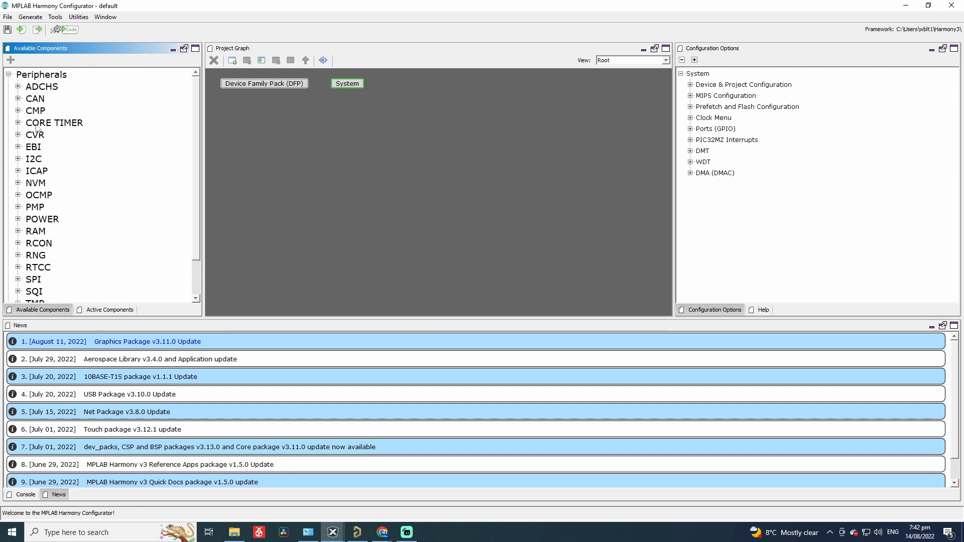
click(18, 123)
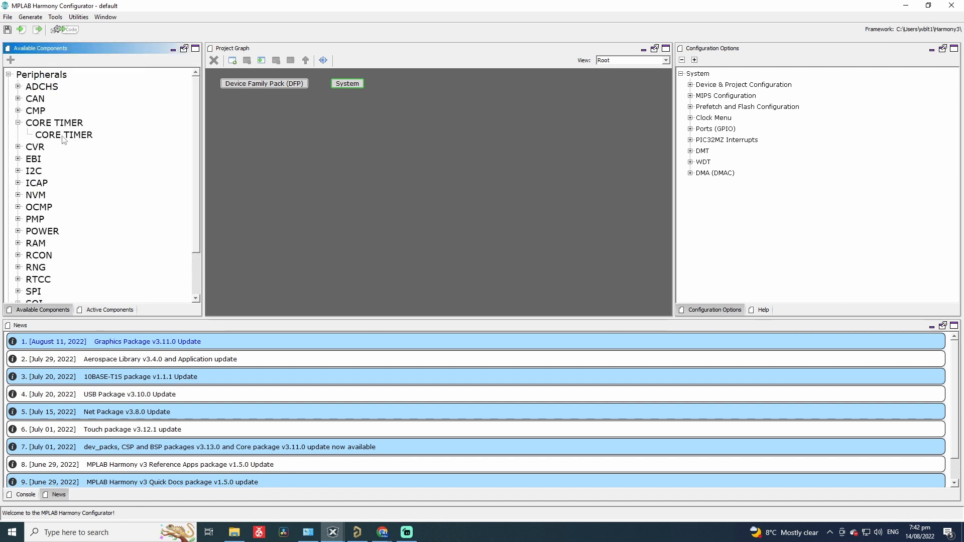
double_click(64, 134)
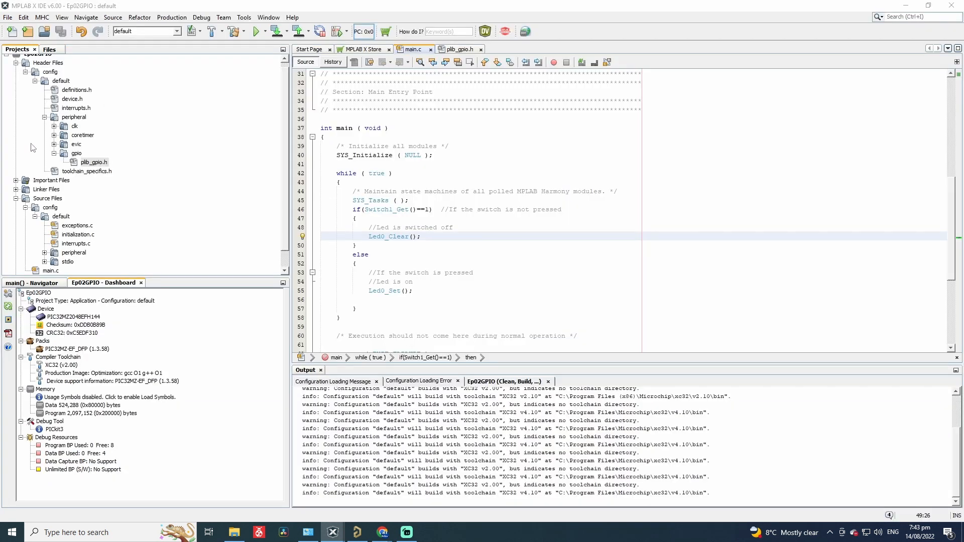
Step: Open plib_coretimer.h from the peripheral > coretimer folder, then return to main.c
click(83, 135)
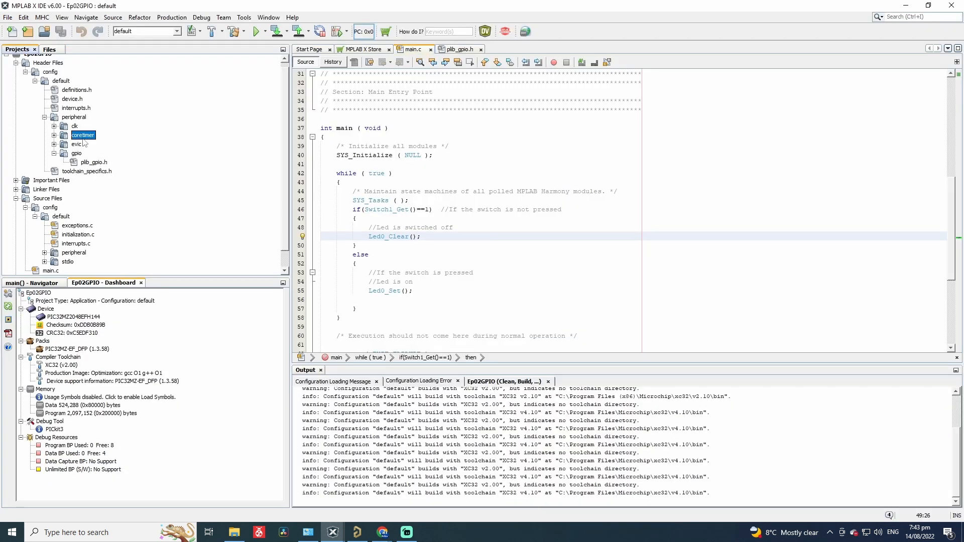
click(53, 134)
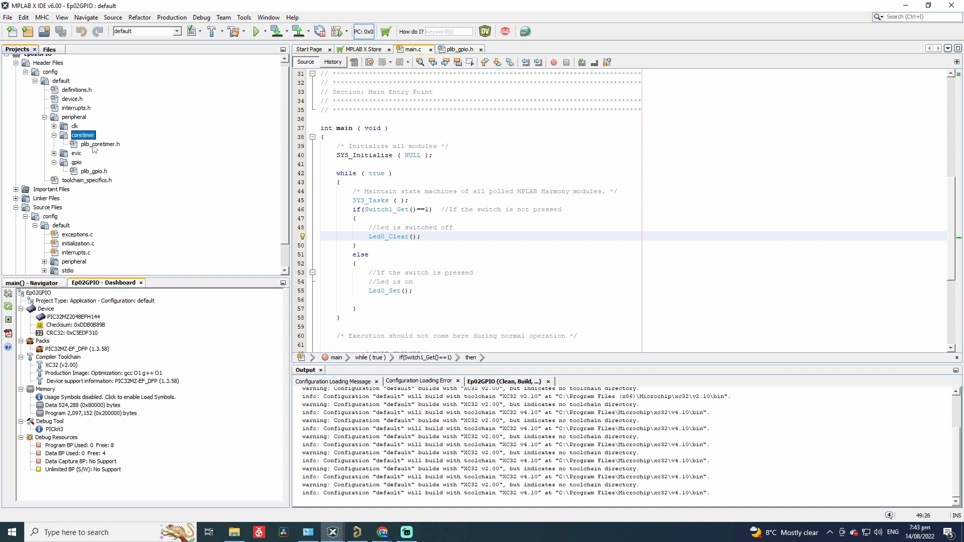
double_click(99, 144)
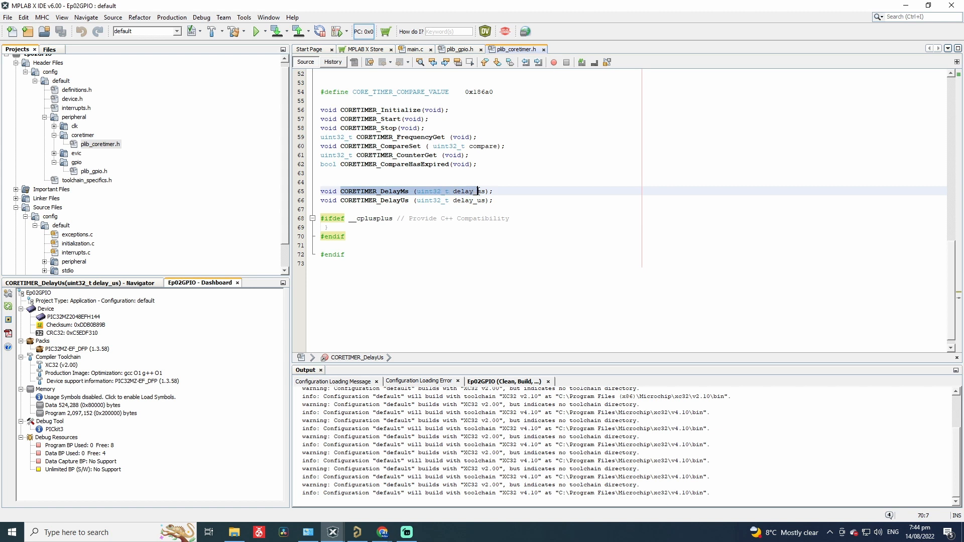
click(414, 49)
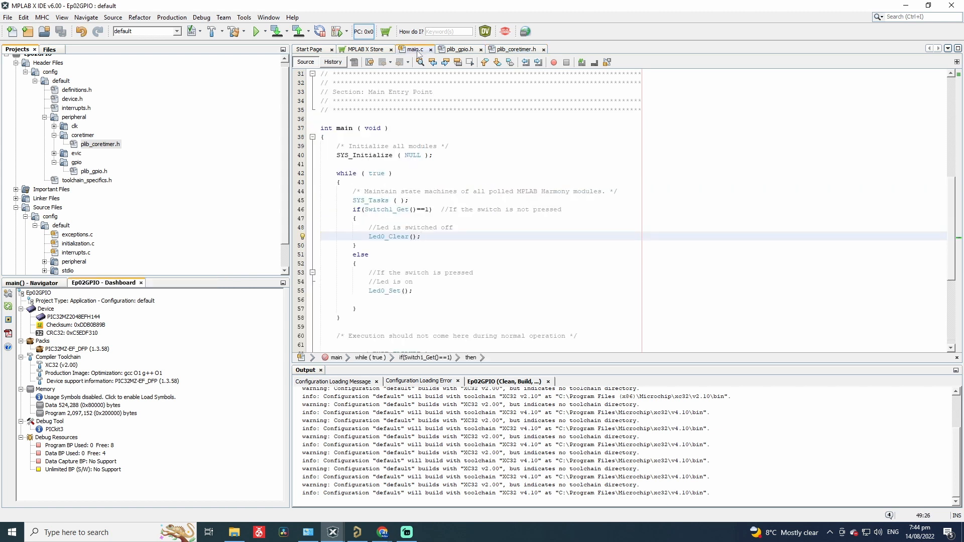
Step: Make the pressed branch call CORETIMER_DelayMs(100) as a blocking function and Led0_Toggle(), then build
text(CORETIMER_DelayMs (uint32_t delay_ms);)
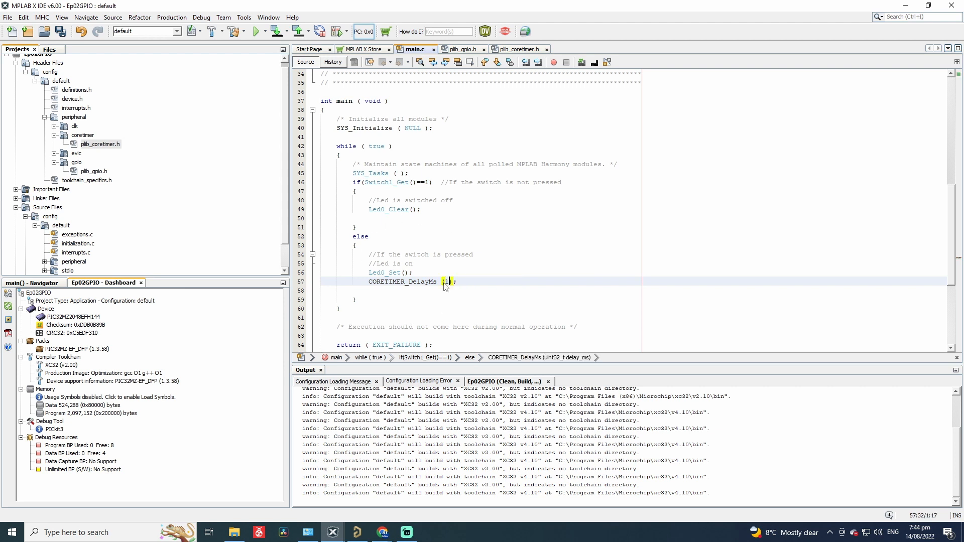
text(100)
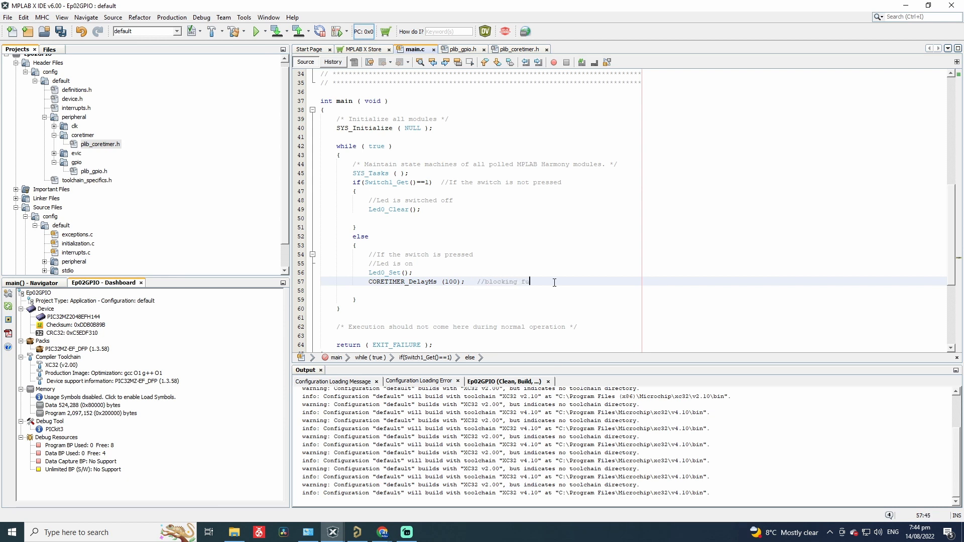
text(nction)
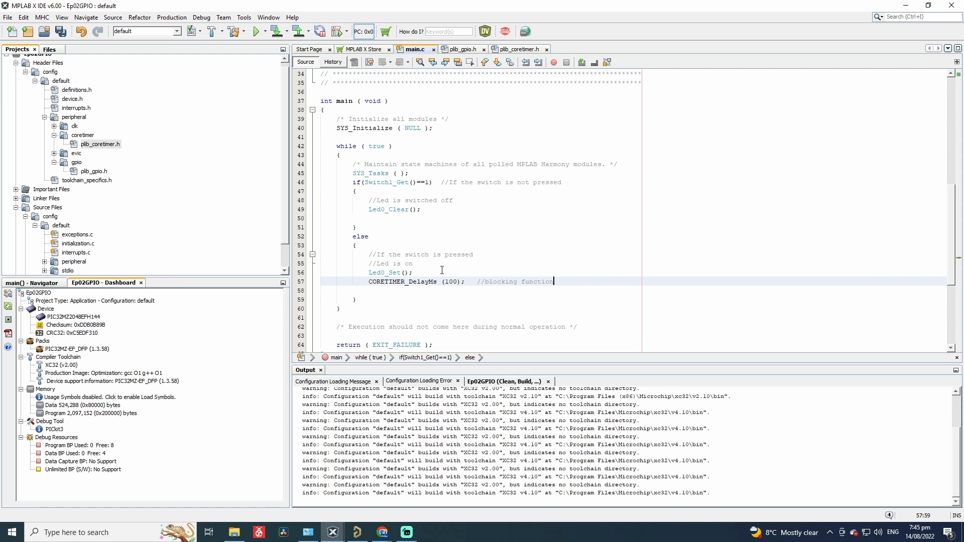
mouse_move(386, 275)
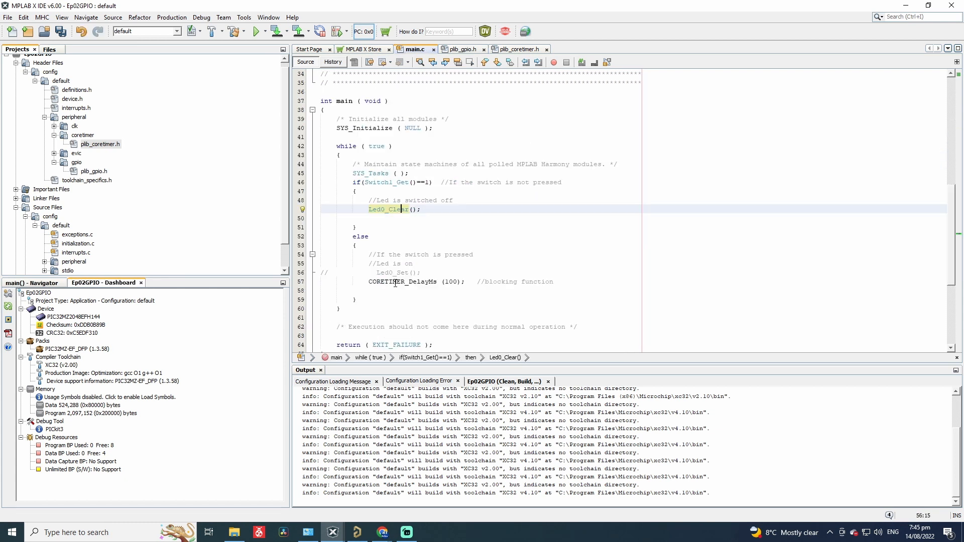
text(Led0_Toggle())
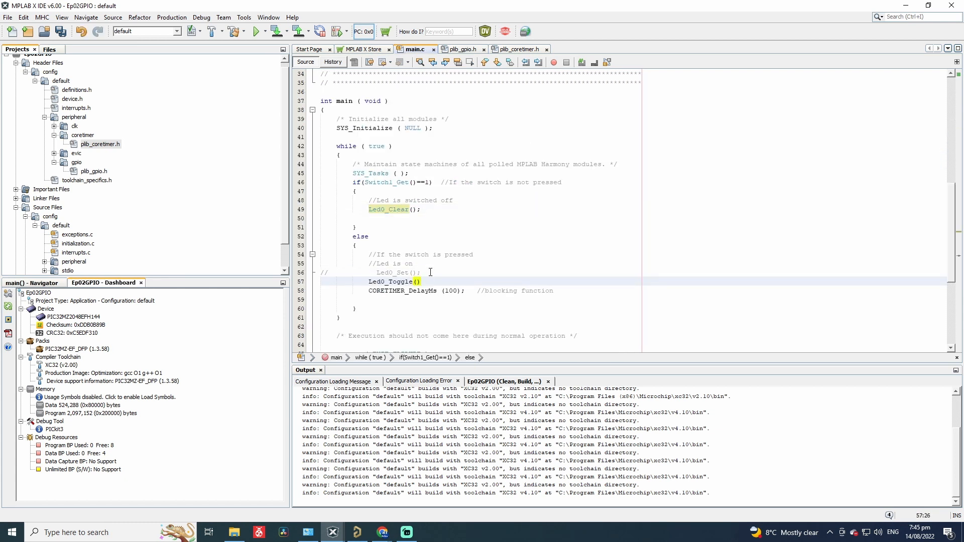
click(411, 281)
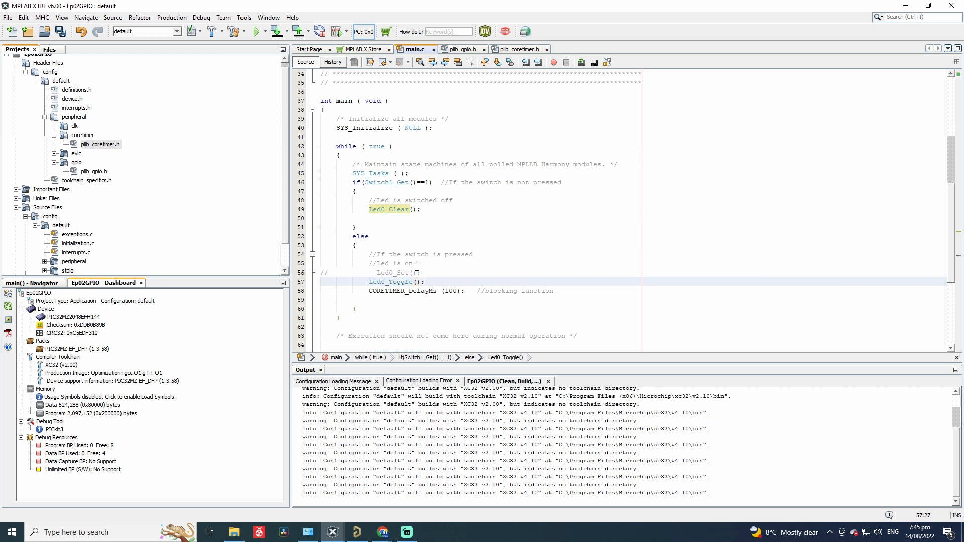
click(235, 31)
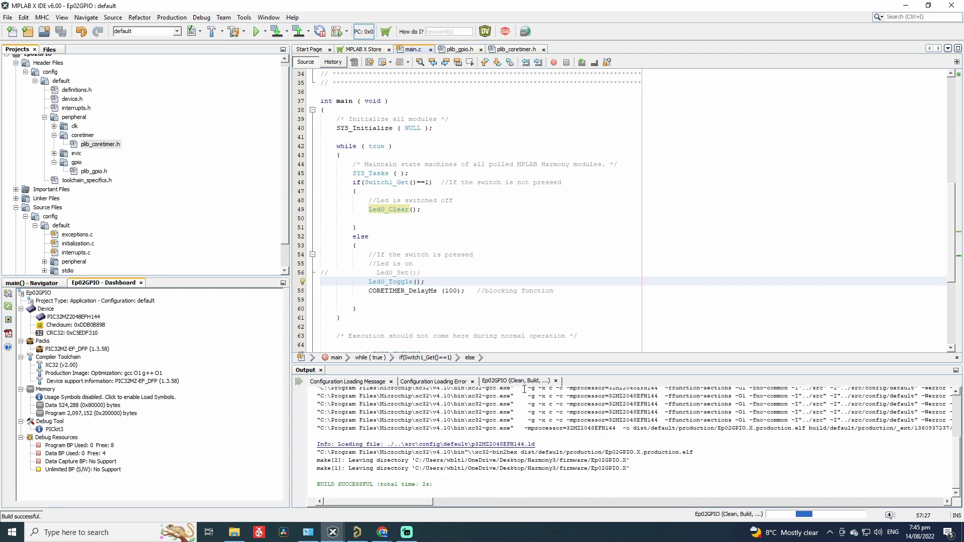
Step: Set the Ep02GPIO project properties to use the XC32 v4.10 compiler toolchain
right_click(38, 58)
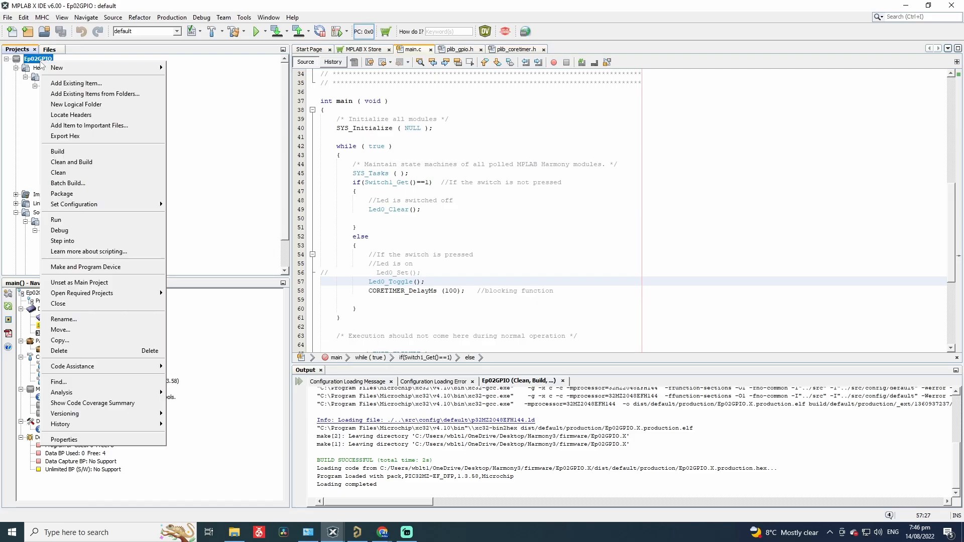
click(65, 439)
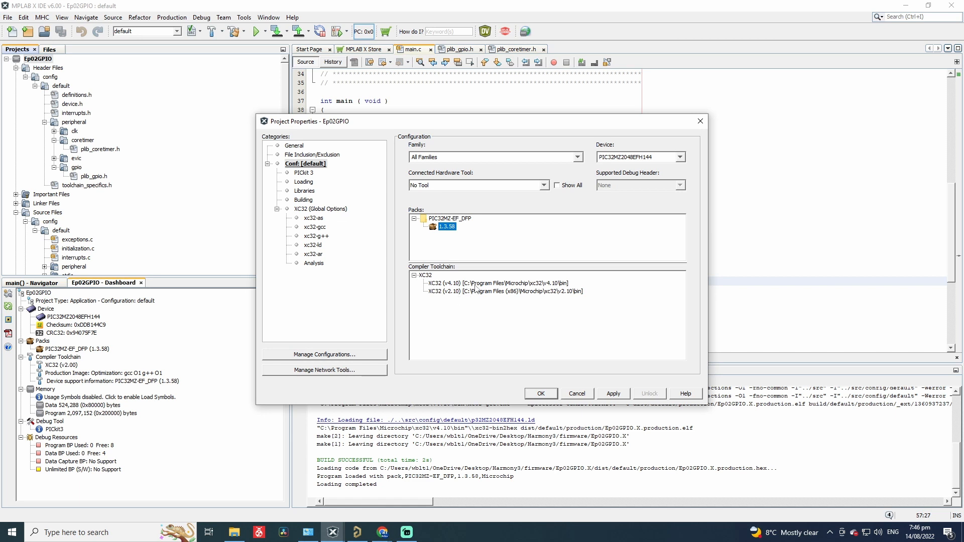
click(486, 283)
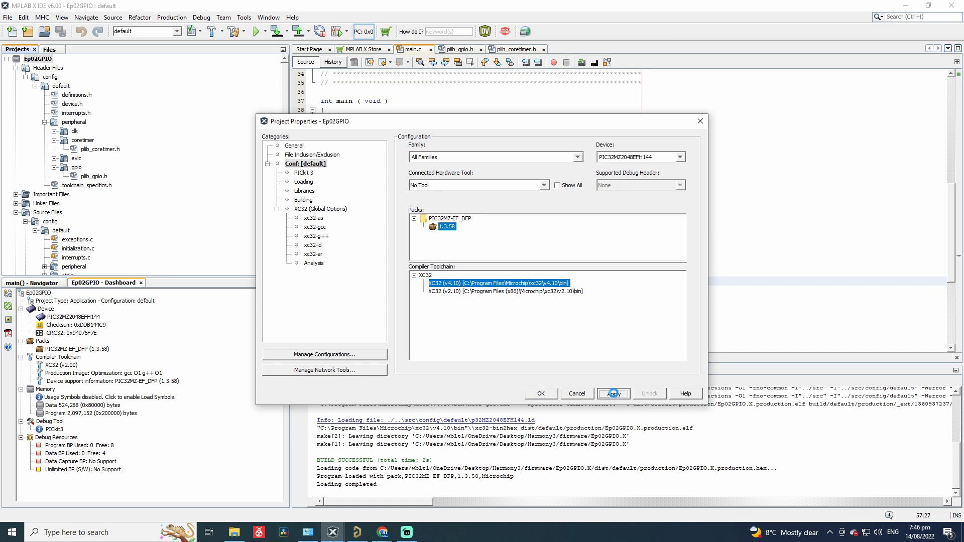
click(613, 394)
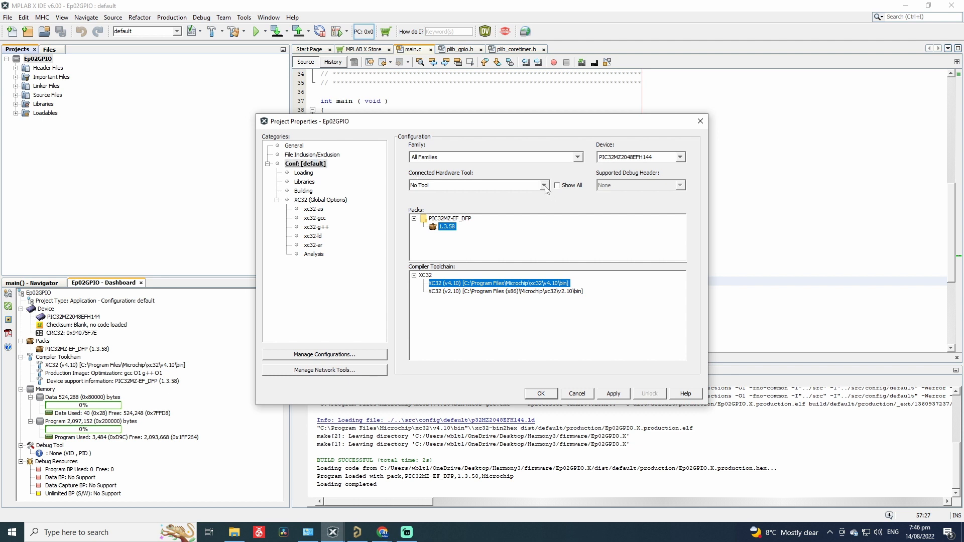
Step: Select Starter Kits as the connected hardware tool, then build and program the board
click(543, 184)
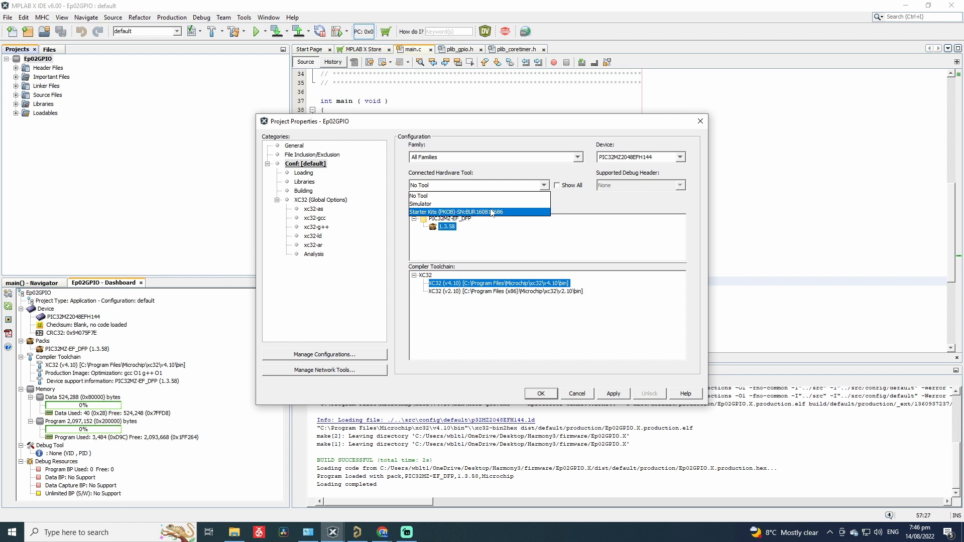
click(452, 212)
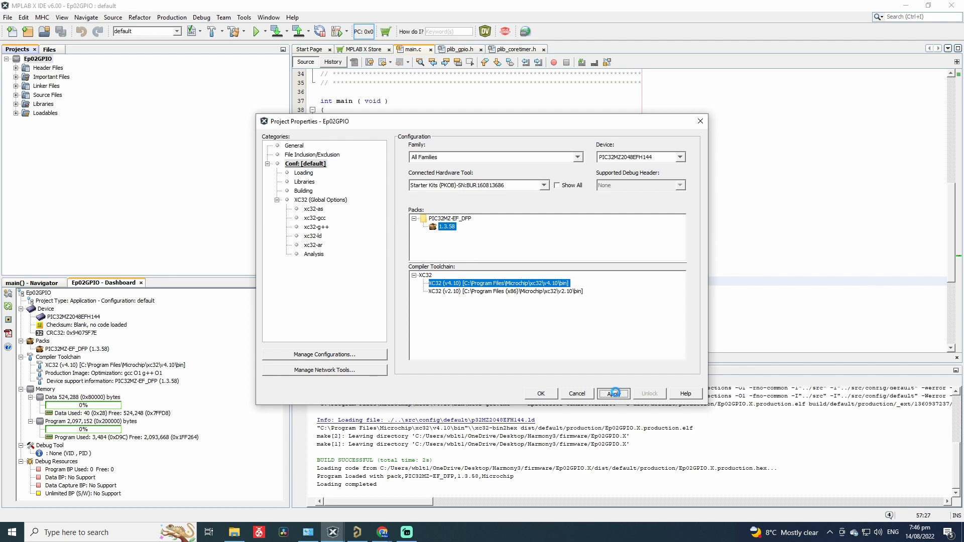
click(612, 394)
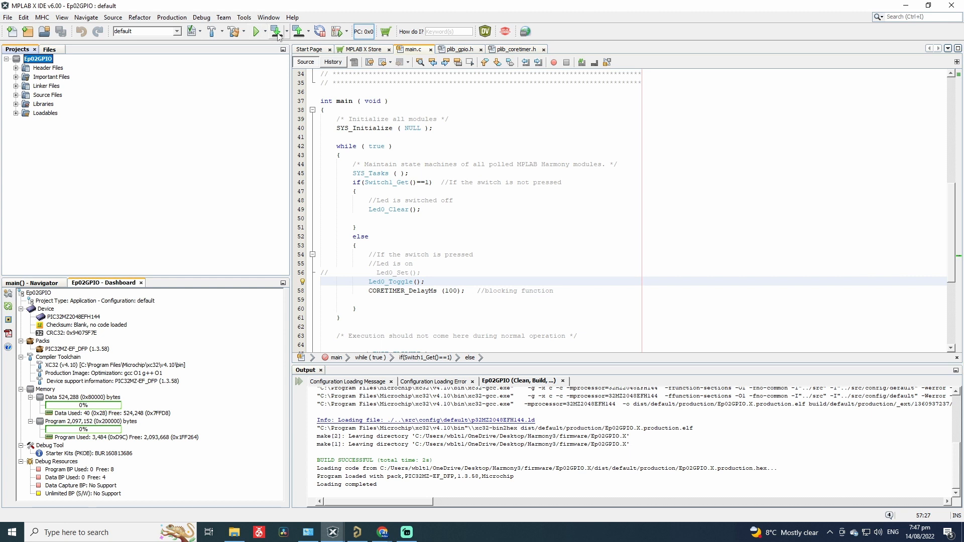
click(278, 31)
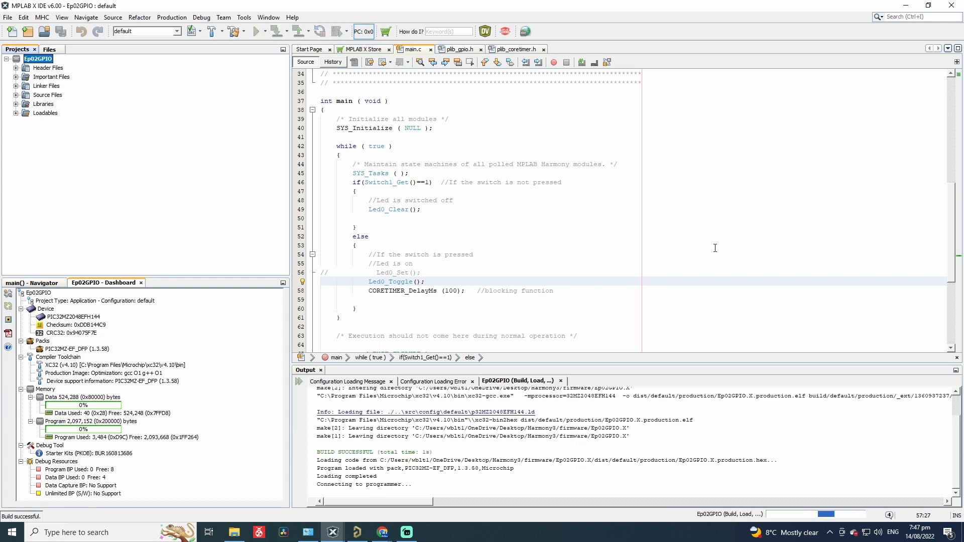